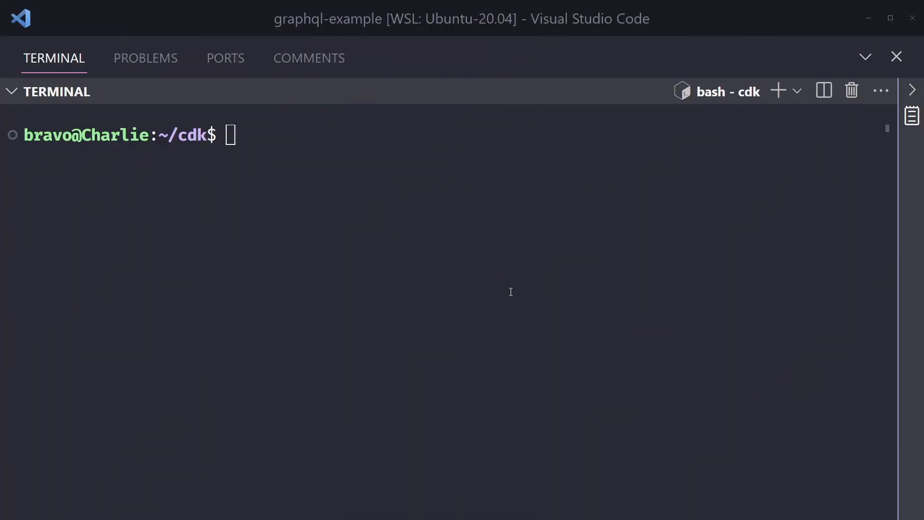
{"action": "mouse_move", "coordinate": [598, 287]}
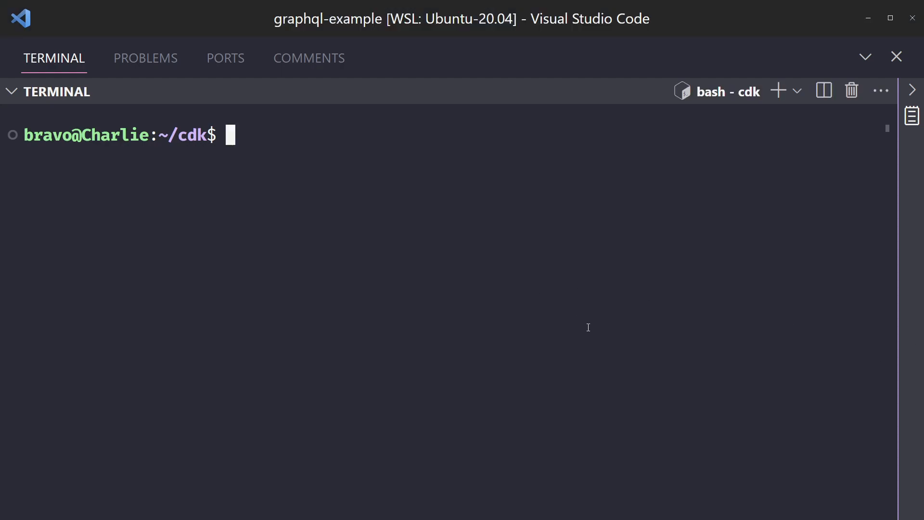
Step: Run npm install -g aws-cdk to install the CDK CLI globally
{"action": "type", "text": "npm install"}
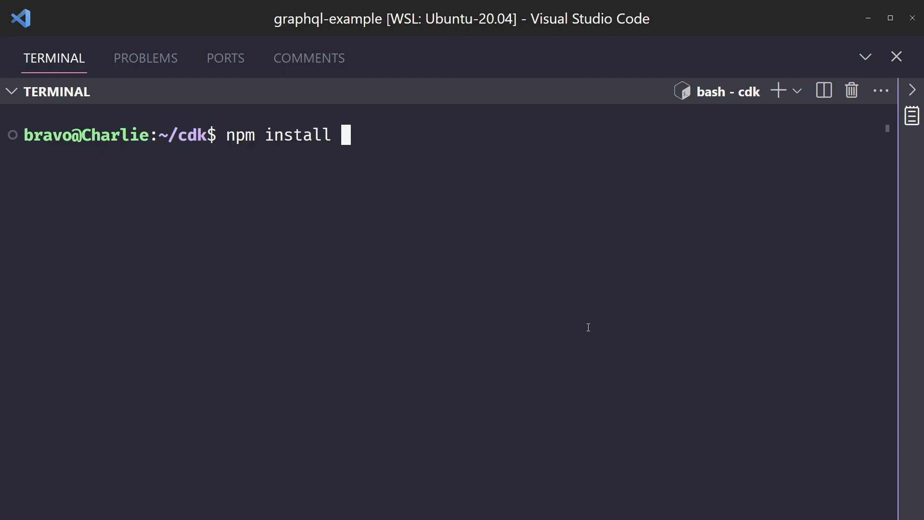
{"action": "type", "text": "-g aws-cdk"}
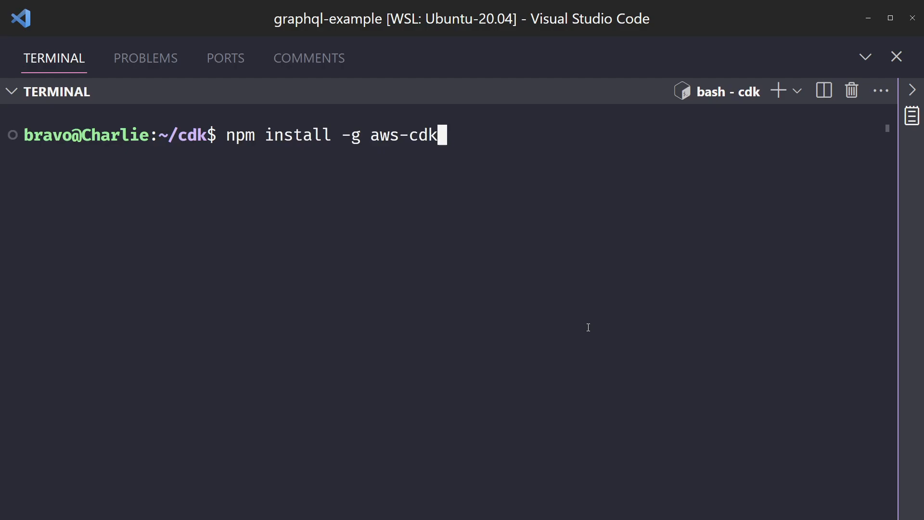
{"action": "key", "text": "Return"}
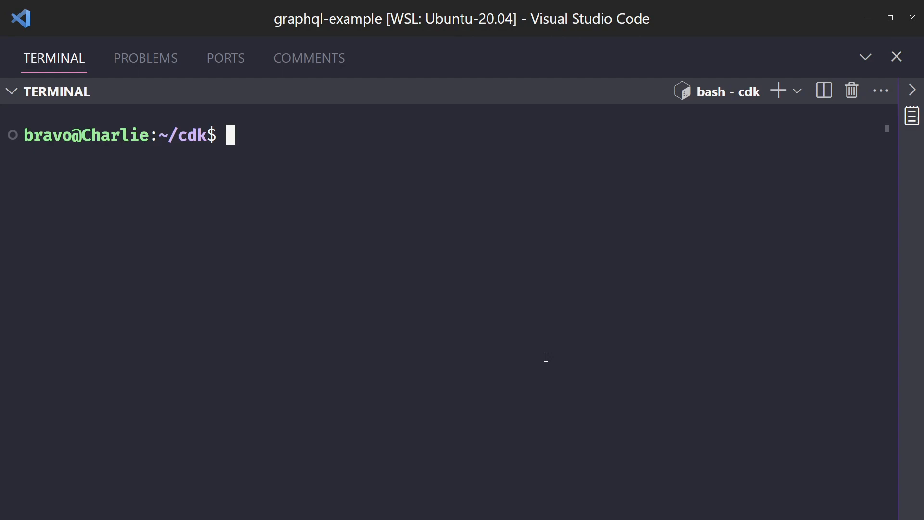
Step: Scaffold a new CDK app with cdk init app --language typescript
{"action": "type", "text": "cdk ini"}
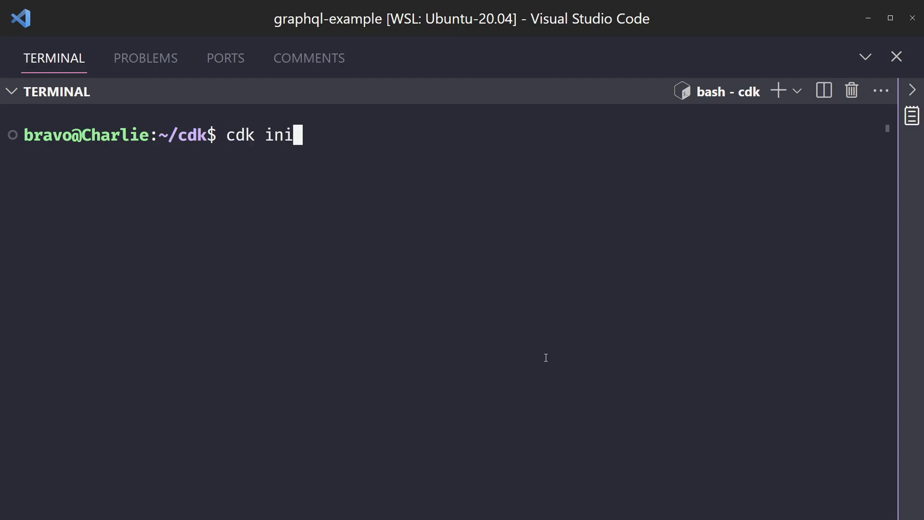
{"action": "type", "text": "t app --l"}
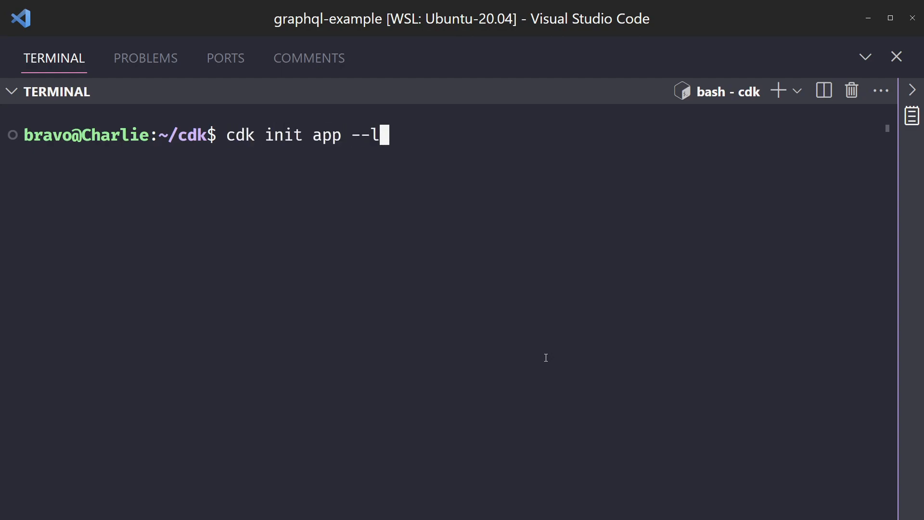
{"action": "type", "text": "anguage typescrip"}
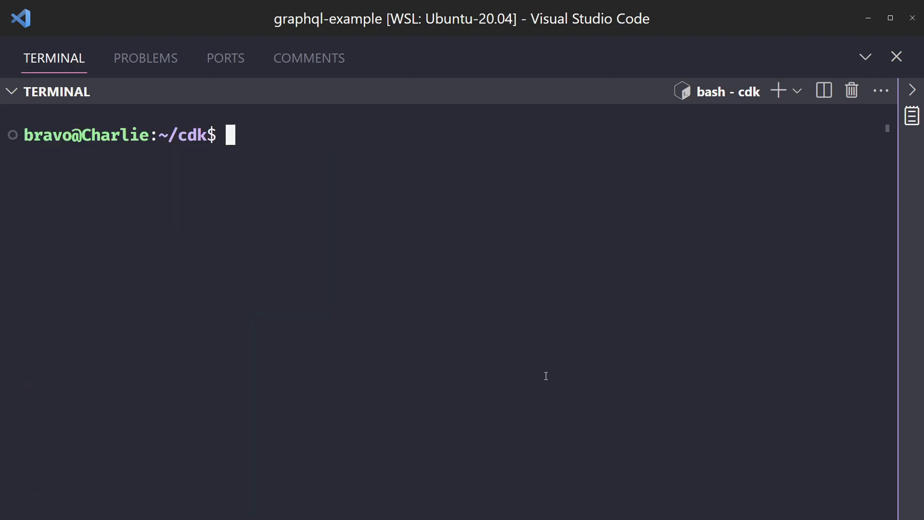
{"action": "type", "text": "npm"}
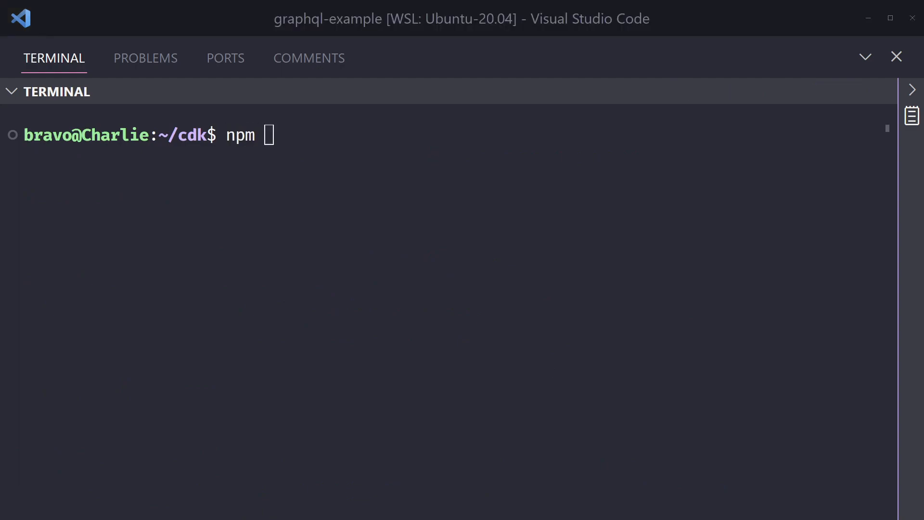
{"action": "type", "text": "i"}
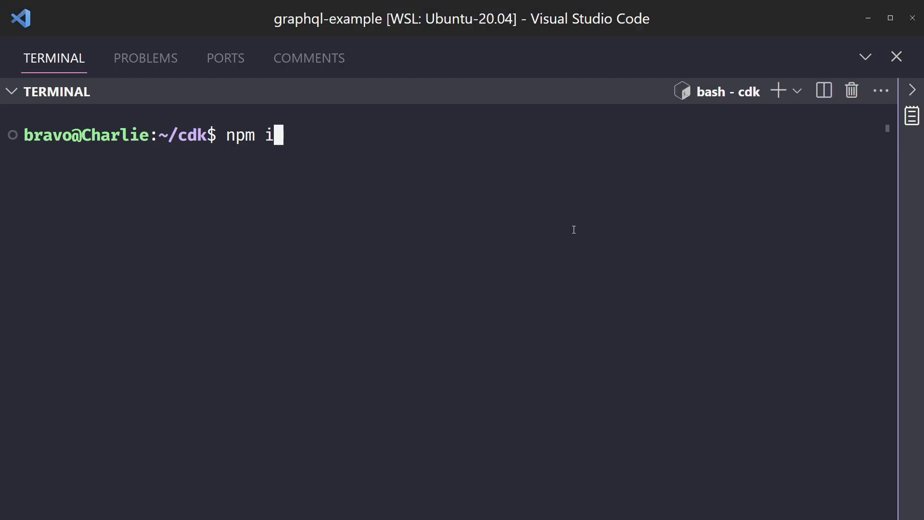
{"action": "type", "text": "\"@aws-cdk/aws-amplify-alpha"}
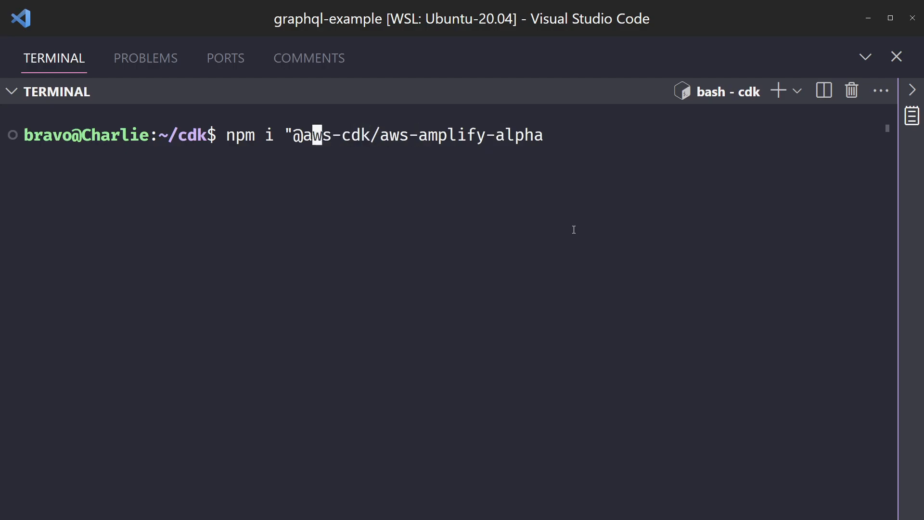
{"action": "key", "text": "Backspace"}
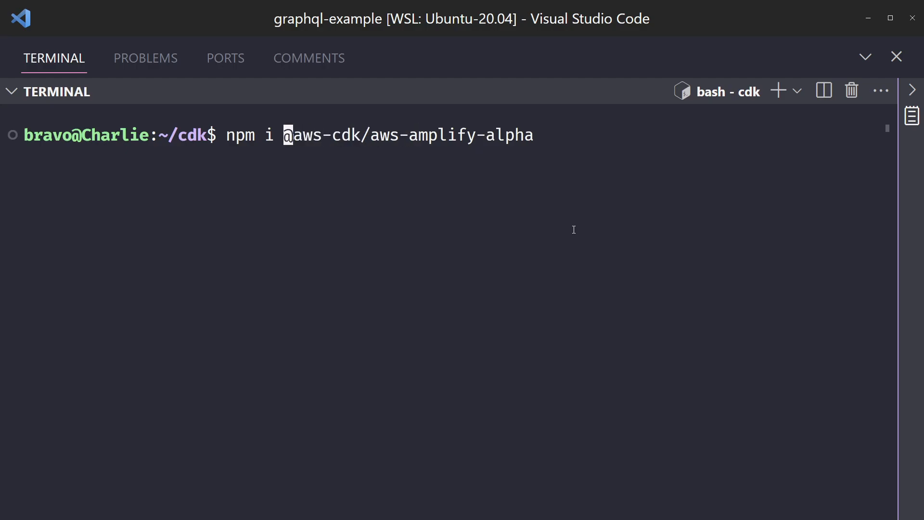
{"action": "key", "text": "Return"}
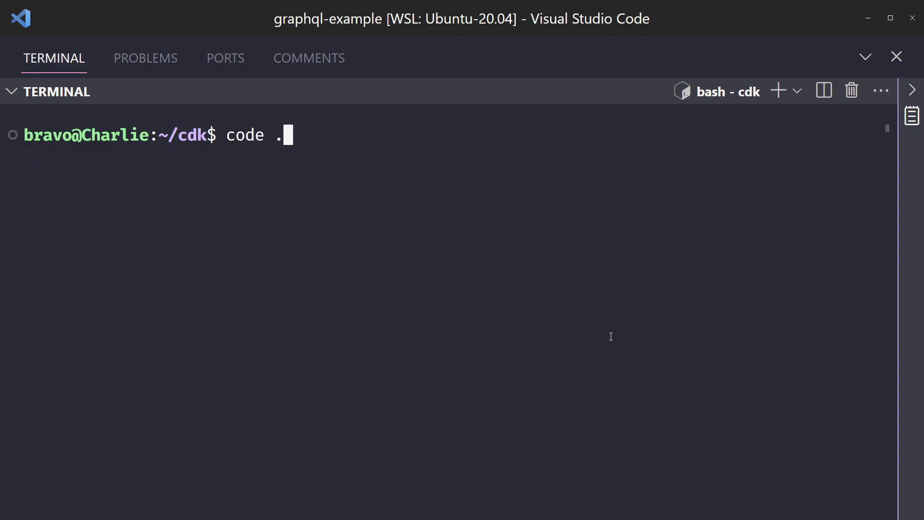
Step: Open the cdk project in a new window, dismiss the survey, and view bin/cdk.ts
{"action": "key", "text": "Return"}
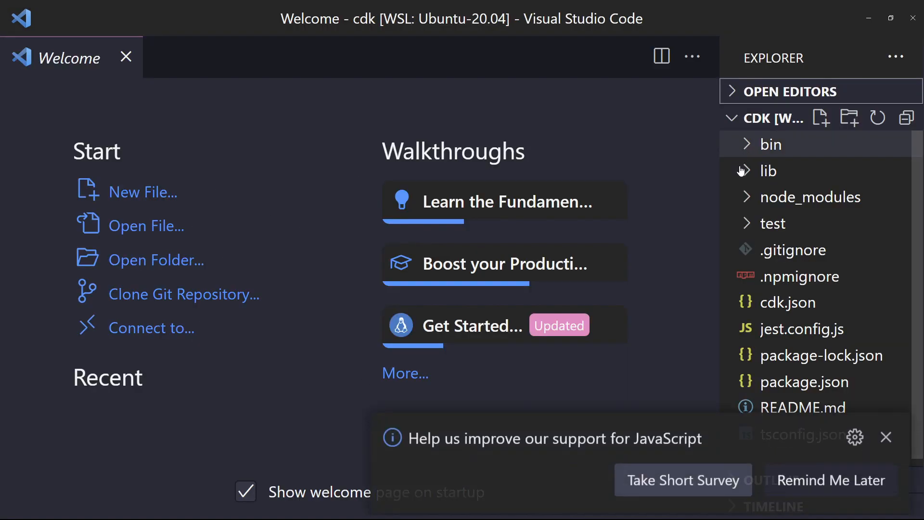
{"action": "left_click", "coordinate": [885, 437]}
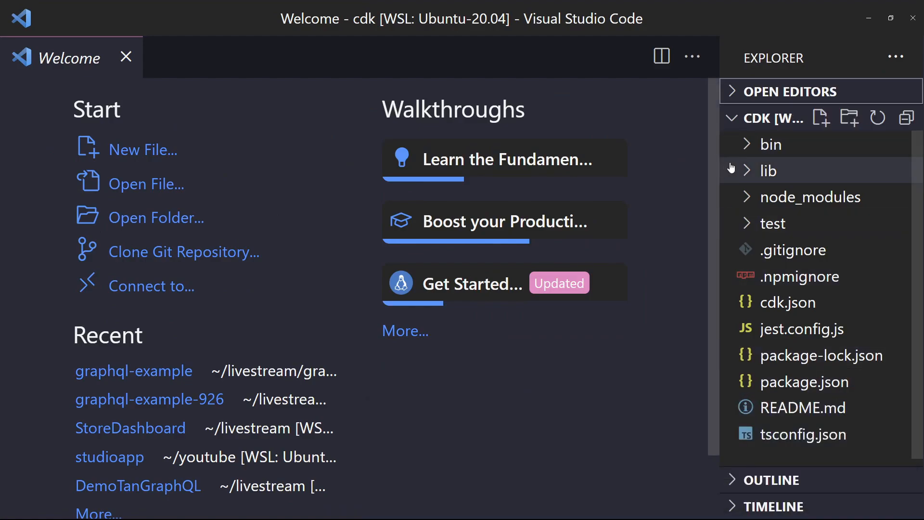
{"action": "left_click", "coordinate": [769, 144]}
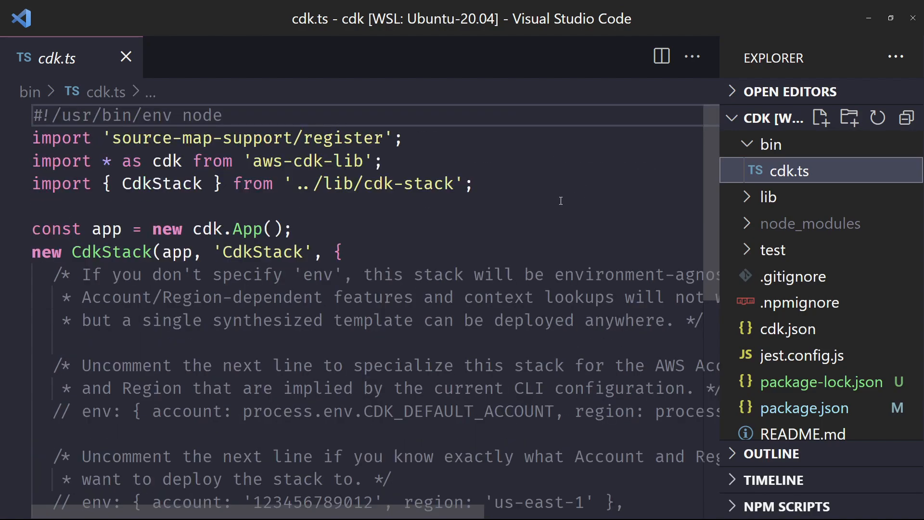
{"action": "left_click", "coordinate": [661, 55]}
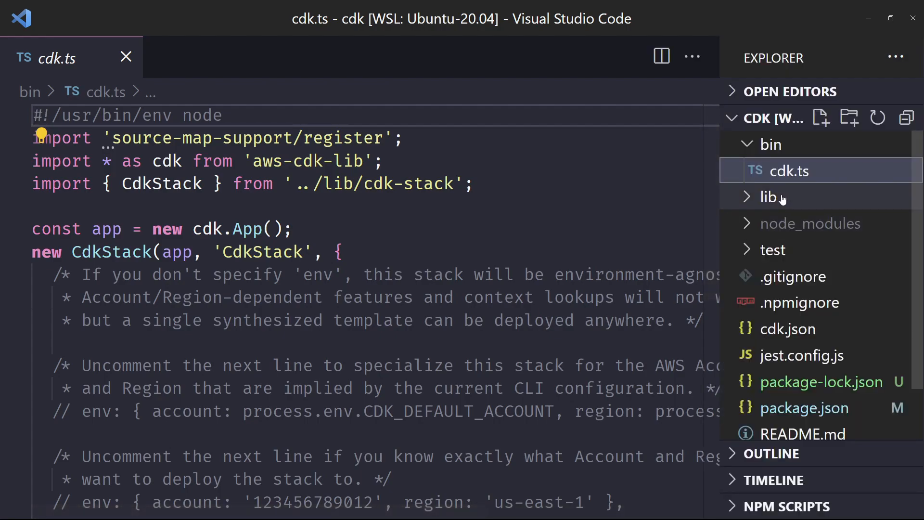
Step: Open lib/cdk-stack.ts and bring up a terminal beneath it
{"action": "left_click", "coordinate": [769, 196]}
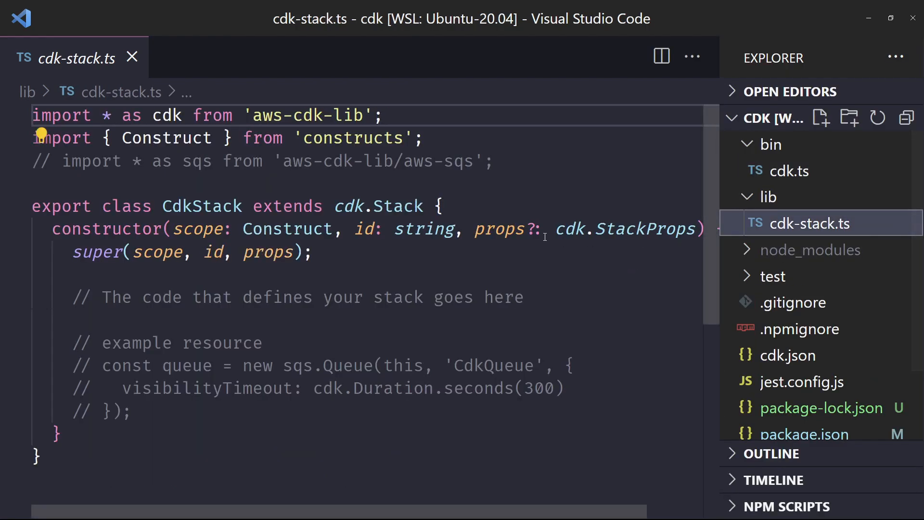
{"action": "left_click", "coordinate": [545, 229]}
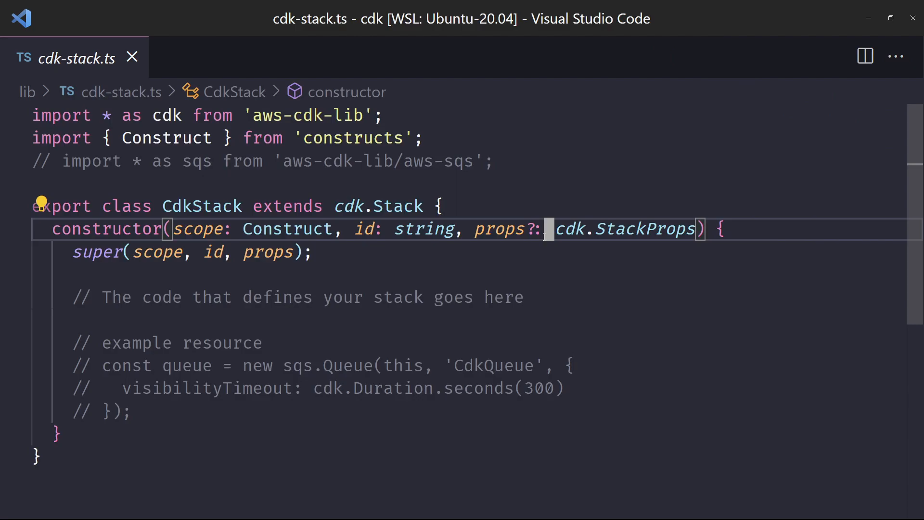
{"action": "scroll", "scroll_direction": "down", "scroll_amount": 3}
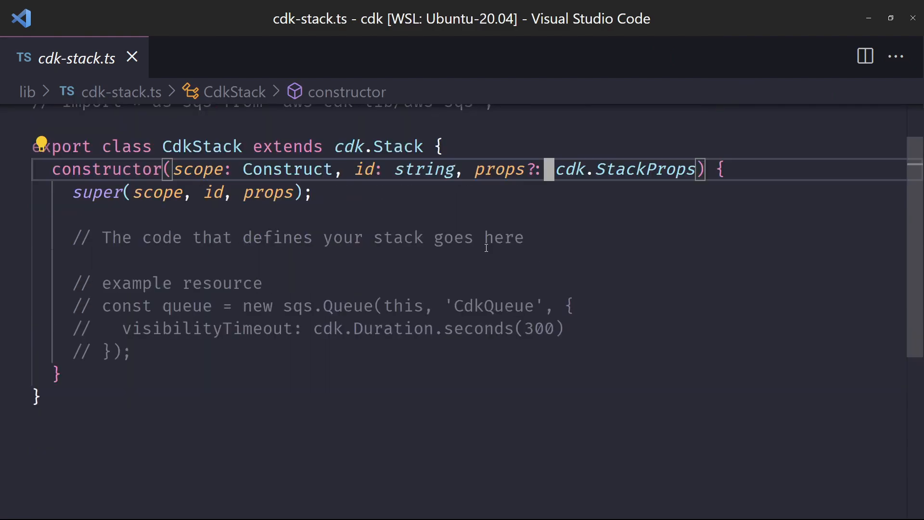
{"action": "left_click", "coordinate": [406, 238]}
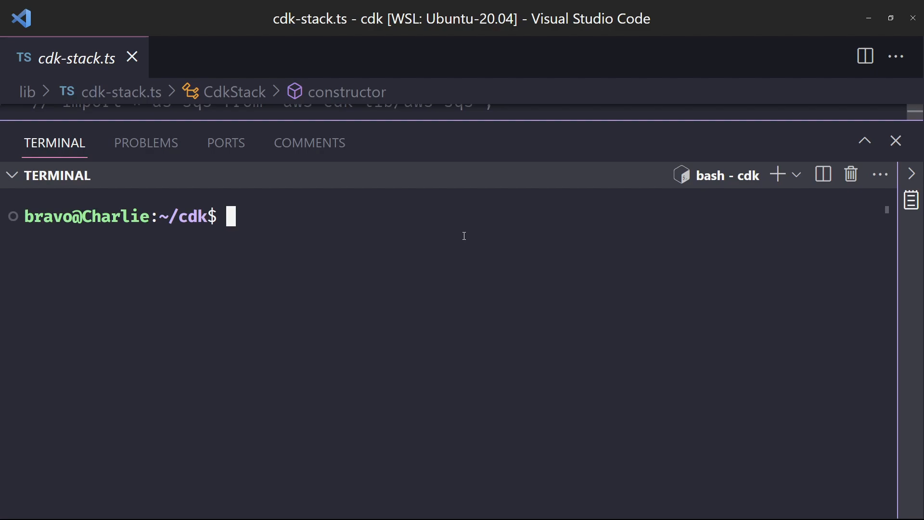
Step: Maximize the AWS docs and find the ~/.aws/credentials path on the Keyspaces page
{"action": "type", "text": "ls"}
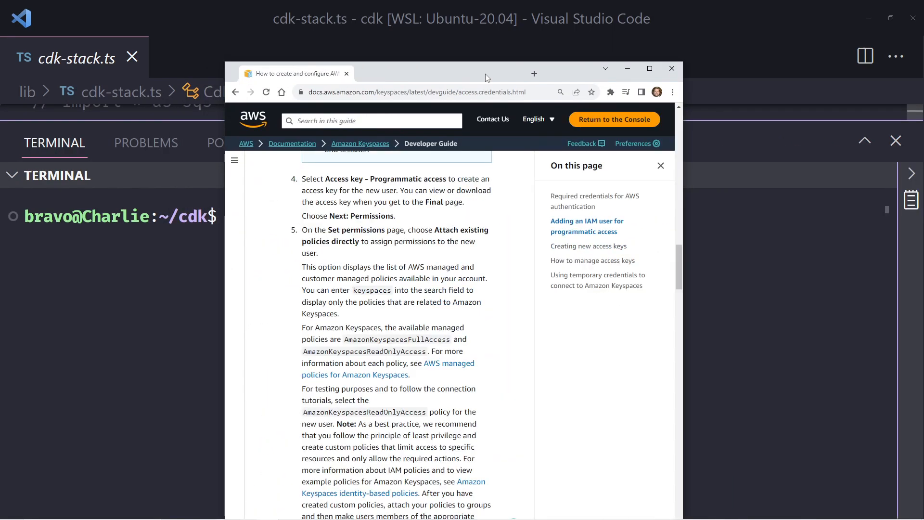
{"action": "left_click", "coordinate": [650, 69]}
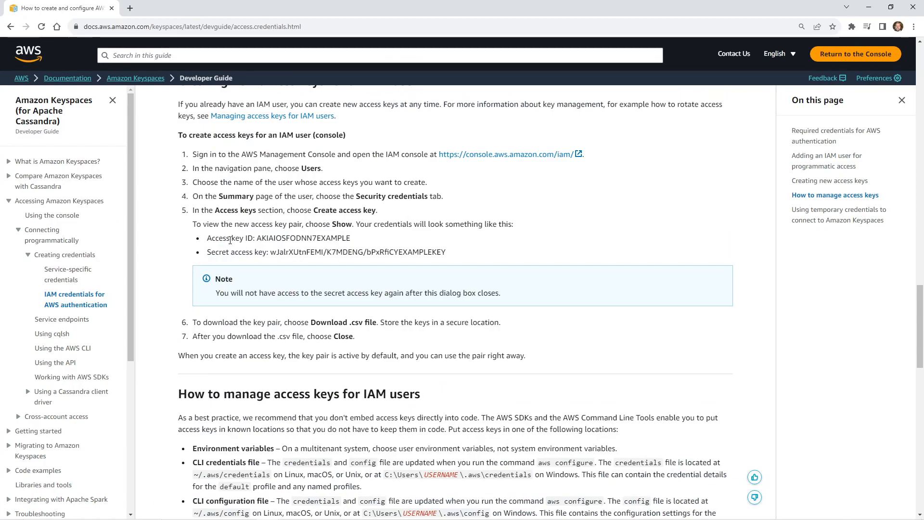
{"action": "mouse_move", "coordinate": [264, 235]}
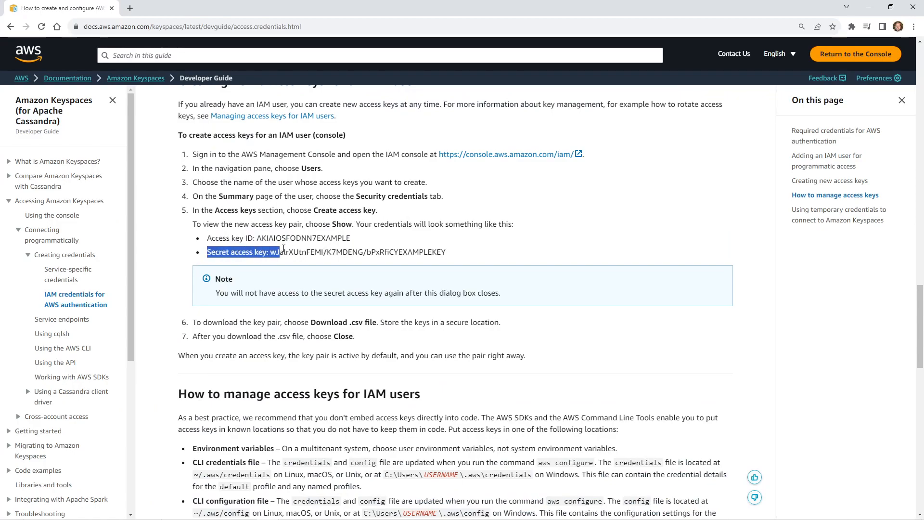
{"action": "key", "text": "ctrl+f"}
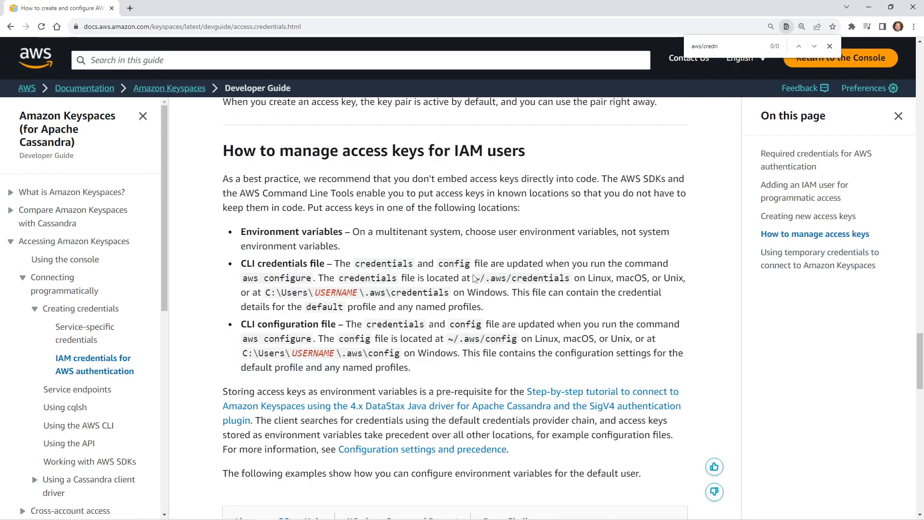
{"action": "double_click", "coordinate": [497, 277]}
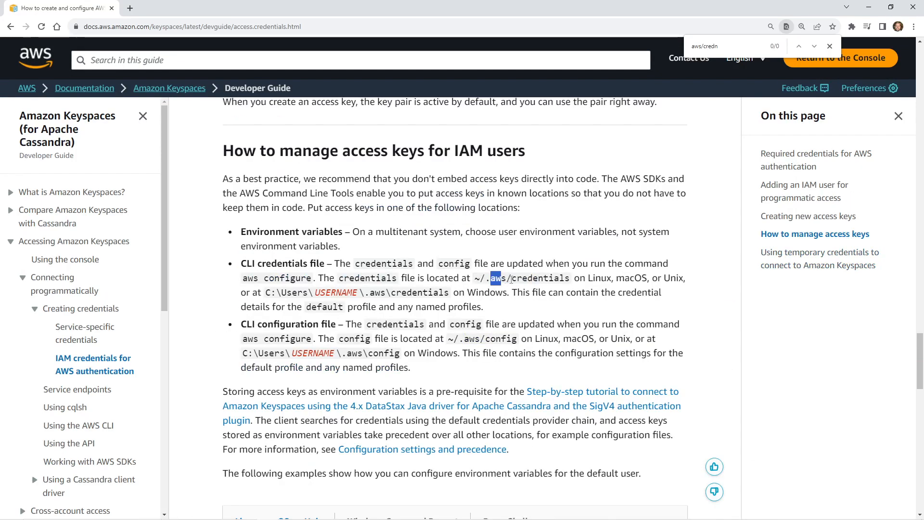
{"action": "double_click", "coordinate": [540, 277]}
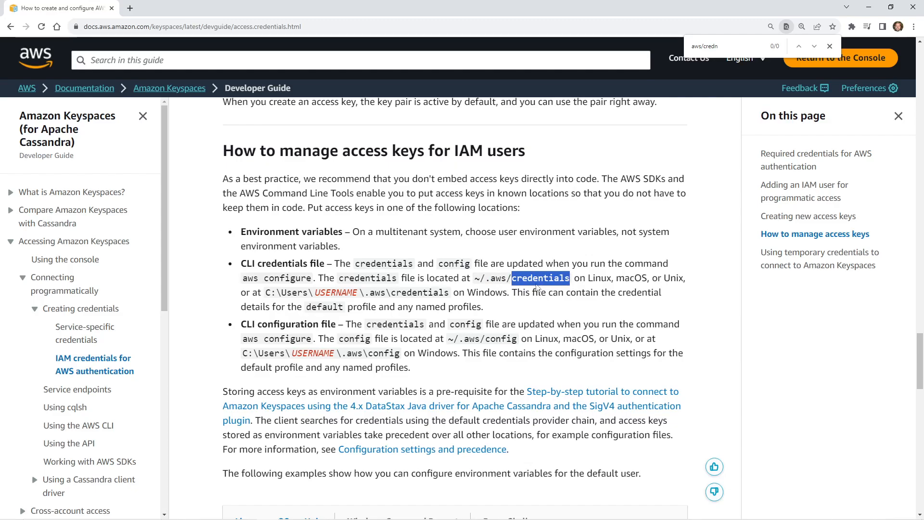
Step: Read through the access key ID and secret access key requirements
{"action": "scroll", "scroll_direction": "up", "scroll_amount": 3}
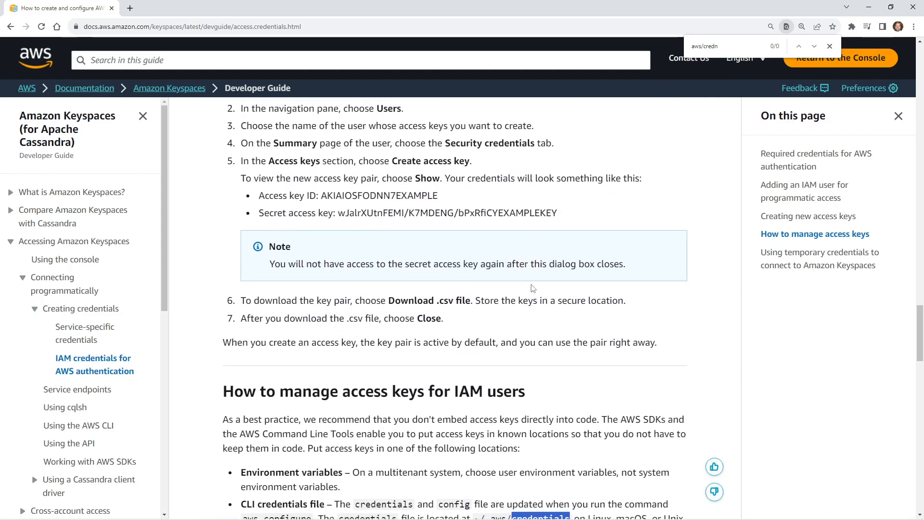
{"action": "scroll", "scroll_direction": "up", "scroll_amount": 3}
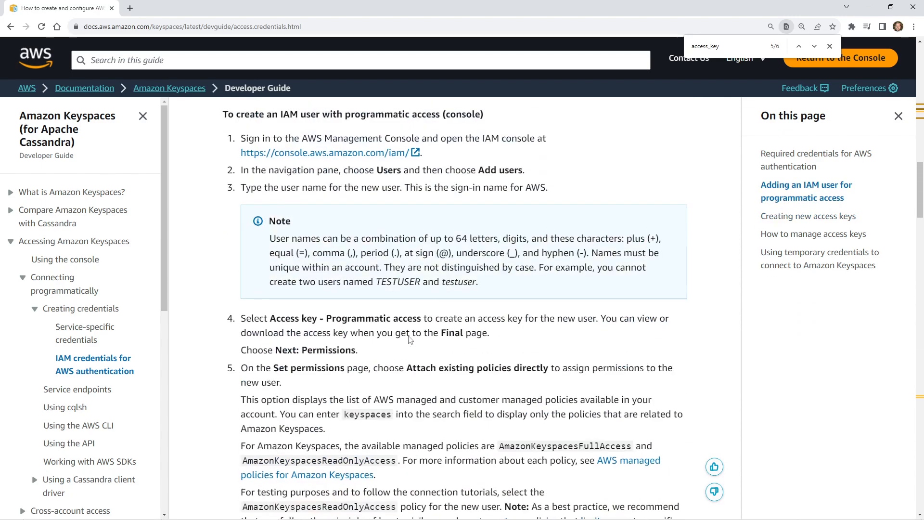
{"action": "scroll", "scroll_direction": "up", "scroll_amount": 3}
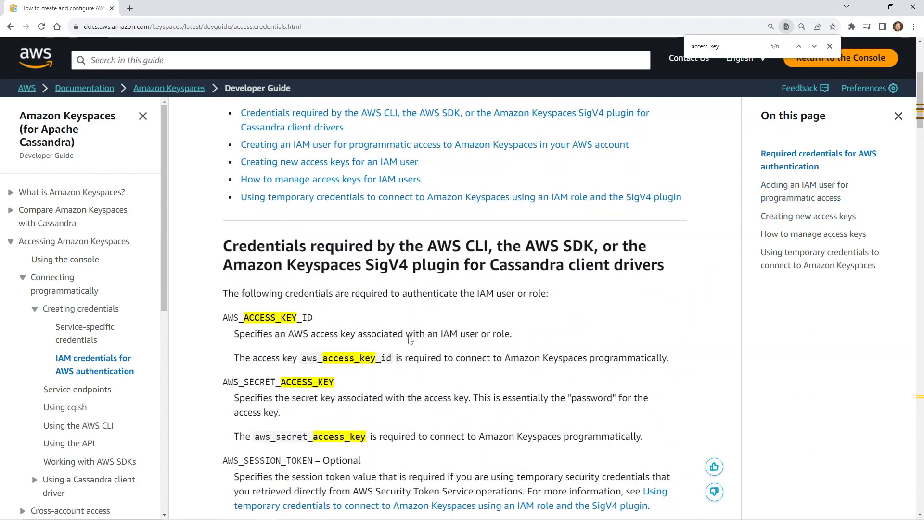
{"action": "scroll", "scroll_direction": "down", "scroll_amount": 3}
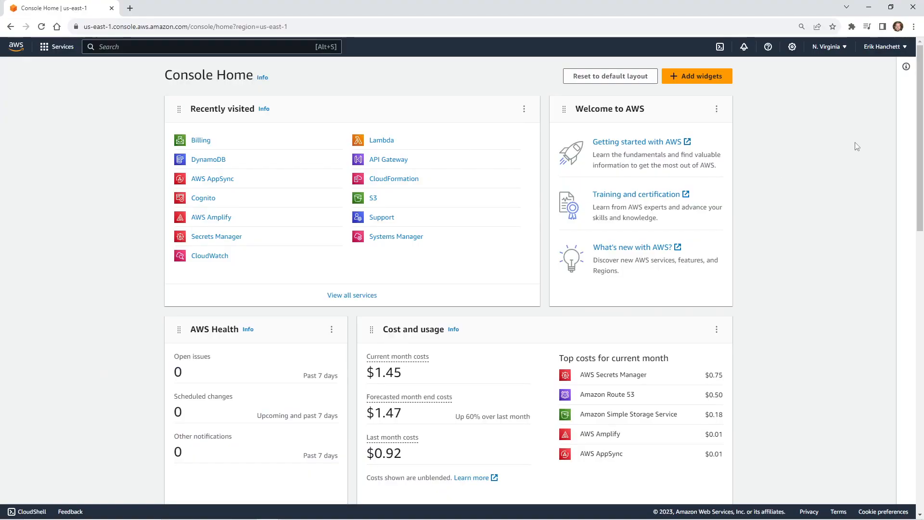
Step: Glance at Console Home, then return to the cdk terminal in the editor
{"action": "left_click", "coordinate": [883, 46]}
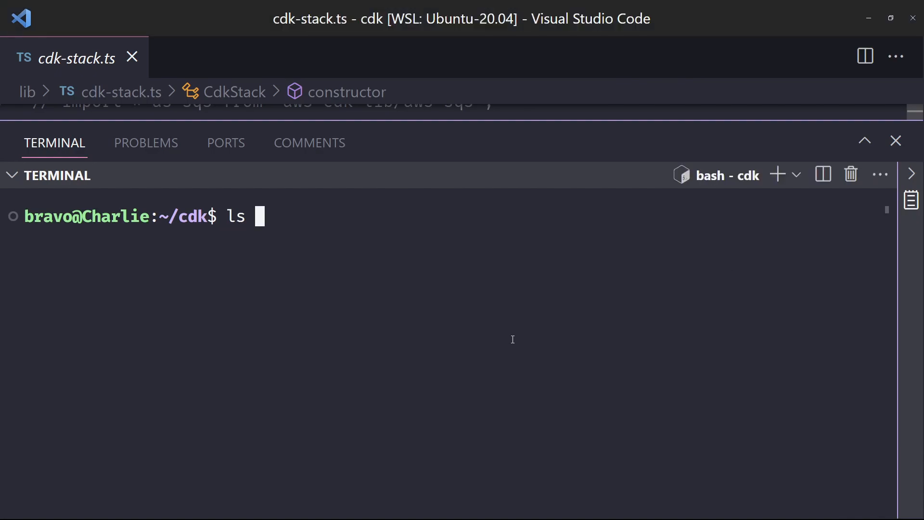
Step: Run ls ~/.aws/credentials to check for an existing AWS credentials file
{"action": "type", "text": "~/"}
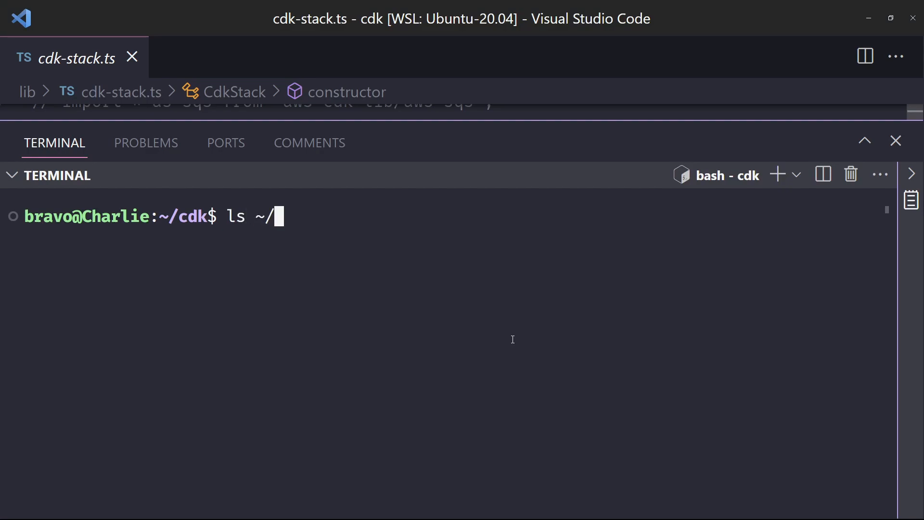
{"action": "type", "text": ".aws/credentials"}
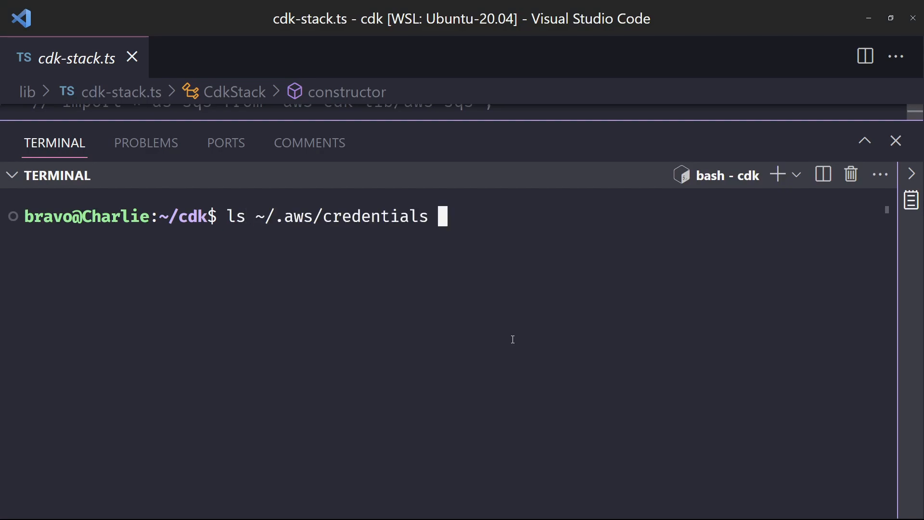
{"action": "key", "text": "Return"}
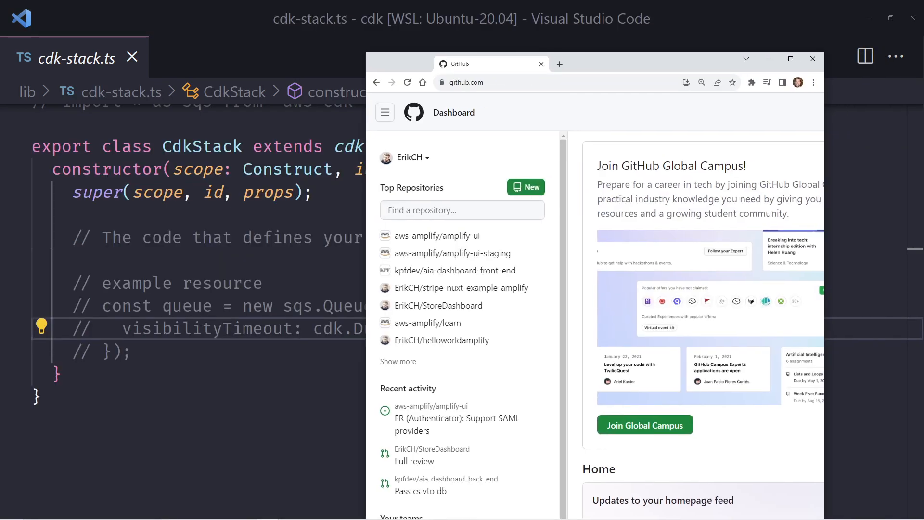
Step: Navigate GitHub Settings to Developer settings and start generating a classic personal access token
{"action": "left_click", "coordinate": [789, 59]}
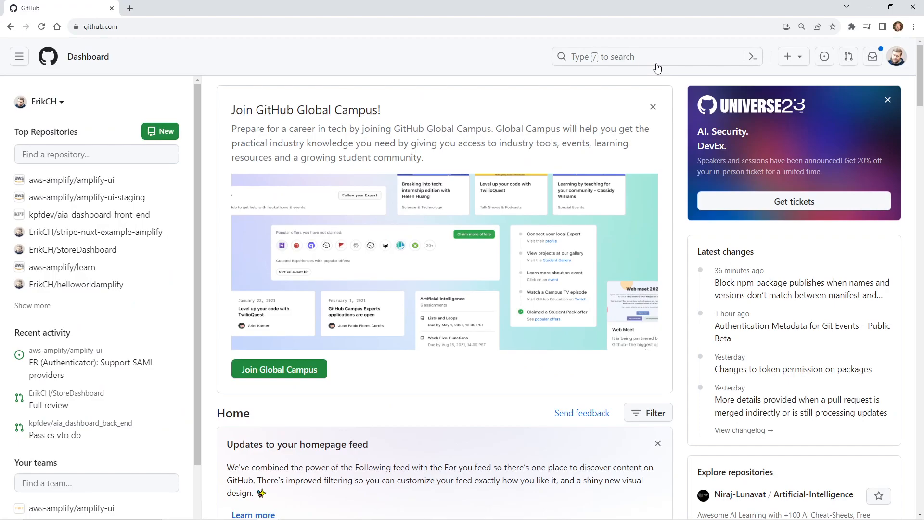
{"action": "mouse_move", "coordinate": [645, 83]}
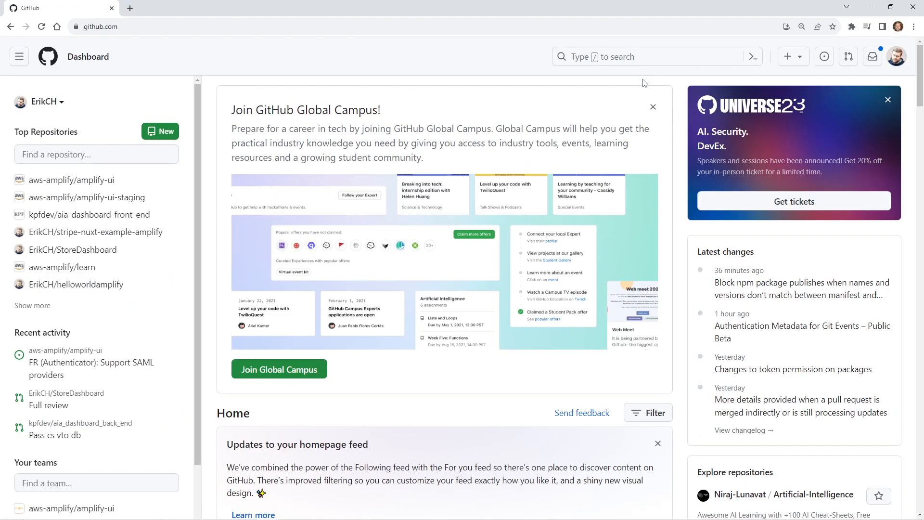
{"action": "mouse_move", "coordinate": [673, 87]}
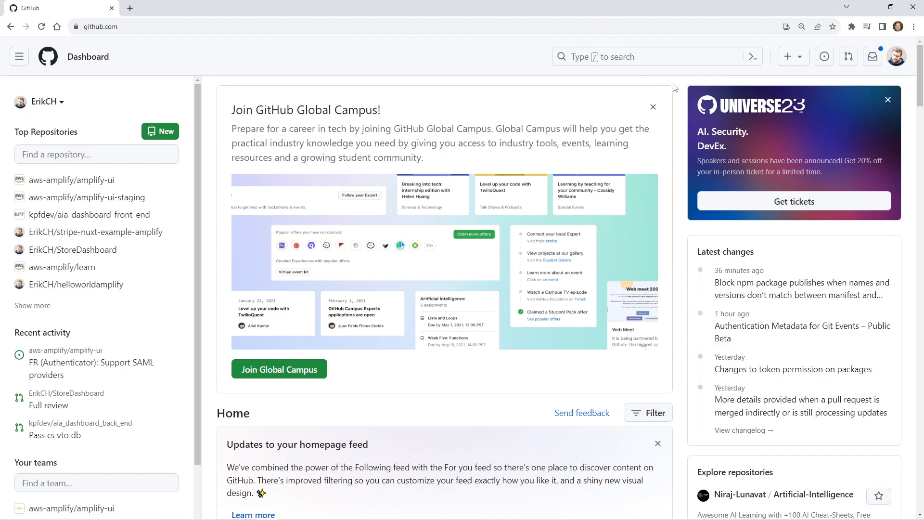
{"action": "mouse_move", "coordinate": [792, 80]}
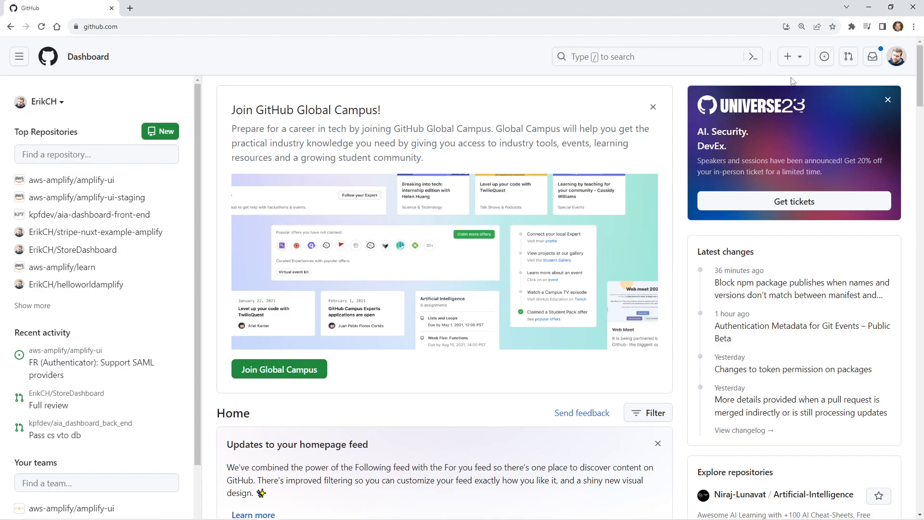
{"action": "mouse_move", "coordinate": [892, 63]}
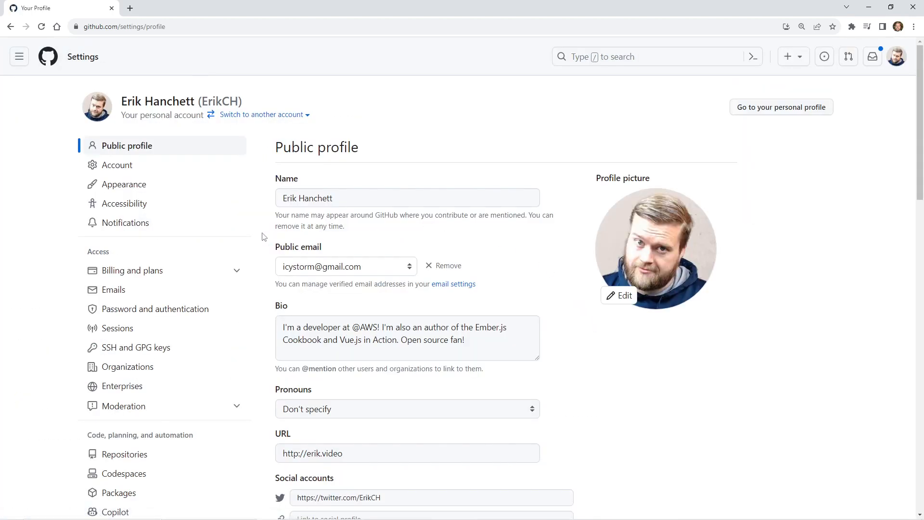
{"action": "scroll", "scroll_direction": "down", "scroll_amount": 3}
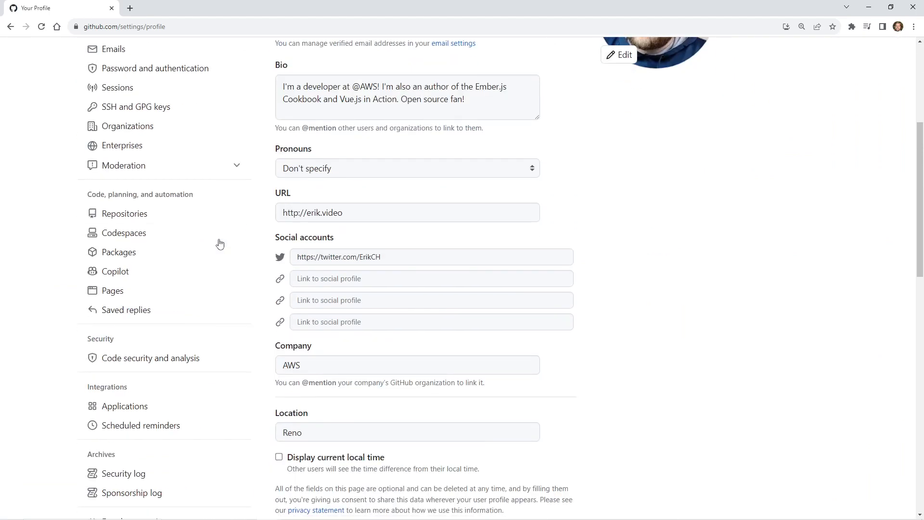
{"action": "scroll", "scroll_direction": "down", "scroll_amount": 3}
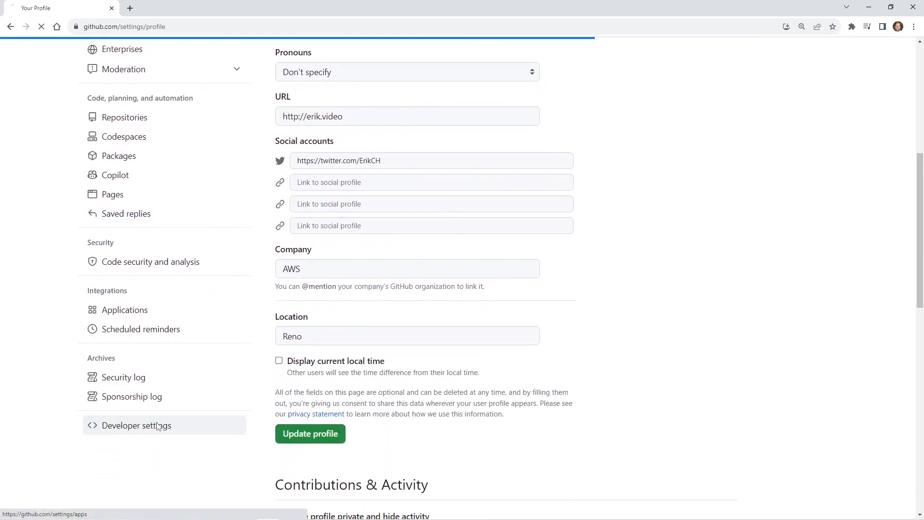
{"action": "left_click", "coordinate": [135, 424]}
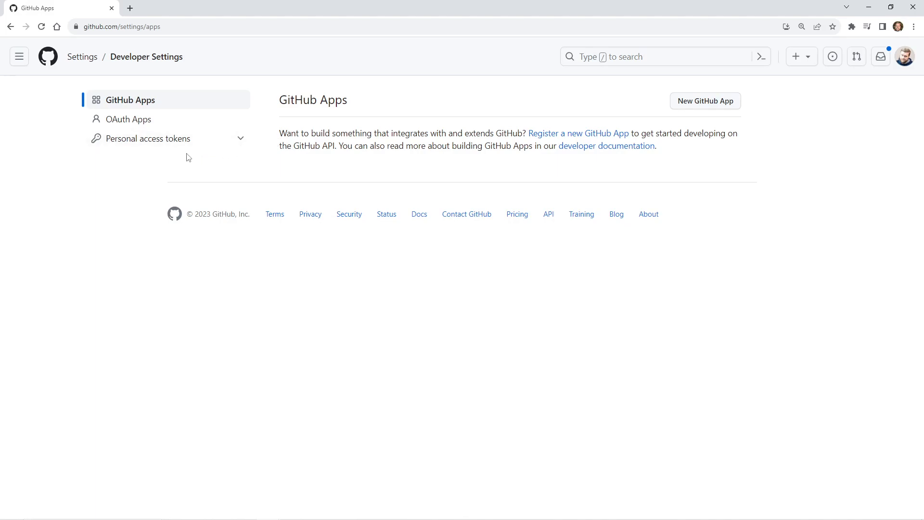
{"action": "left_click", "coordinate": [148, 137]}
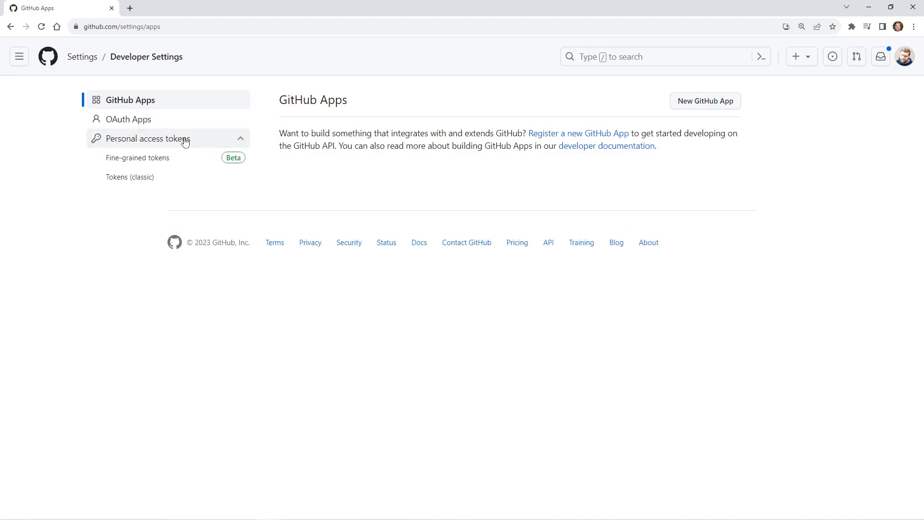
{"action": "mouse_move", "coordinate": [129, 177]}
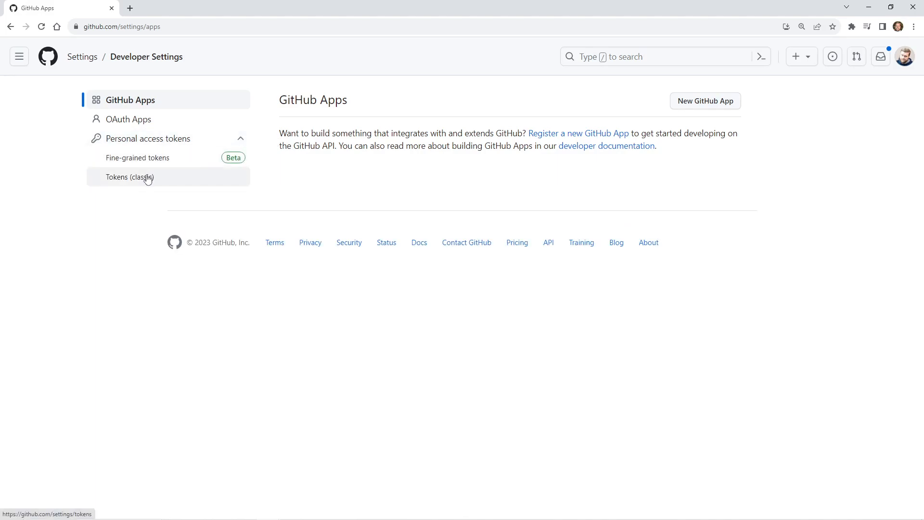
{"action": "left_click", "coordinate": [129, 177]}
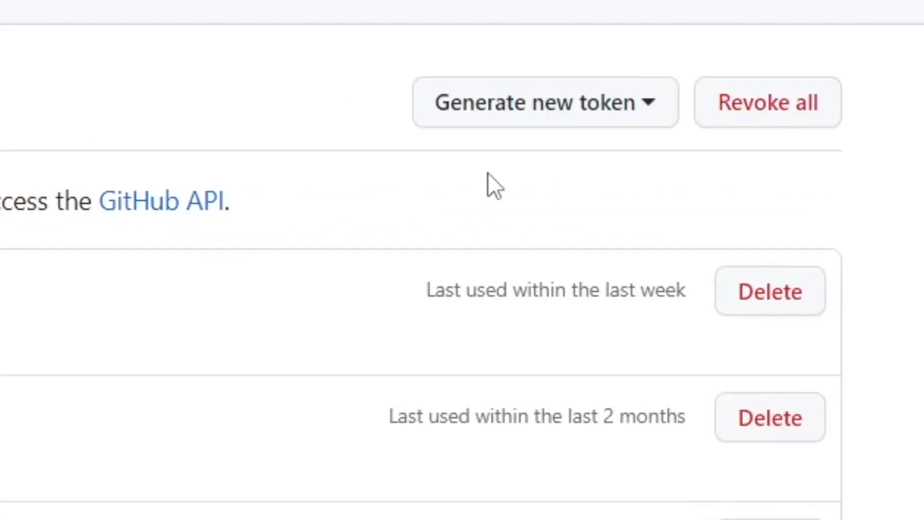
{"action": "left_click", "coordinate": [545, 102]}
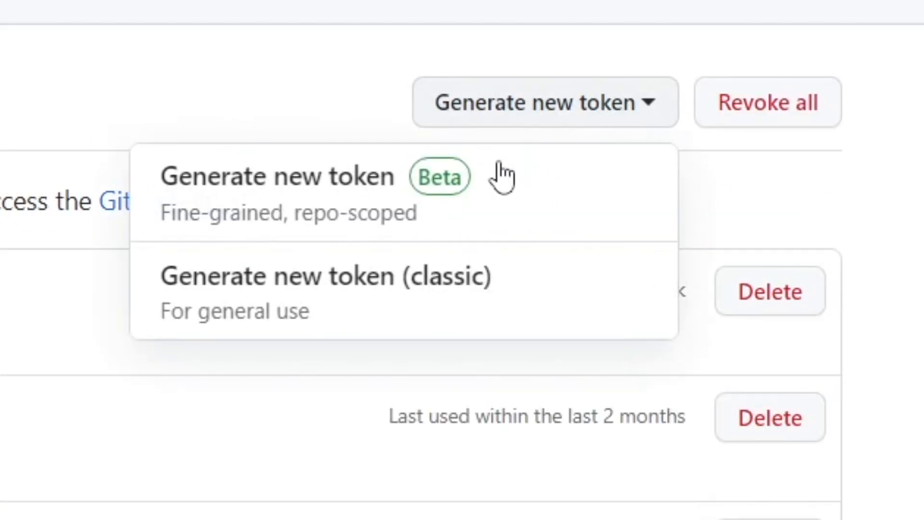
{"action": "mouse_move", "coordinate": [424, 321]}
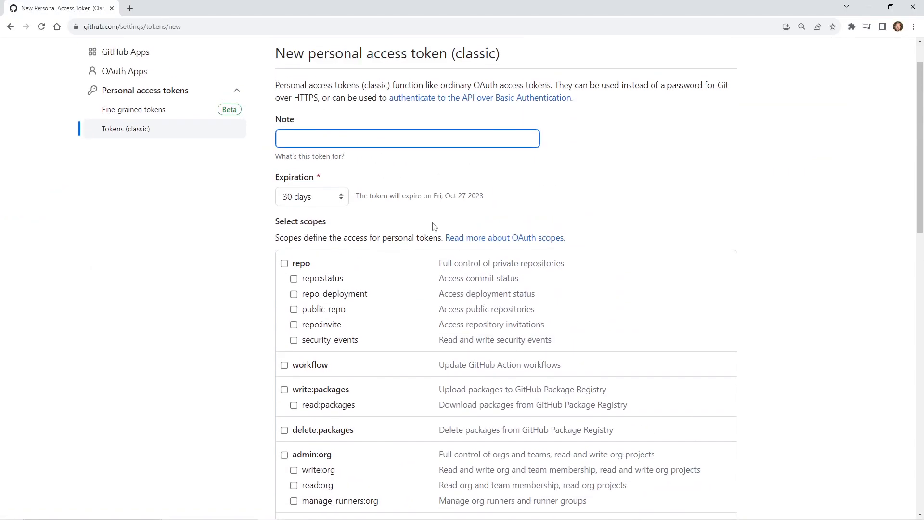
Step: Grant admin:repo_hook scope, add the note 'test', and generate the token
{"action": "left_click", "coordinate": [311, 196]}
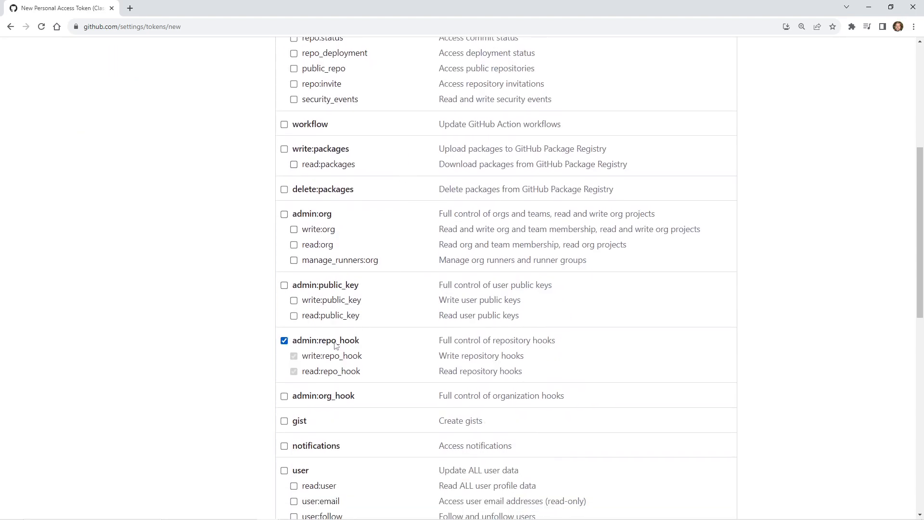
{"action": "scroll", "scroll_direction": "up", "scroll_amount": 3}
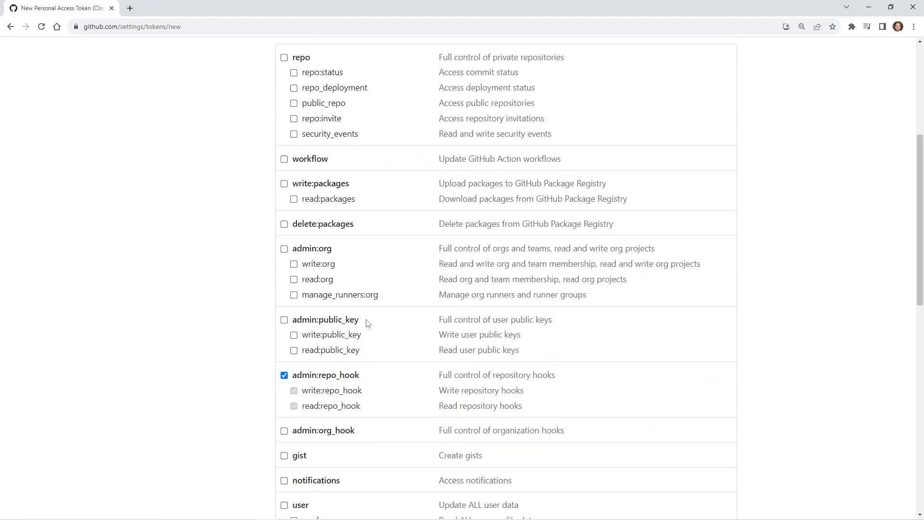
{"action": "scroll", "scroll_direction": "down", "scroll_amount": 3}
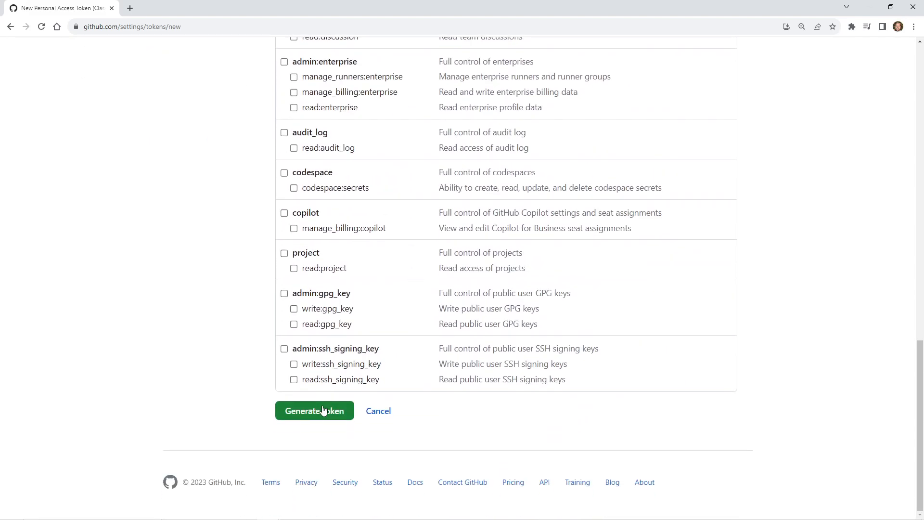
{"action": "left_click", "coordinate": [314, 410]}
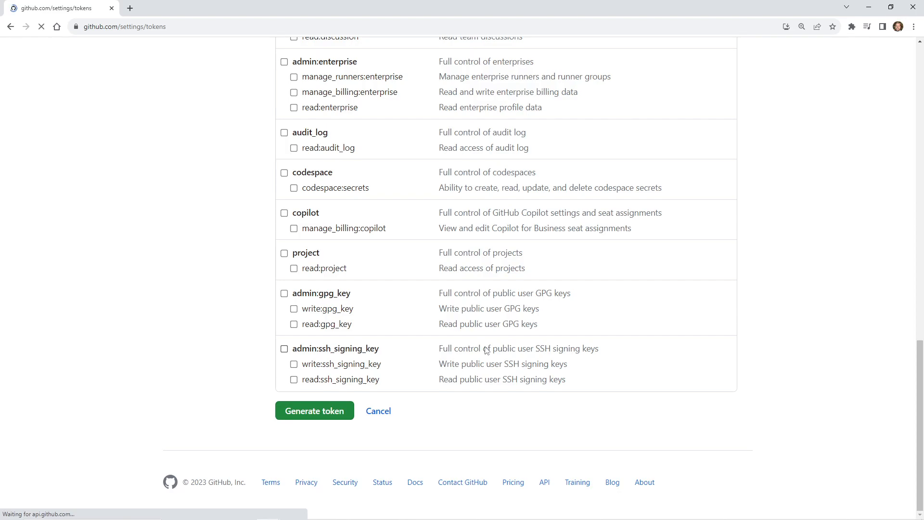
{"action": "left_click", "coordinate": [314, 410]}
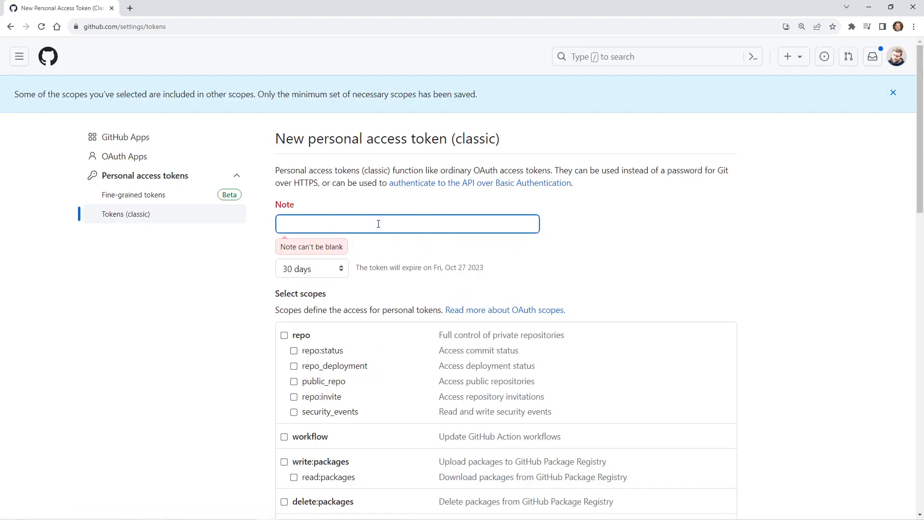
{"action": "type", "text": "test"}
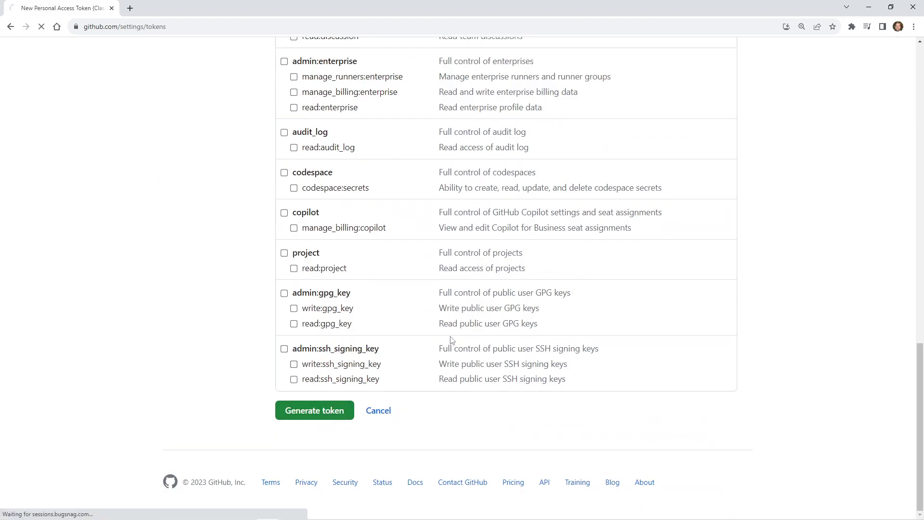
{"action": "left_click", "coordinate": [314, 410]}
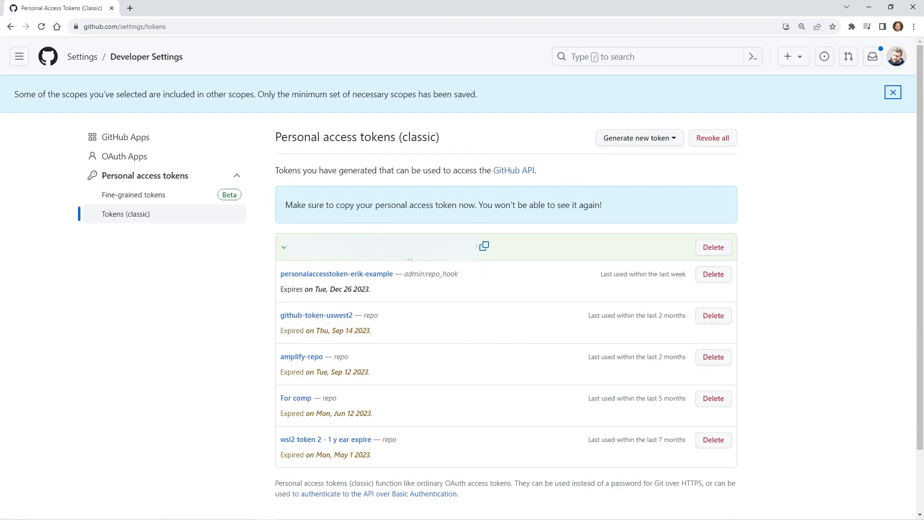
{"action": "mouse_move", "coordinate": [483, 246]}
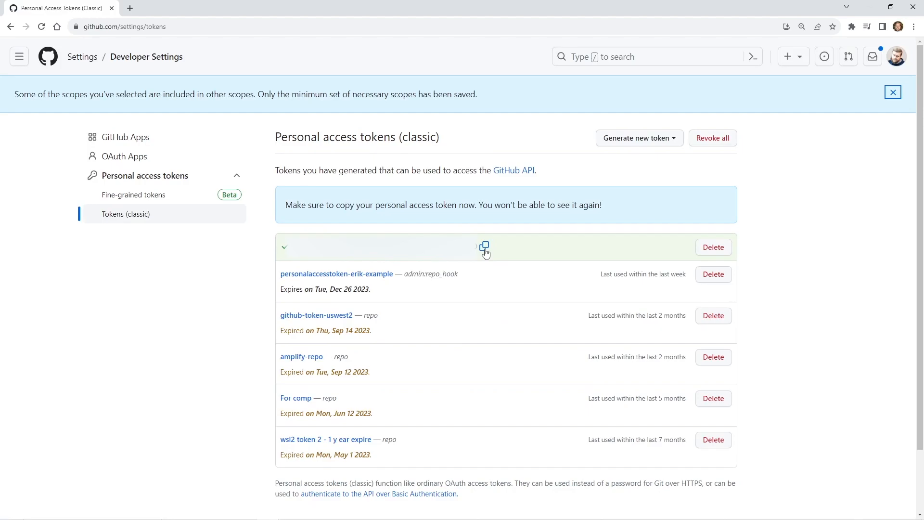
{"action": "mouse_move", "coordinate": [241, 305]}
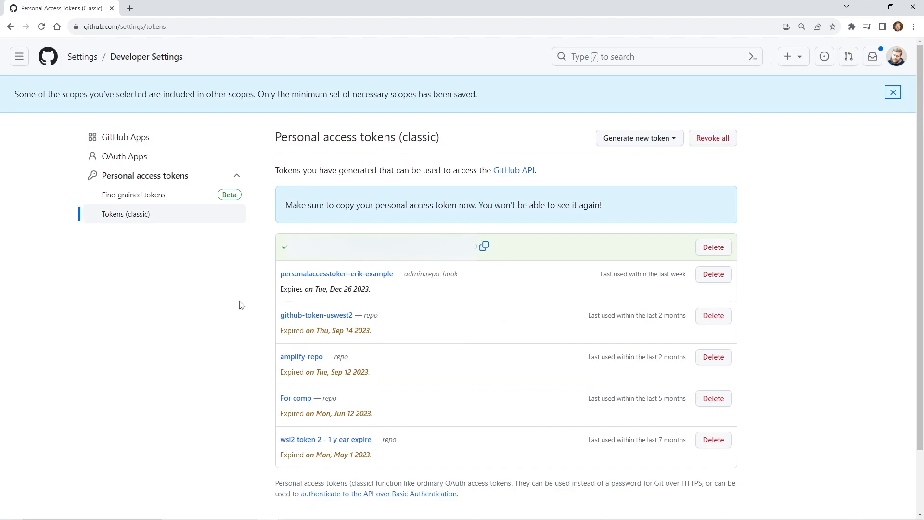
{"action": "mouse_move", "coordinate": [343, 201]}
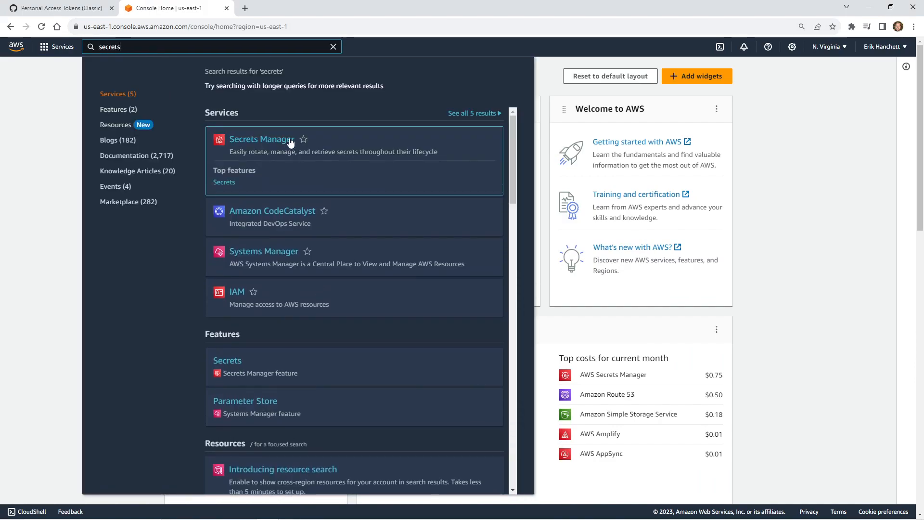
Step: Open Secrets Manager, switch to US East (Ohio), and start storing a new secret
{"action": "left_click", "coordinate": [263, 138]}
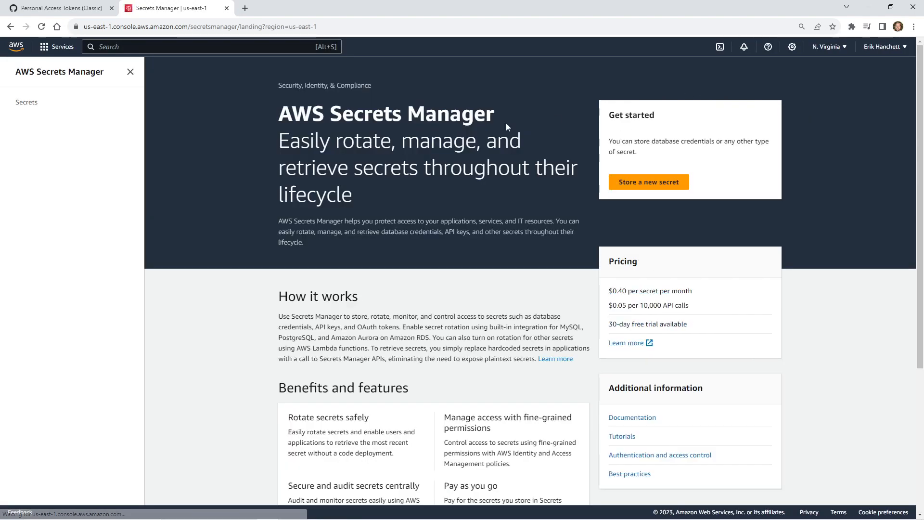
{"action": "mouse_move", "coordinate": [827, 46]}
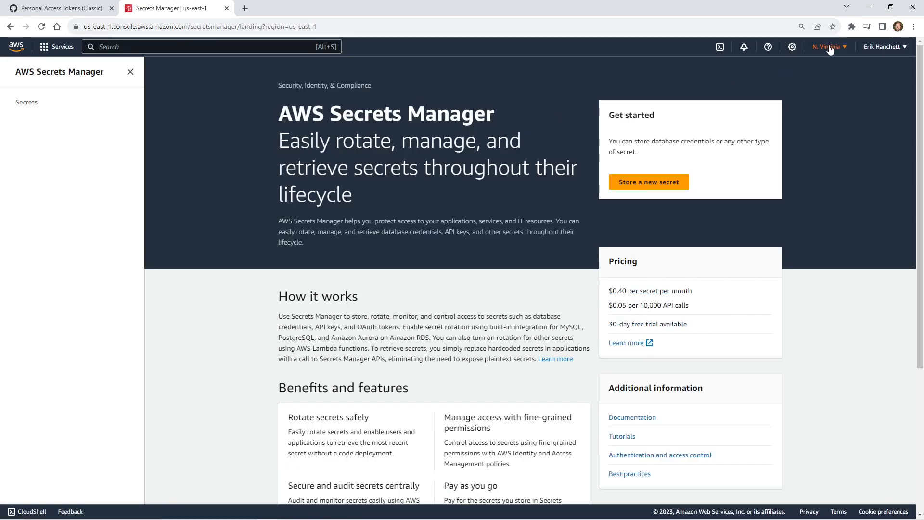
{"action": "left_click", "coordinate": [826, 46]}
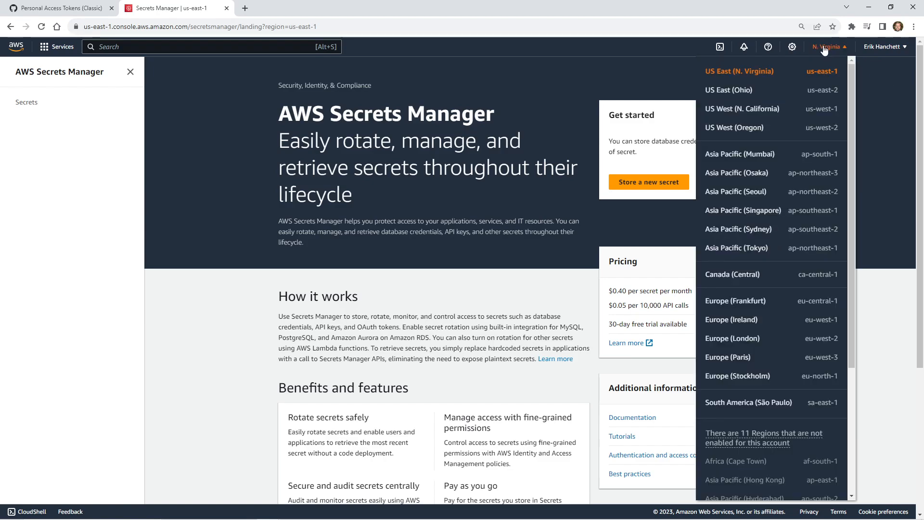
{"action": "left_click", "coordinate": [729, 90]}
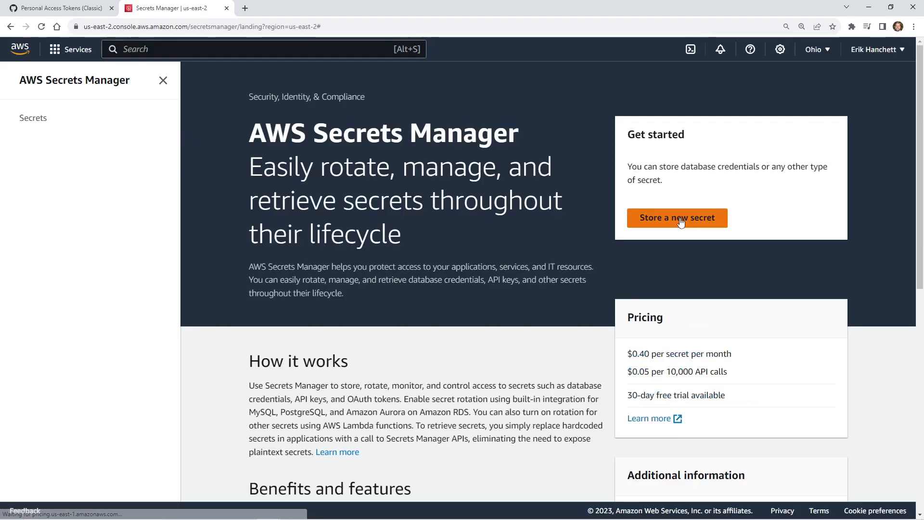
{"action": "left_click", "coordinate": [677, 218]}
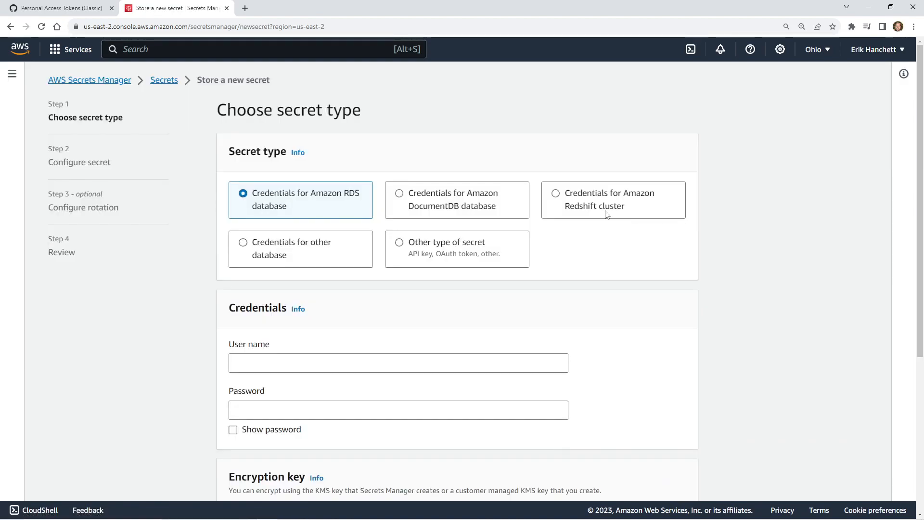
Step: Choose Other type of secret and paste the token value as plaintext
{"action": "left_click", "coordinate": [398, 241]}
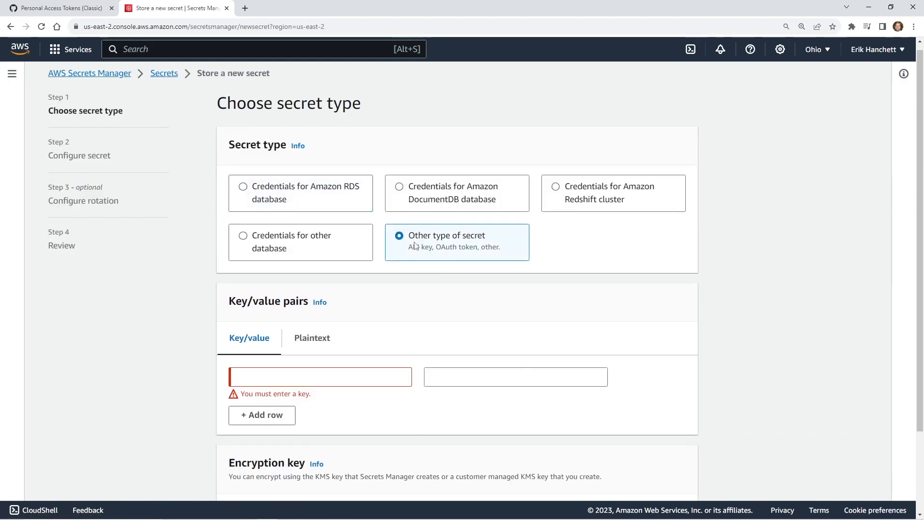
{"action": "left_click", "coordinate": [312, 338]}
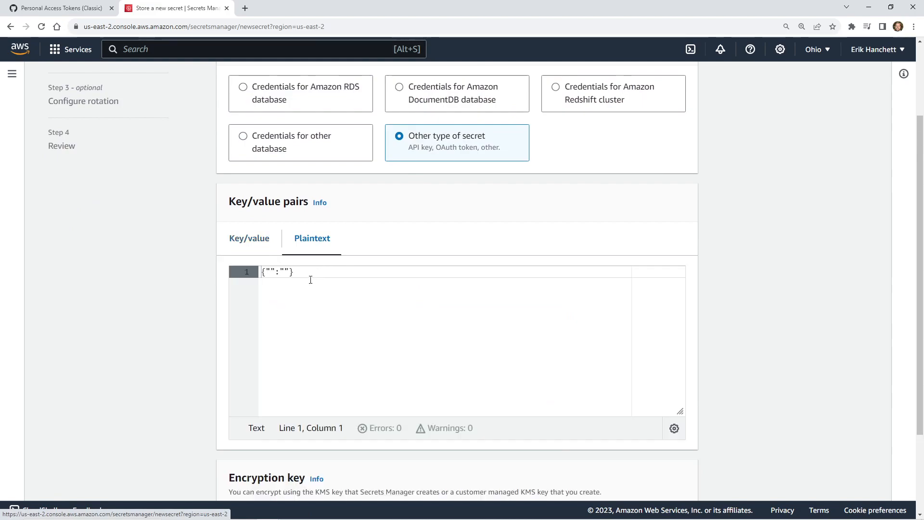
{"action": "type", "text": "@aws-cdk/aws-cognito-identitypool-alpha"}
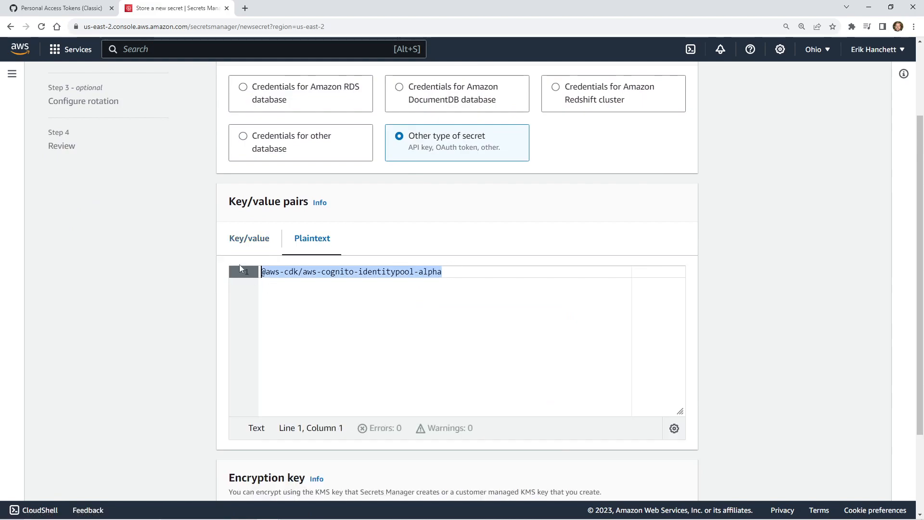
{"action": "scroll", "scroll_direction": "down", "scroll_amount": 3}
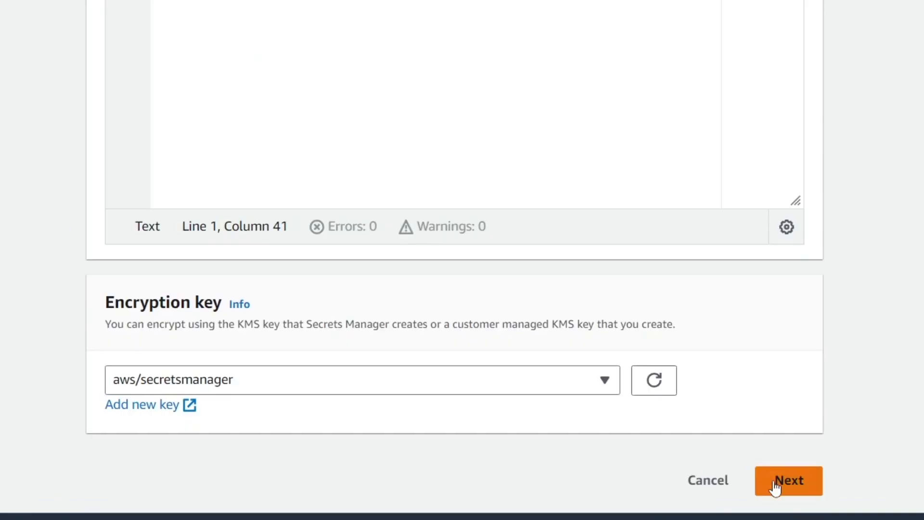
{"action": "left_click", "coordinate": [788, 480]}
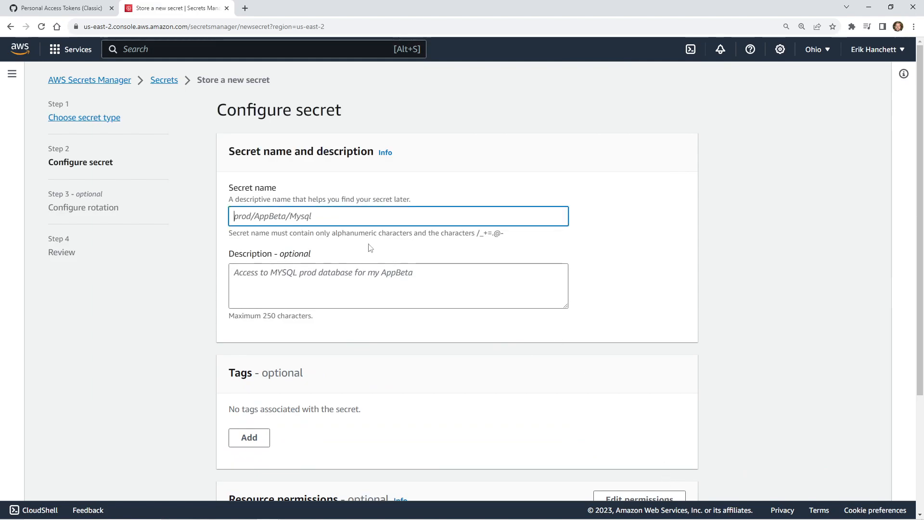
Step: Name the secret github-token-ex, store it, and refresh the secrets list
{"action": "type", "text": "github-tok"}
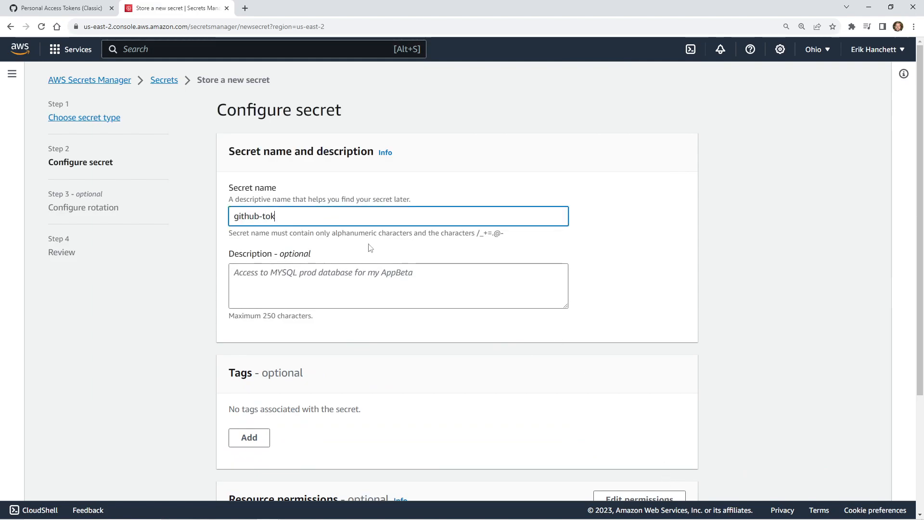
{"action": "scroll", "scroll_direction": "down", "scroll_amount": 3}
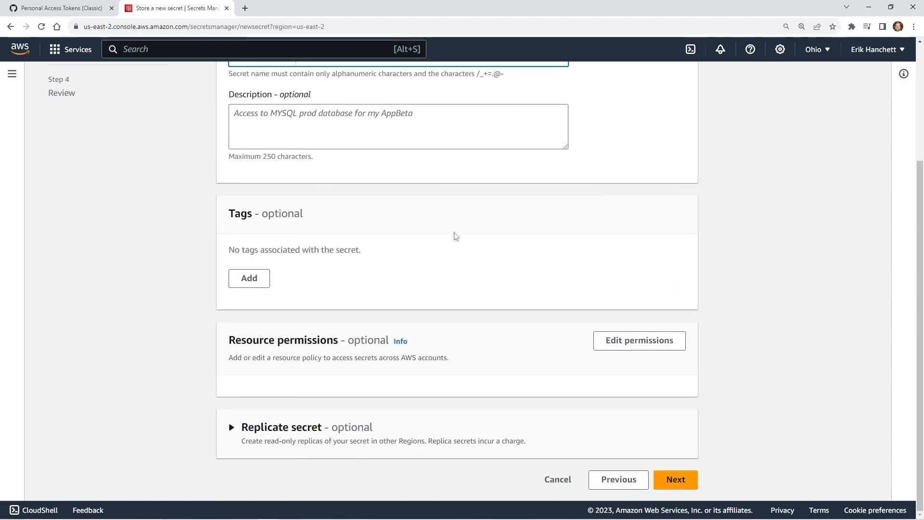
{"action": "left_click", "coordinate": [674, 479]}
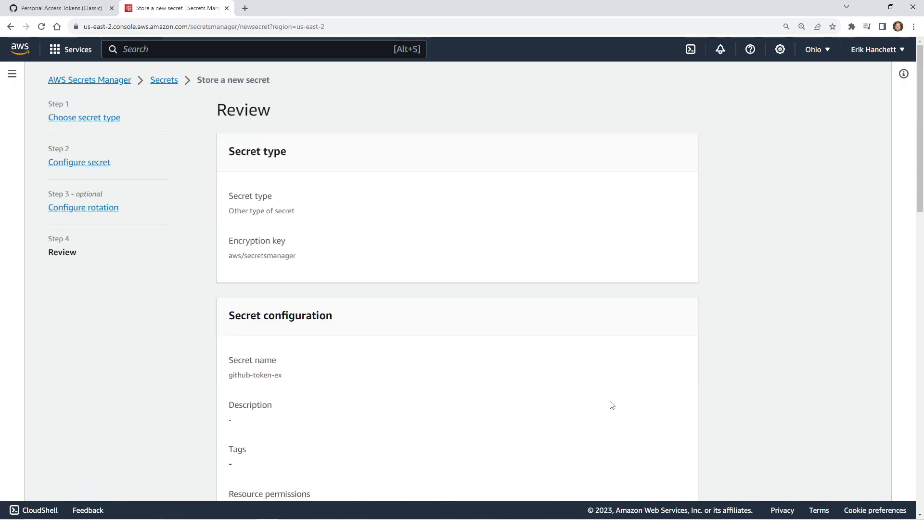
{"action": "scroll", "scroll_direction": "down", "scroll_amount": 3}
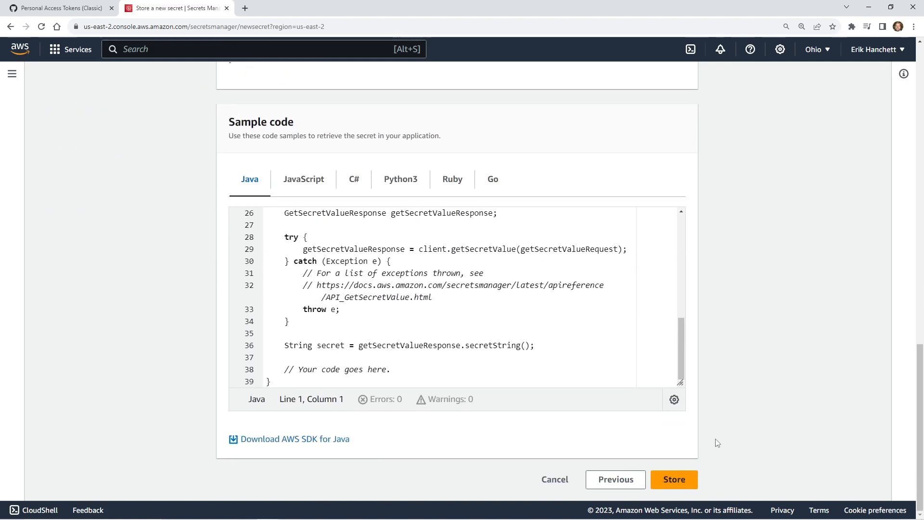
{"action": "left_click", "coordinate": [673, 479]}
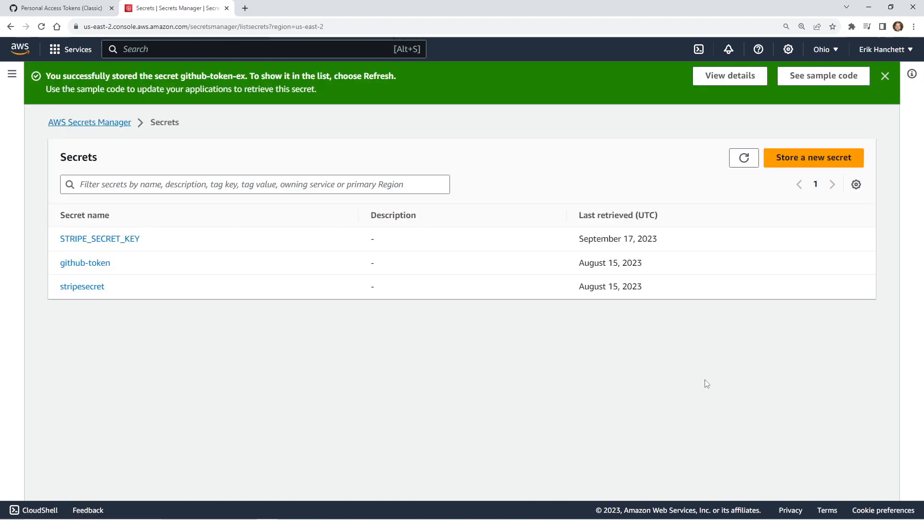
{"action": "mouse_move", "coordinate": [224, 320]}
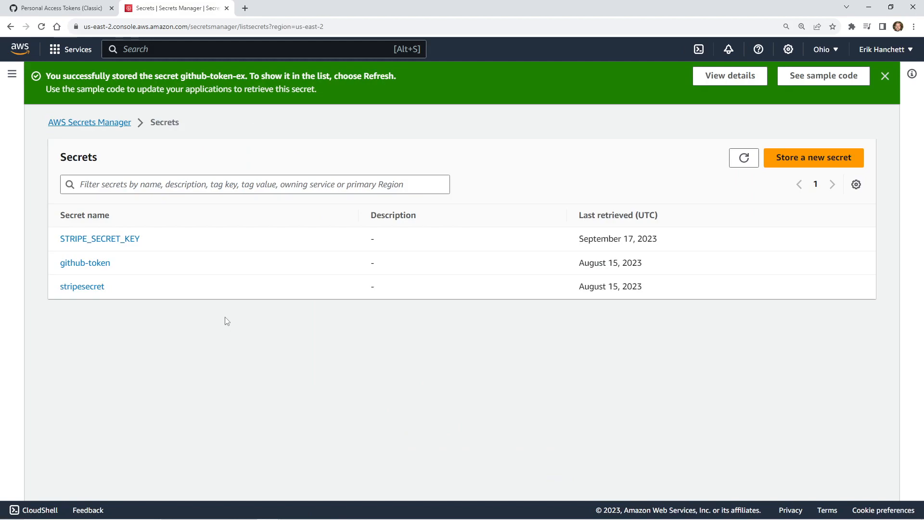
{"action": "left_click", "coordinate": [743, 157]}
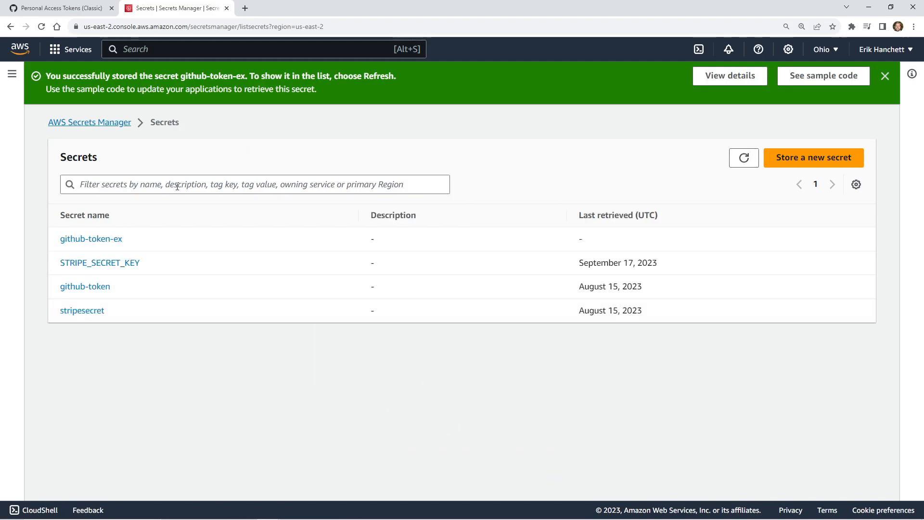
{"action": "mouse_move", "coordinate": [130, 244]}
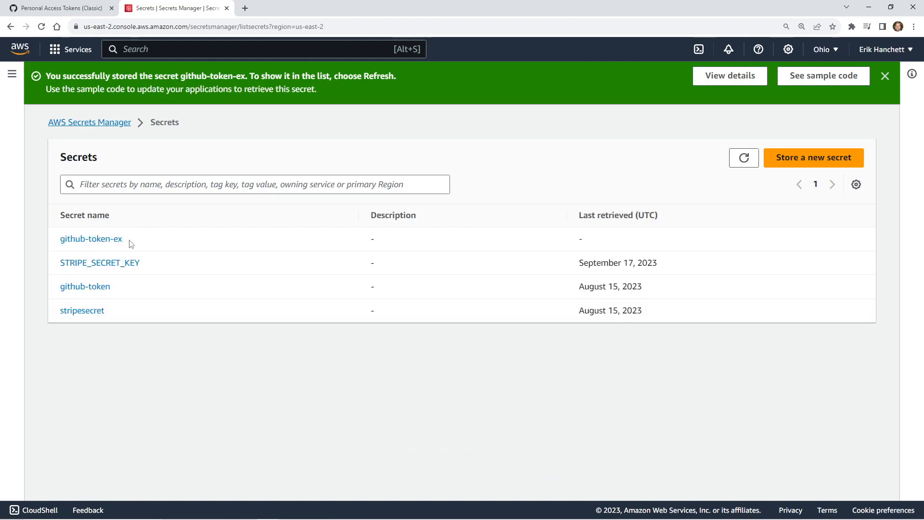
{"action": "mouse_move", "coordinate": [167, 232]}
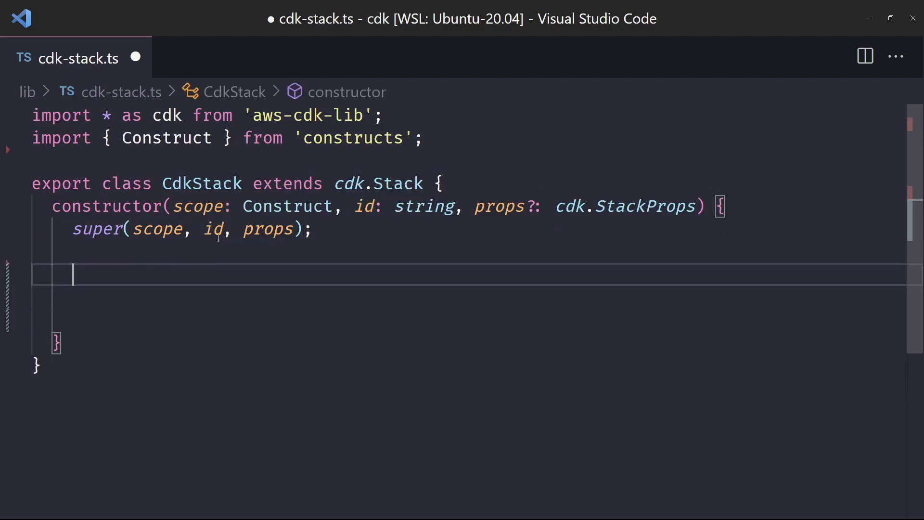
{"action": "type", "text": "const amplifyApp"}
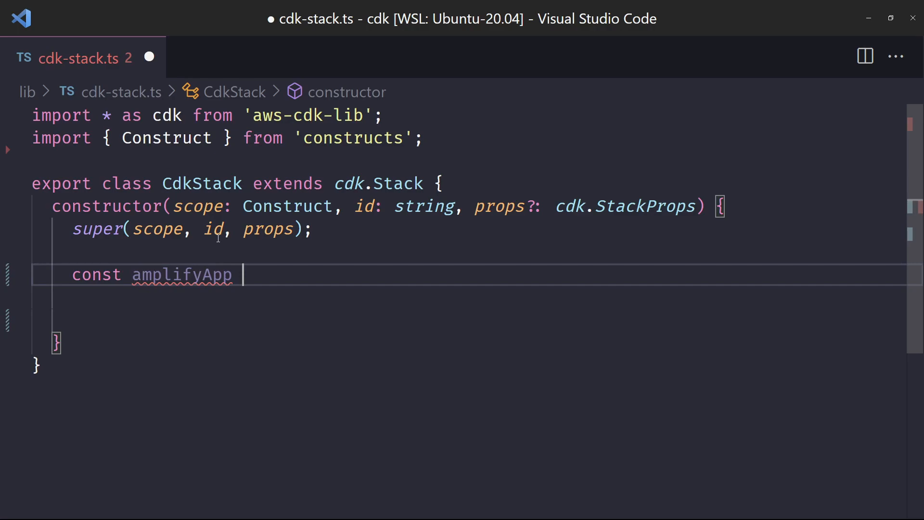
{"action": "type", "text": "="}
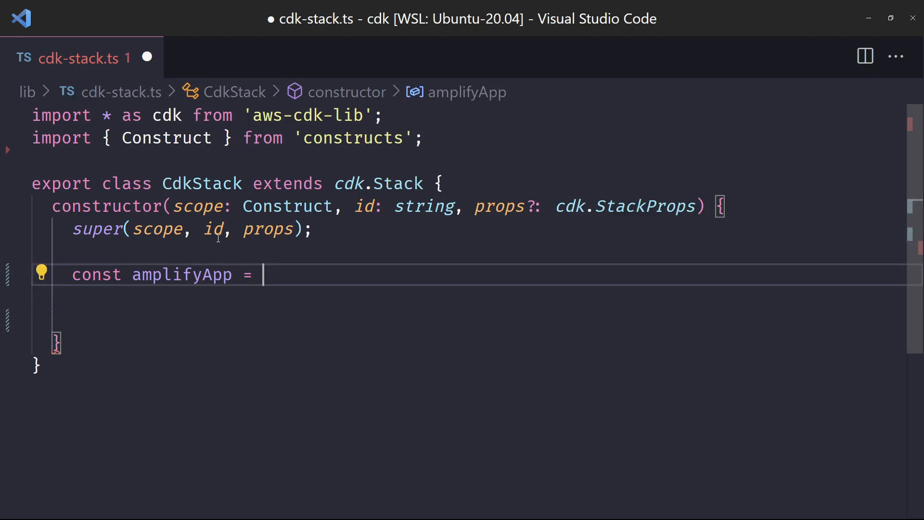
{"action": "type", "text": "new App"}
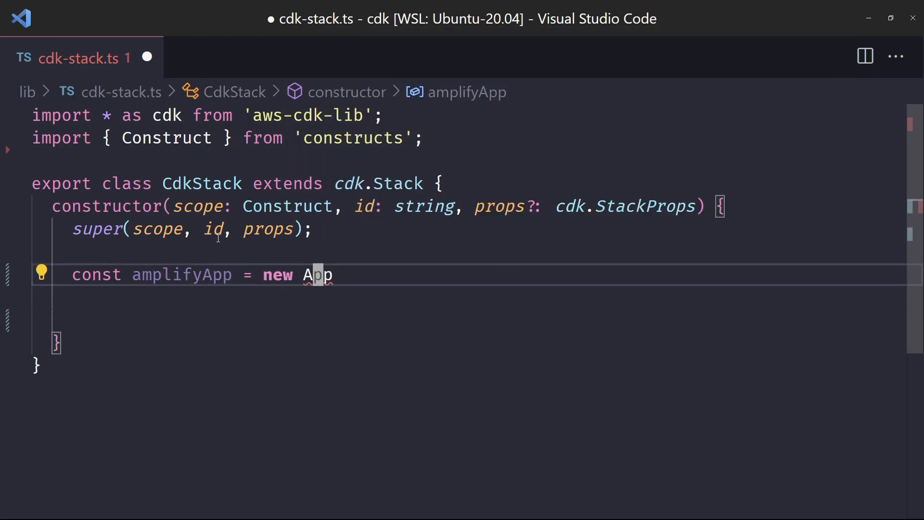
{"action": "left_click", "coordinate": [42, 272]}
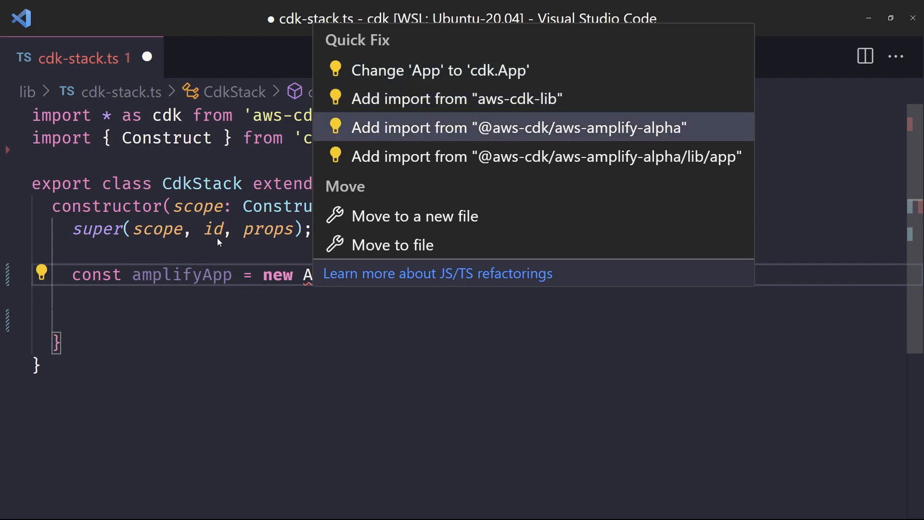
{"action": "left_click", "coordinate": [518, 127]}
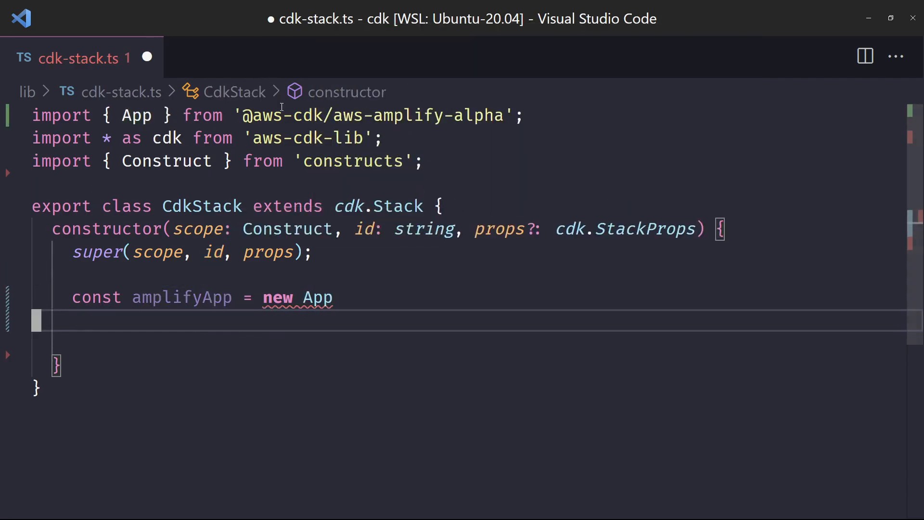
{"action": "left_click", "coordinate": [336, 298]}
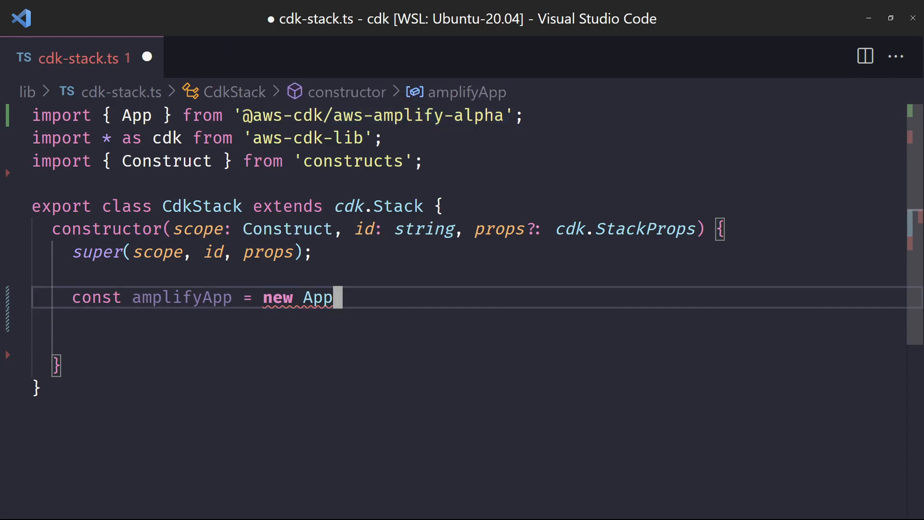
Step: Pass this, id "amplify-nextapp" and appName Nextjs Hosting example to the App constructor
{"action": "type", "text": "("}
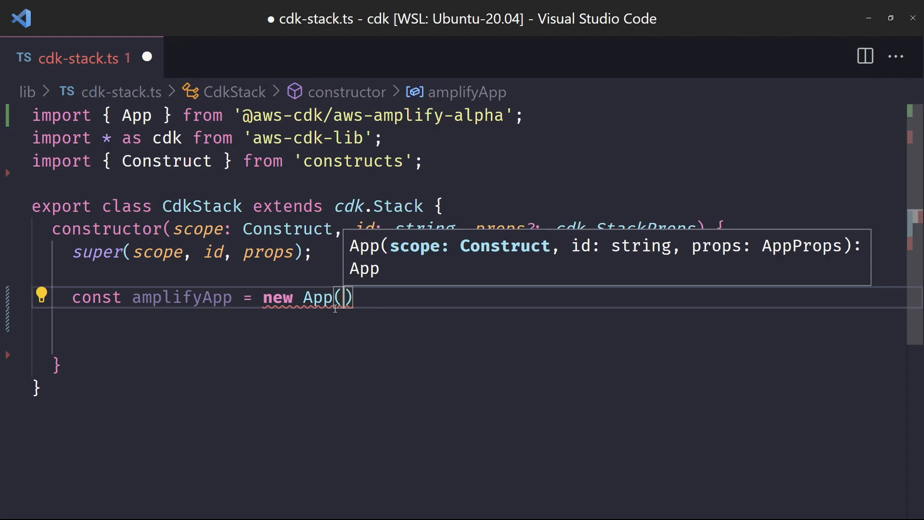
{"action": "type", "text": "this,"}
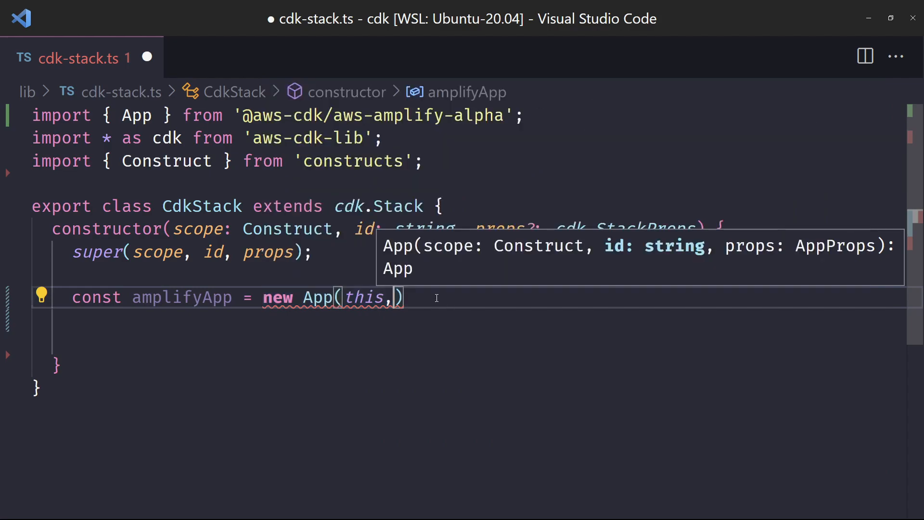
{"action": "type", "text": "\"\""}
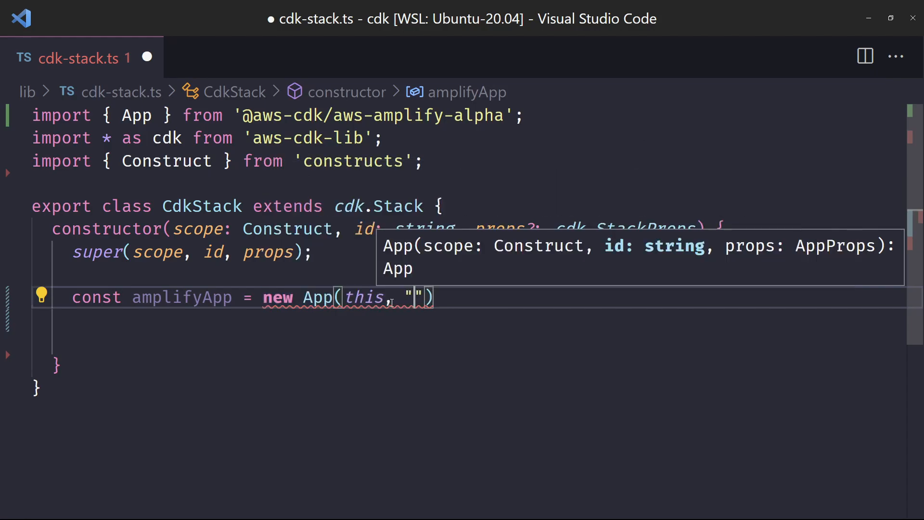
{"action": "type", "text": "amplify"}
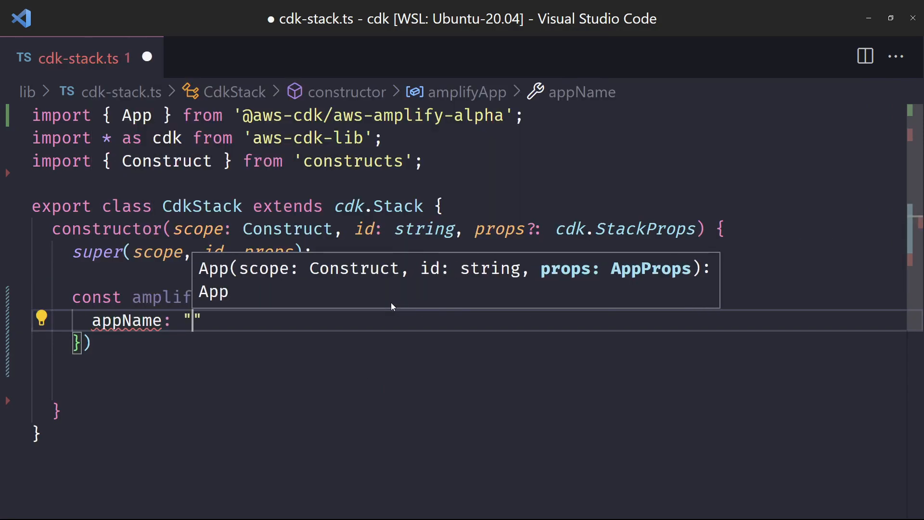
{"action": "type", "text": "Nextjs Hosting example"}
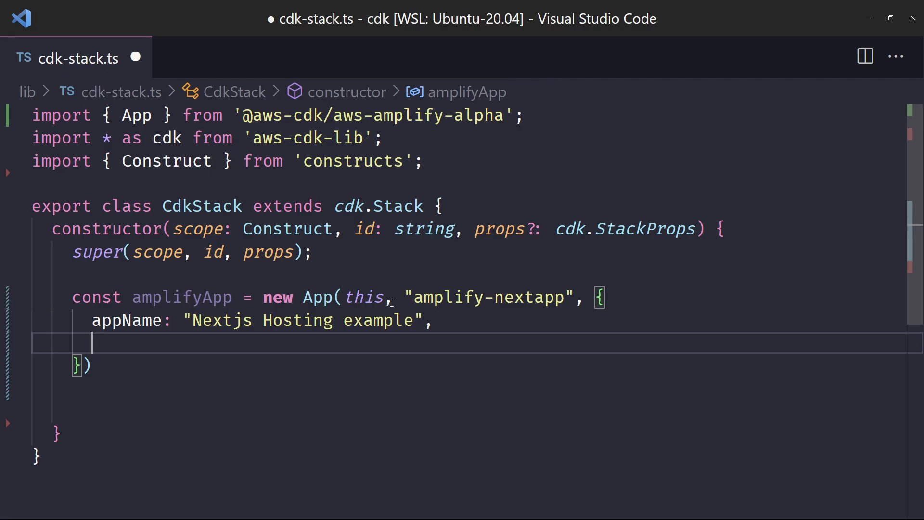
Step: Add a sourceCodeProvider property instantiating a new GitHubSourceCodeProvider with an argument block
{"action": "key", "text": "ctrl+space"}
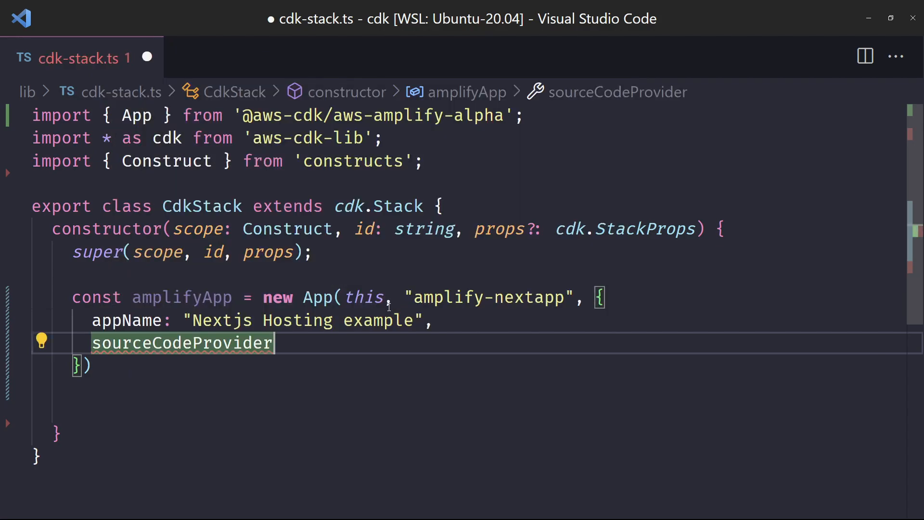
{"action": "type", "text": ": new"}
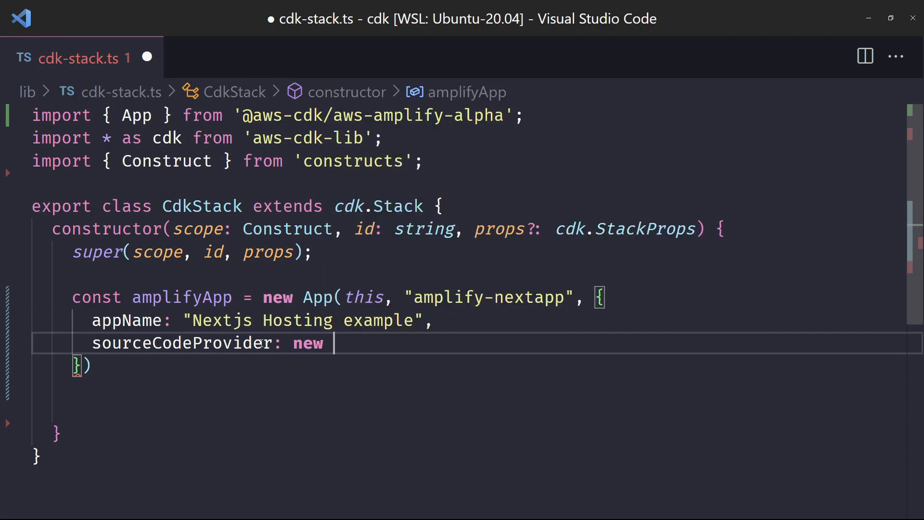
{"action": "type", "text": "Github"}
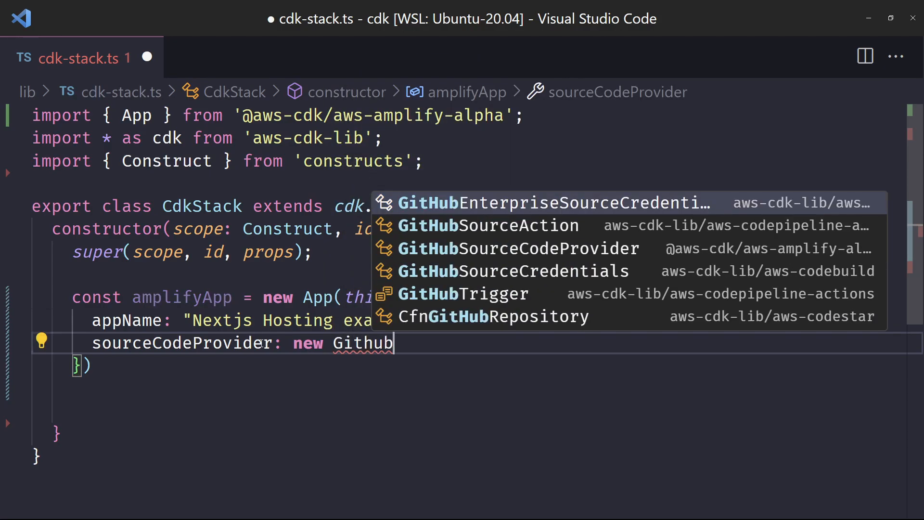
{"action": "type", "text": "SourceCodeProvider"}
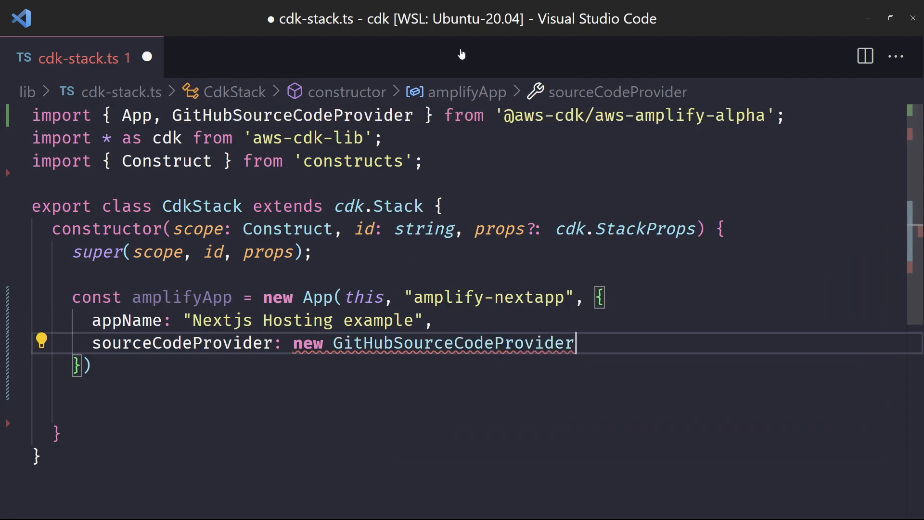
{"action": "mouse_move", "coordinate": [291, 115]}
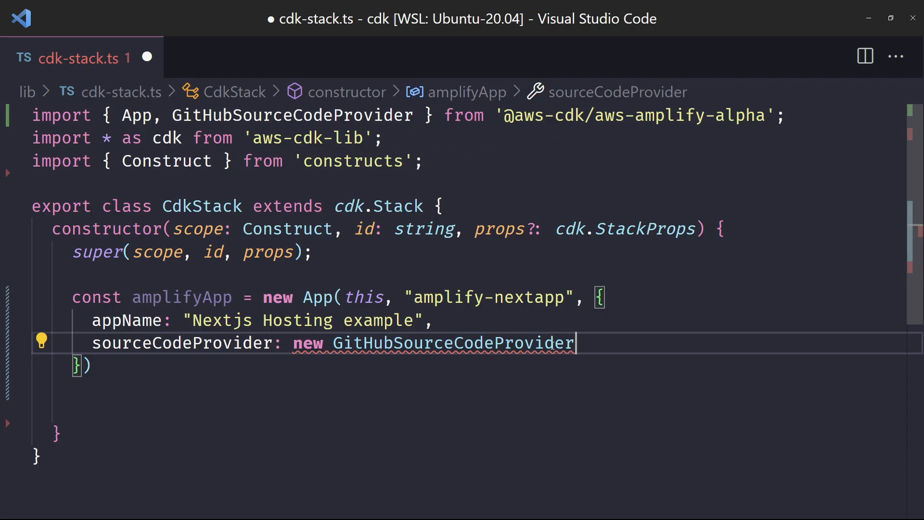
{"action": "double_click", "coordinate": [451, 343]}
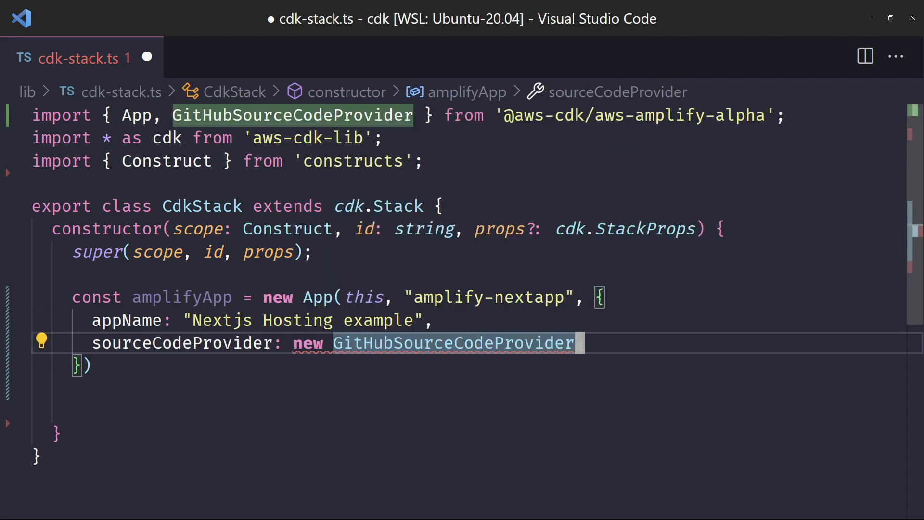
{"action": "type", "text": "()"}
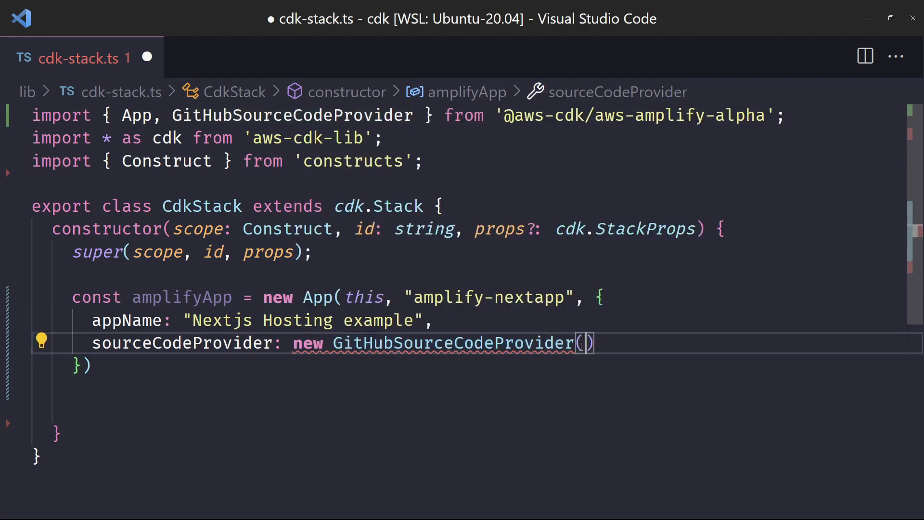
{"action": "key", "text": "Enter"}
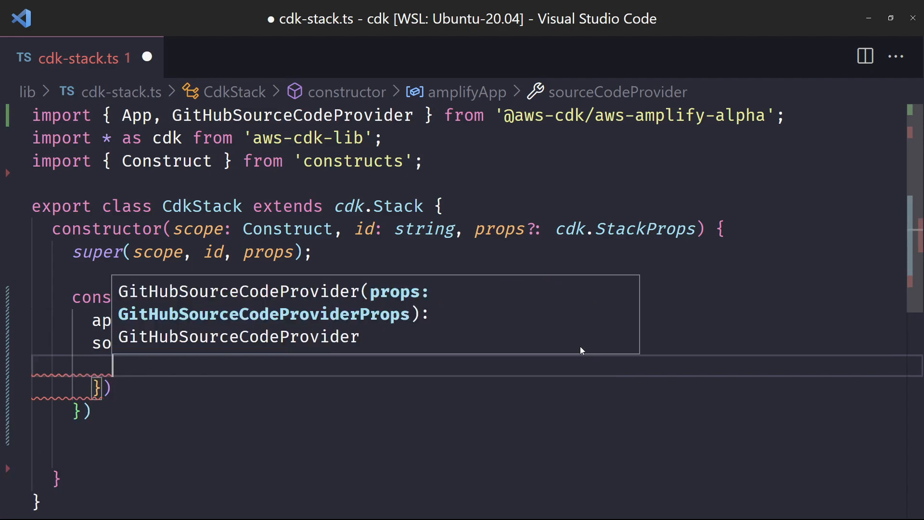
Step: Set the provider's repository to "StoreDashboard" and start the next property line
{"action": "type", "text": "owner: \"erikch\","}
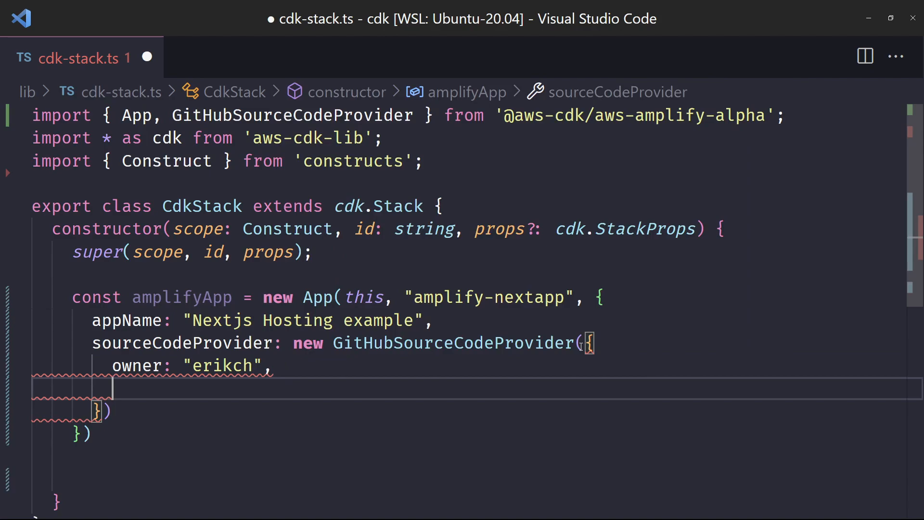
{"action": "type", "text": "repository"}
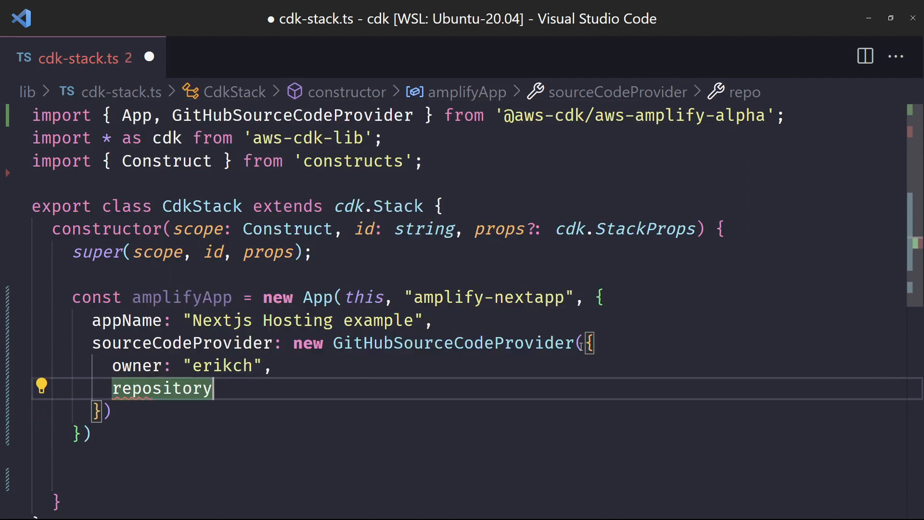
{"action": "type", "text": ": \"\""}
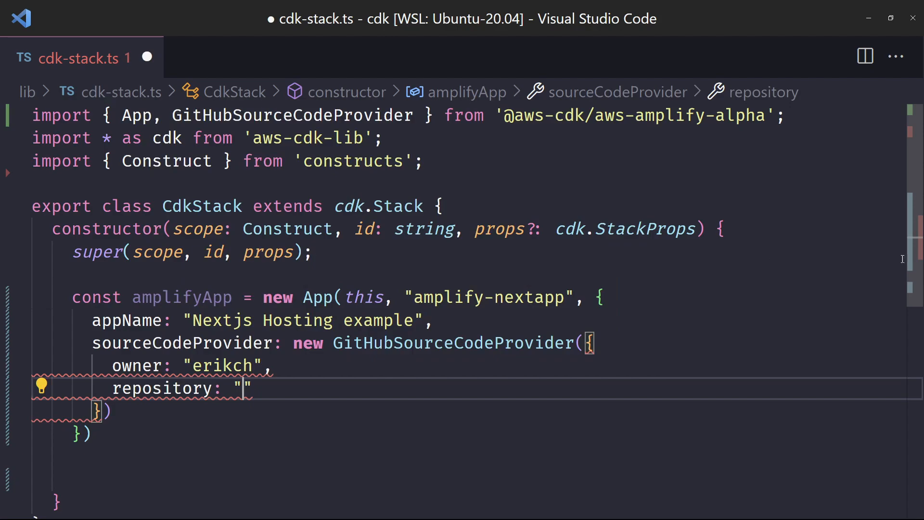
{"action": "mouse_move", "coordinate": [242, 387]}
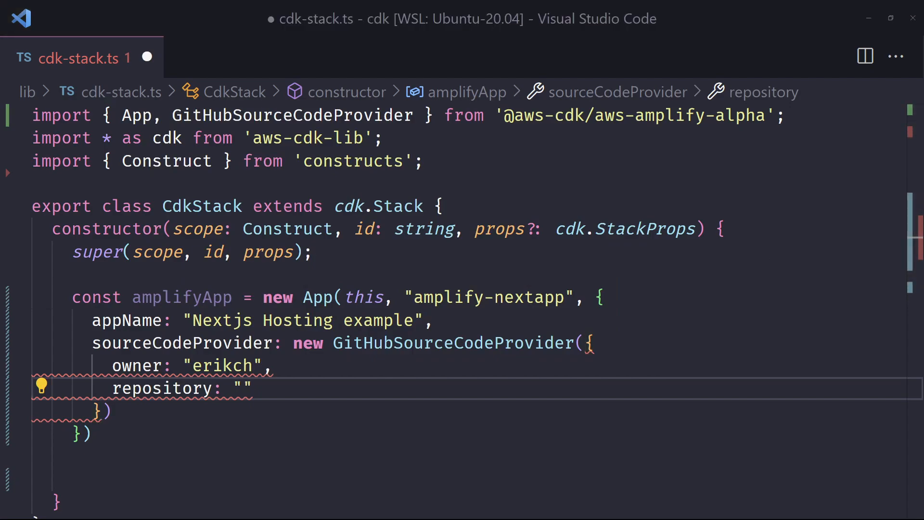
{"action": "left_click", "coordinate": [245, 387]}
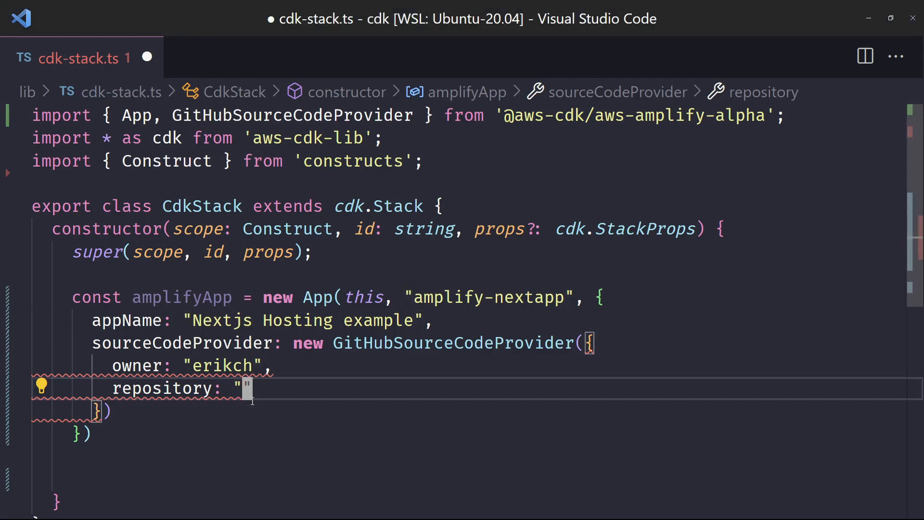
{"action": "type", "text": "StoreDas"}
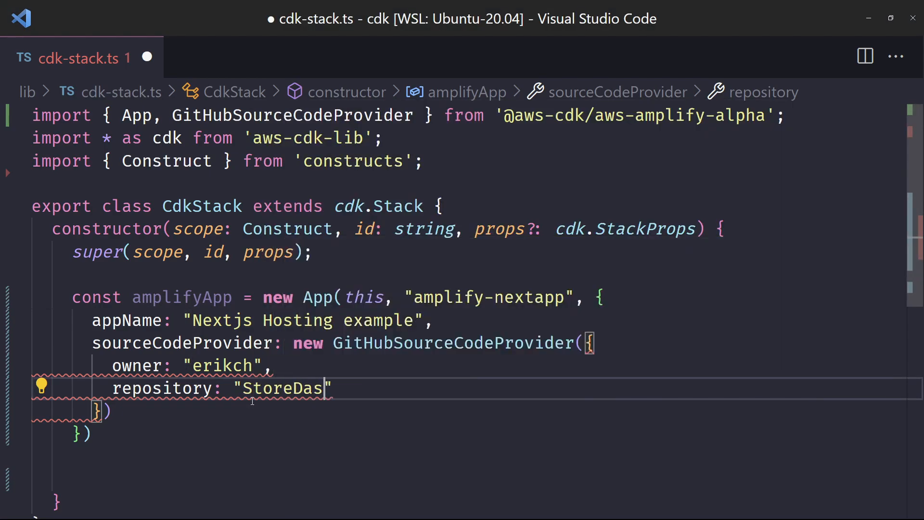
{"action": "type", "text": "hboard"}
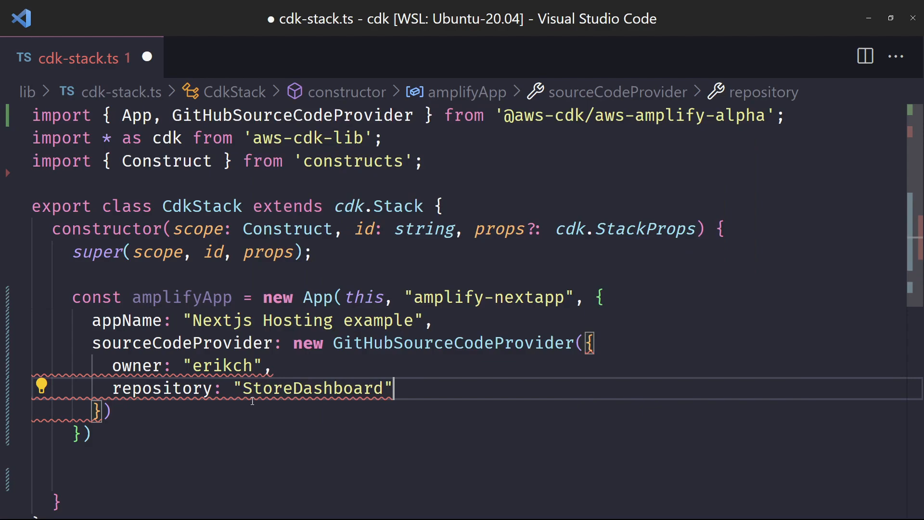
{"action": "type", "text": ","}
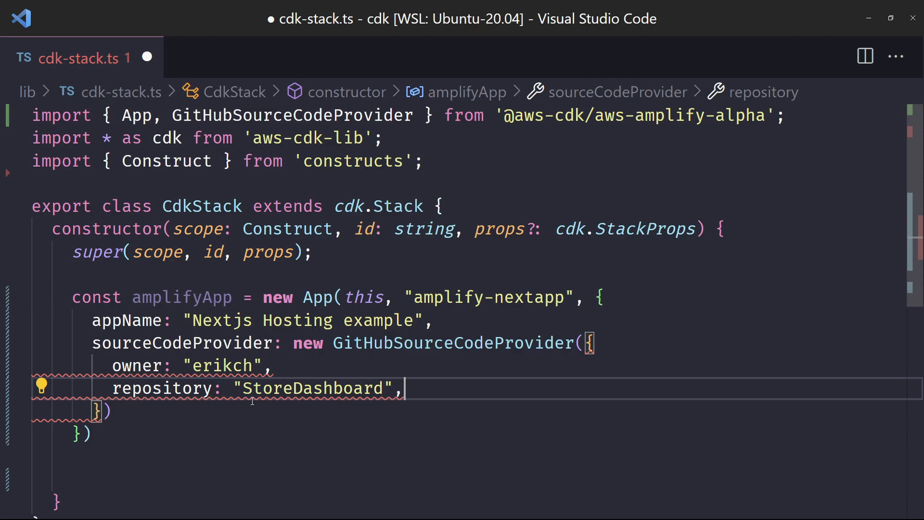
{"action": "key", "text": "Enter"}
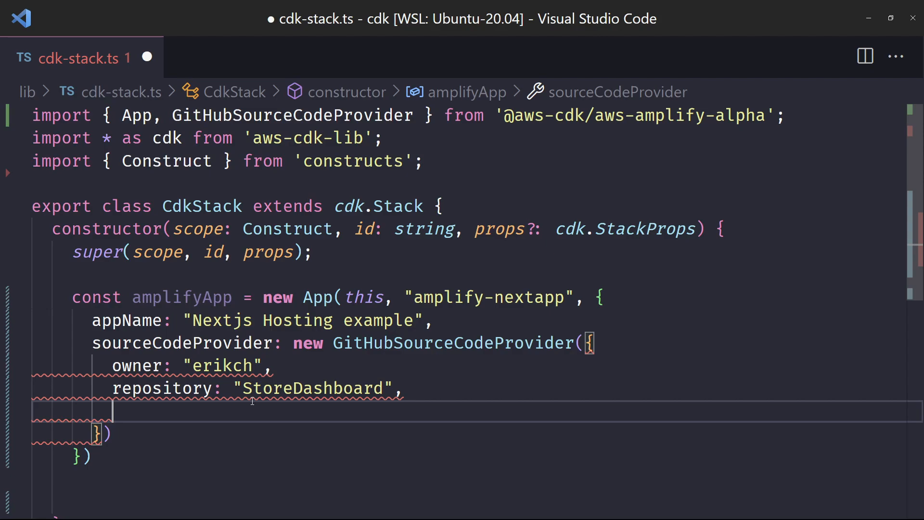
Step: Begin the oauthToken property with a cdk.SecretValue value instead of a plain string
{"action": "type", "text": "oauthToken"}
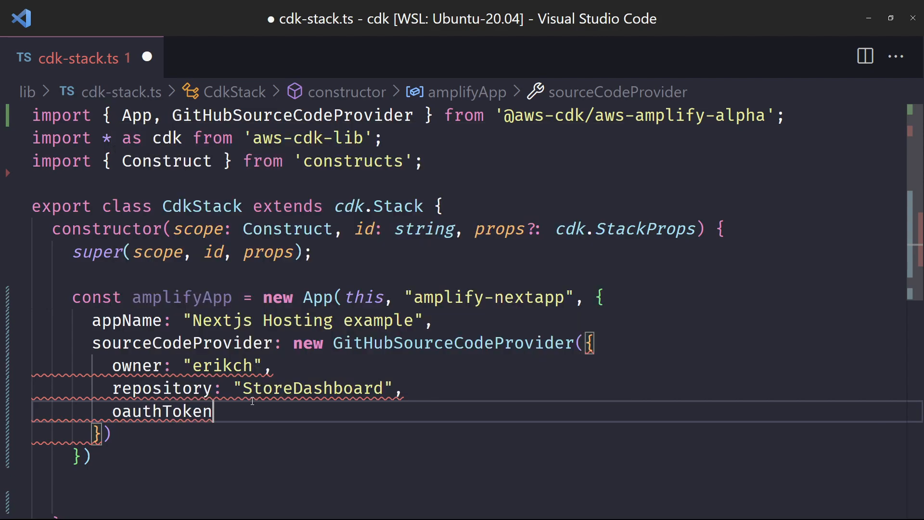
{"action": "type", "text": ":"}
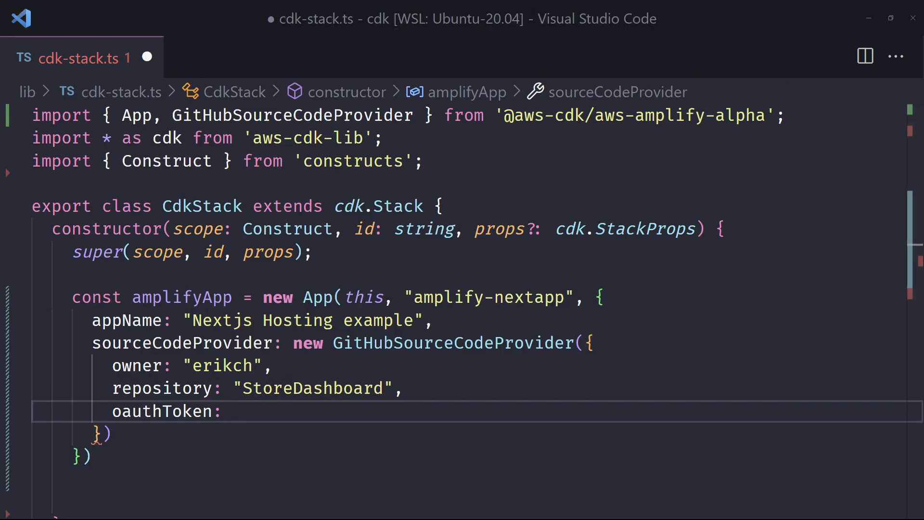
{"action": "left_click", "coordinate": [236, 411]}
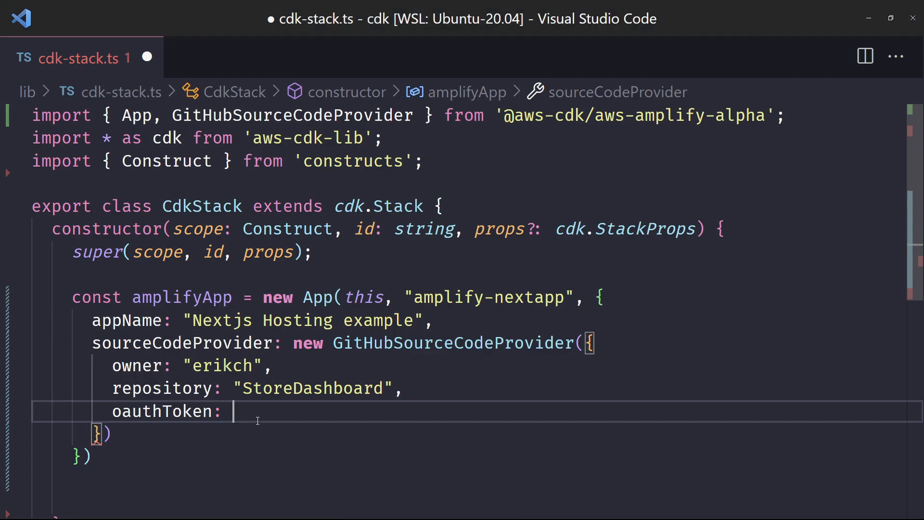
{"action": "type", "text": "\"\""}
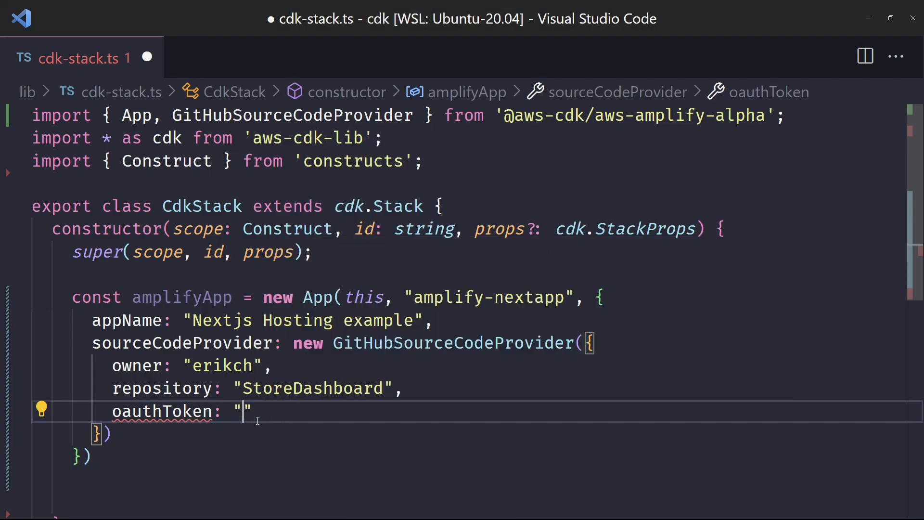
{"action": "key", "text": "Backspace"}
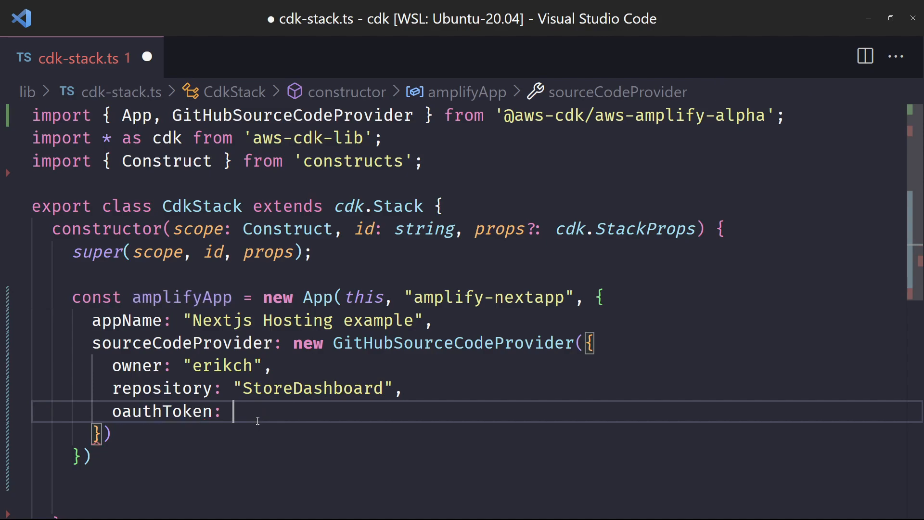
{"action": "type", "text": "cdk.SecretValue"}
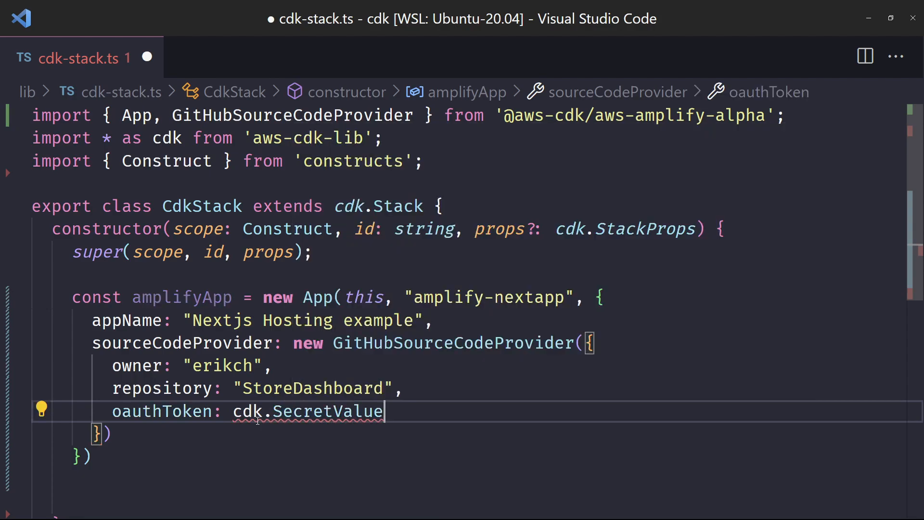
Step: Read the token via secretsManager("github-token") and begin typing an auto-branch property
{"action": "type", "text": ".secretsManager"}
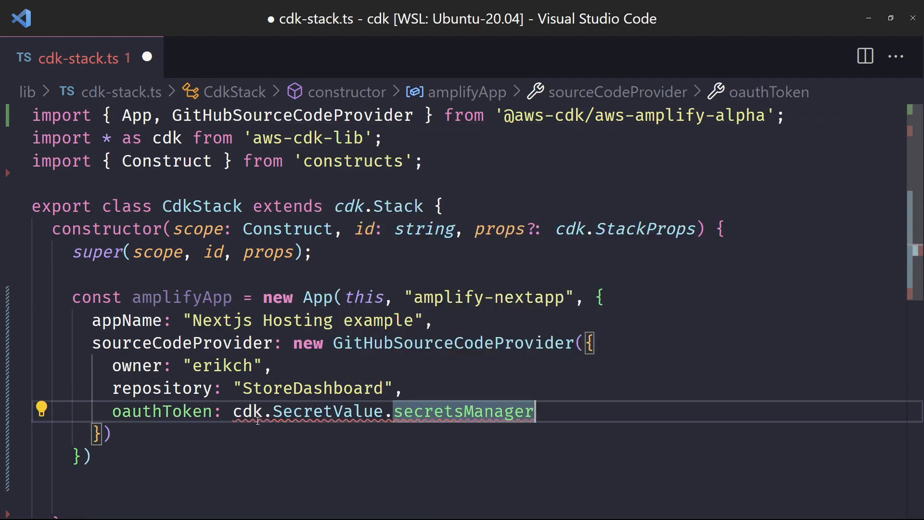
{"action": "type", "text": "(\"\")"}
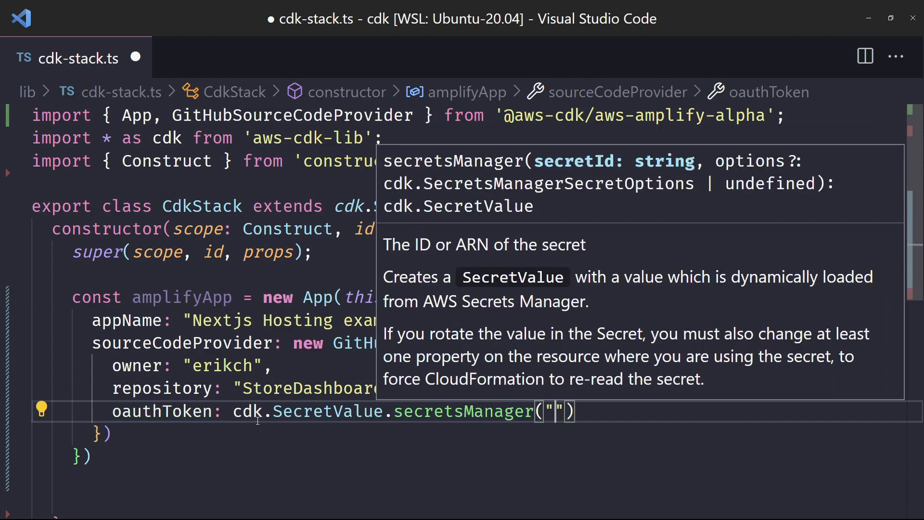
{"action": "type", "text": "gi"}
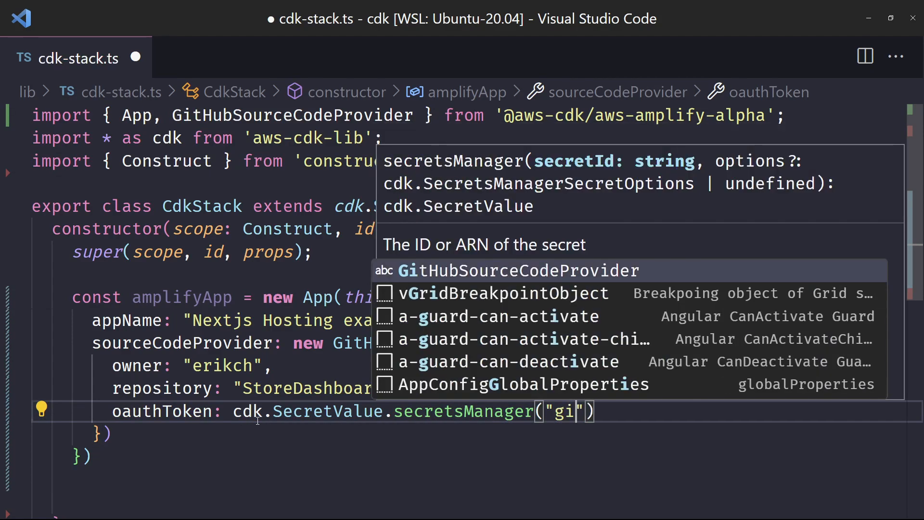
{"action": "type", "text": "thub"}
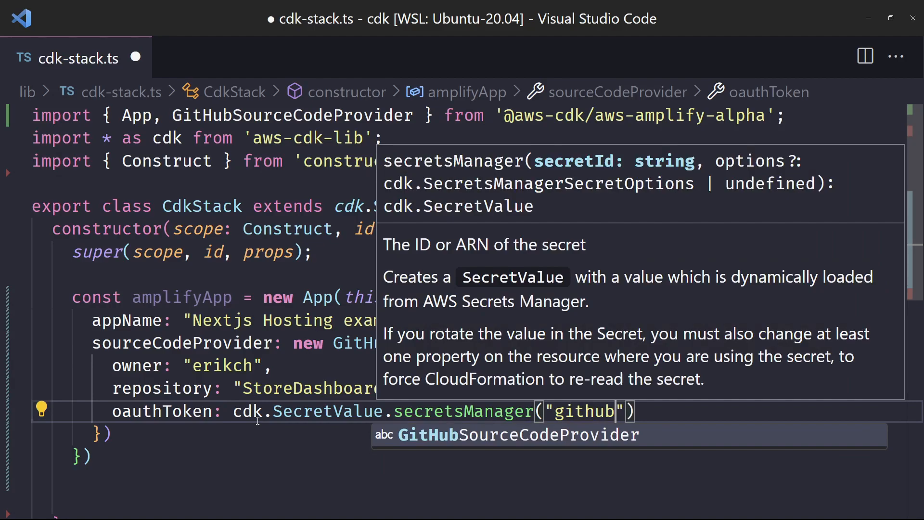
{"action": "type", "text": "-token"}
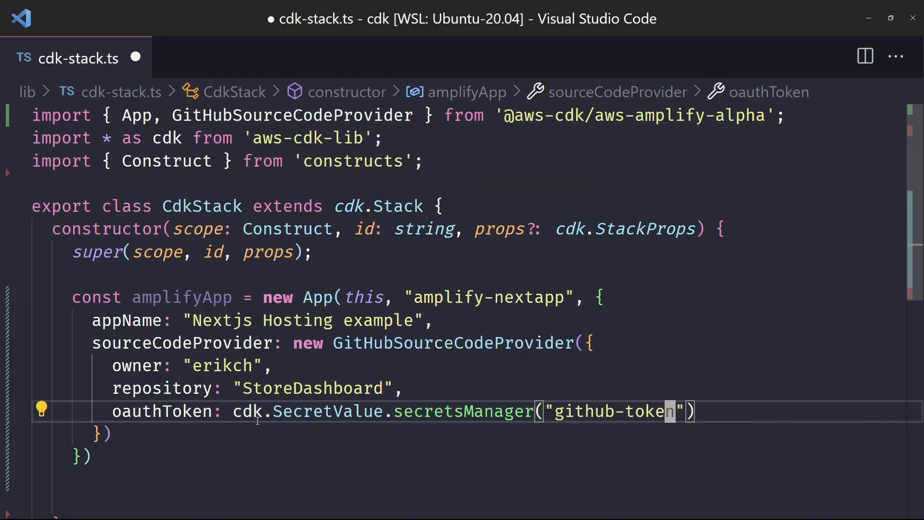
{"action": "double_click", "coordinate": [463, 410]}
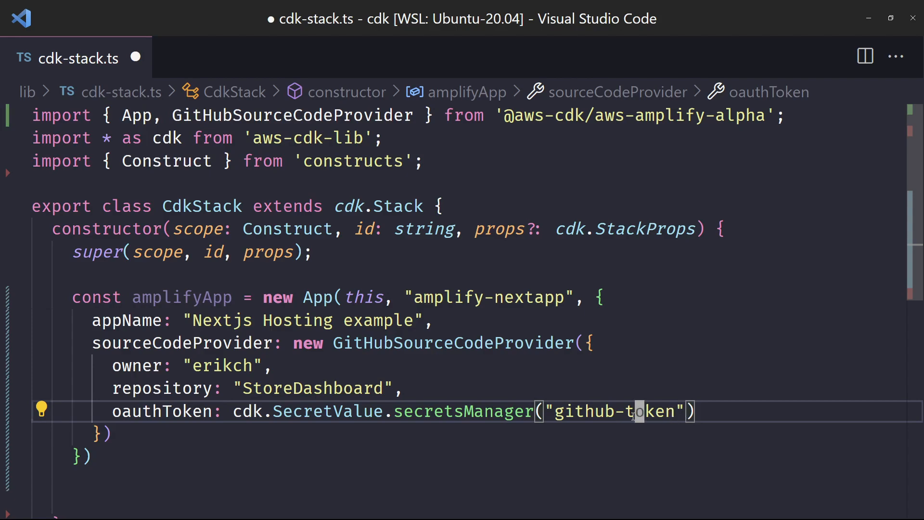
{"action": "type", "text": "autoBranchCreation: t"}
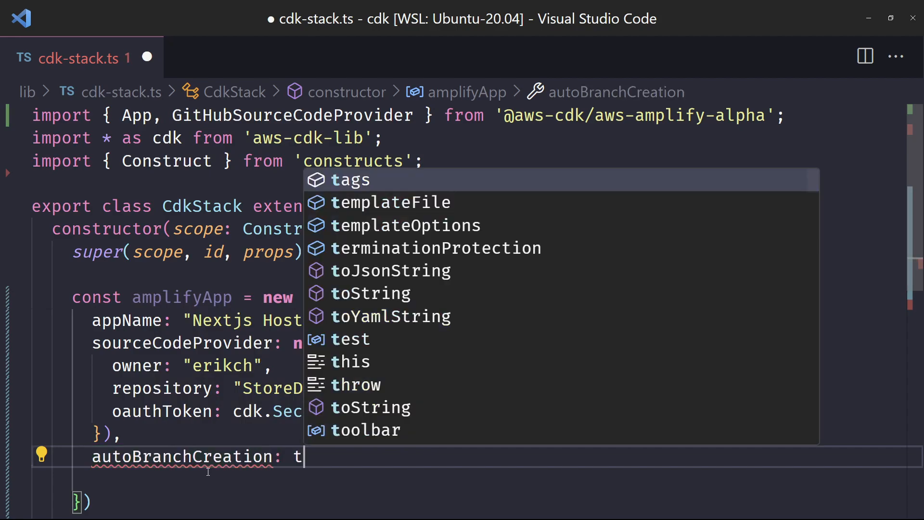
Step: Set autoBranchDeletion: true on the Amplify app below the source provider
{"action": "type", "text": "rue,"}
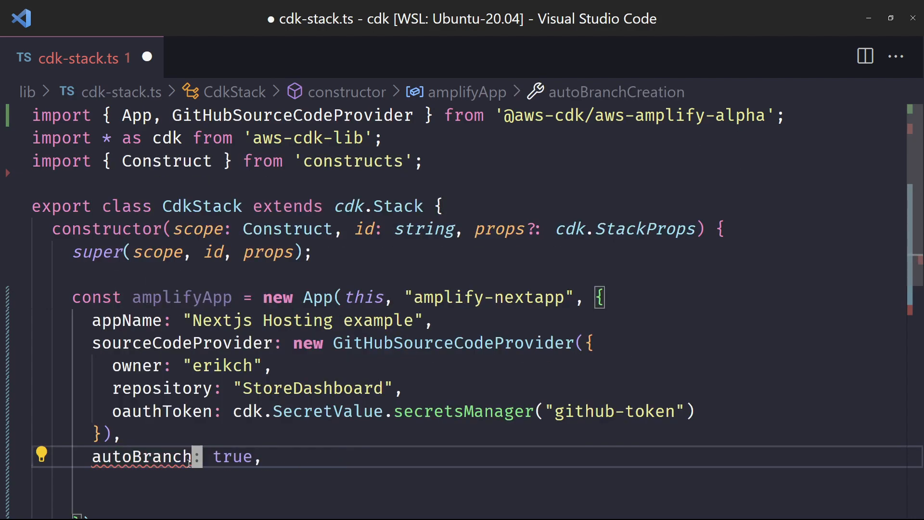
{"action": "type", "text": "Deletion"}
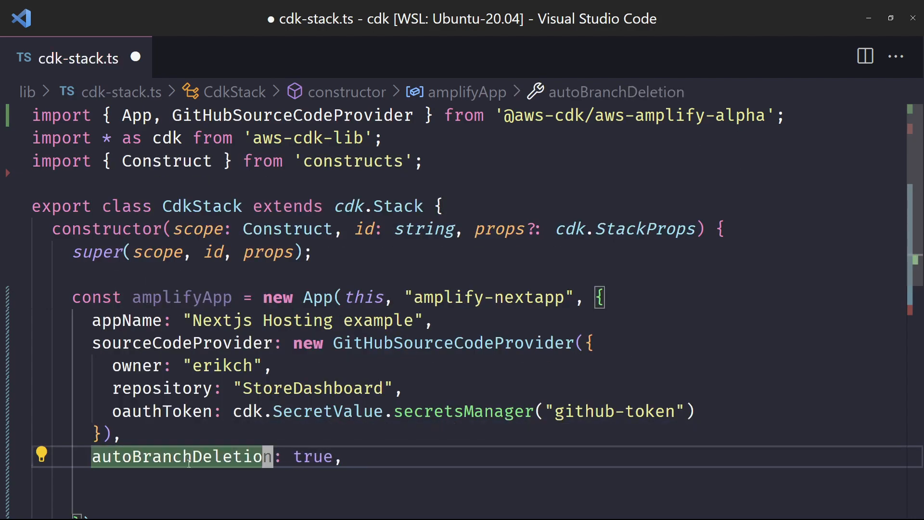
{"action": "mouse_move", "coordinate": [177, 456]}
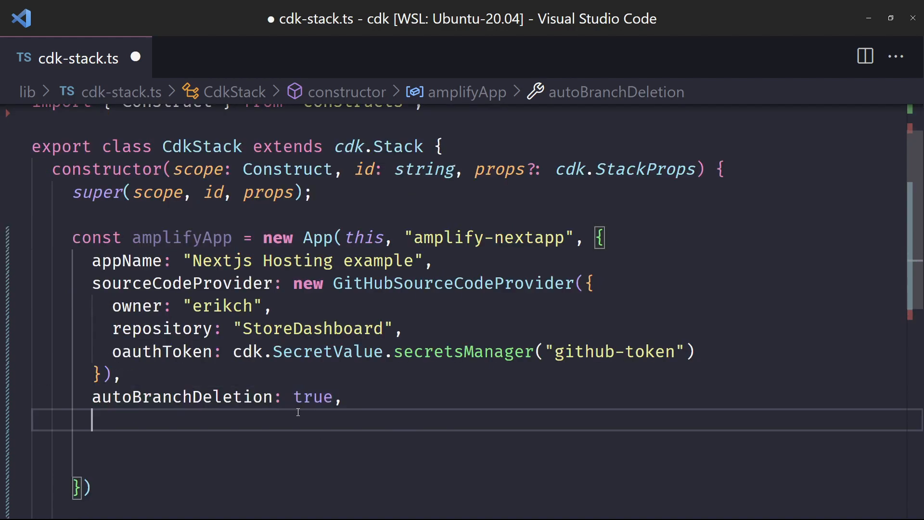
Step: Set platform to Platform.WEB_COMPUTE, with Platform auto-imported from the alpha package
{"action": "type", "text": "platform:"}
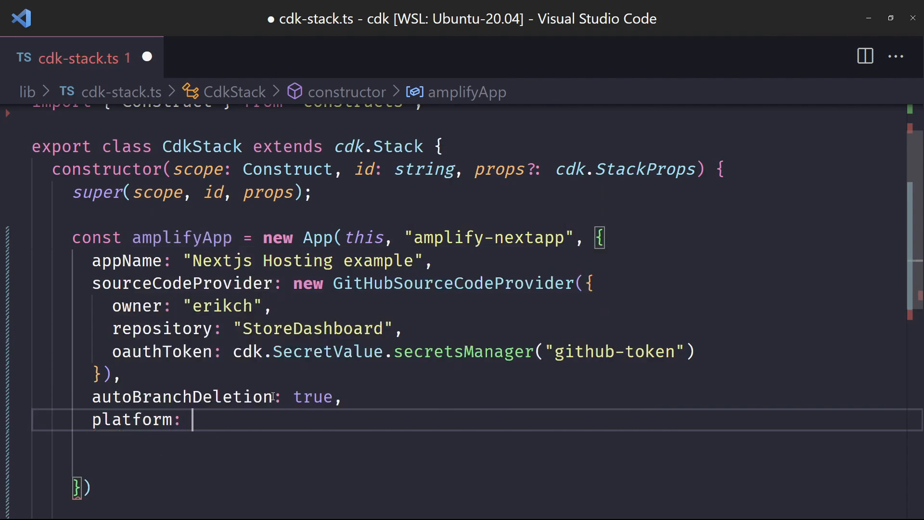
{"action": "mouse_move", "coordinate": [136, 418]}
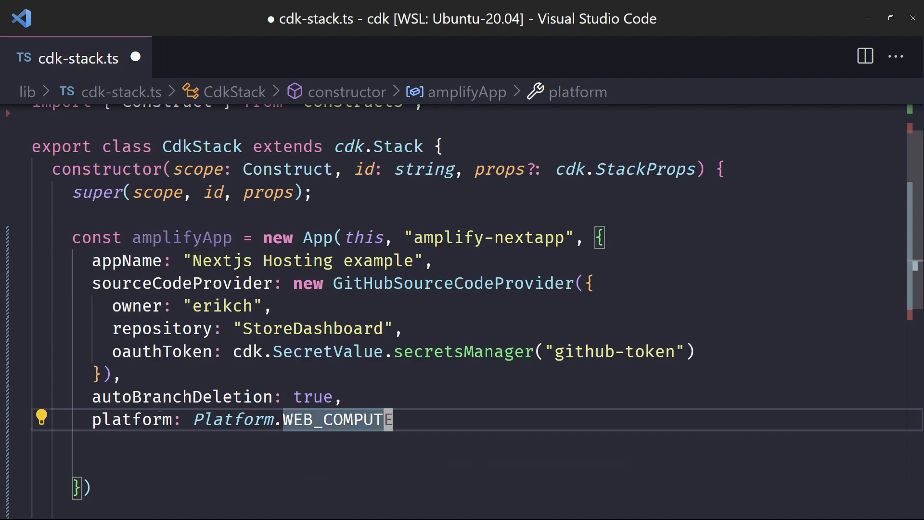
{"action": "scroll", "scroll_direction": "up", "scroll_amount": 3}
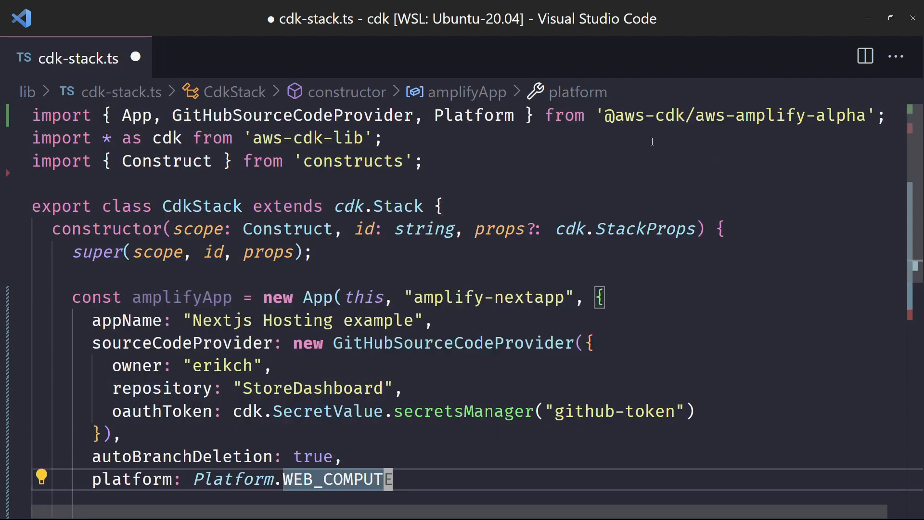
{"action": "scroll", "scroll_direction": "down", "scroll_amount": 3}
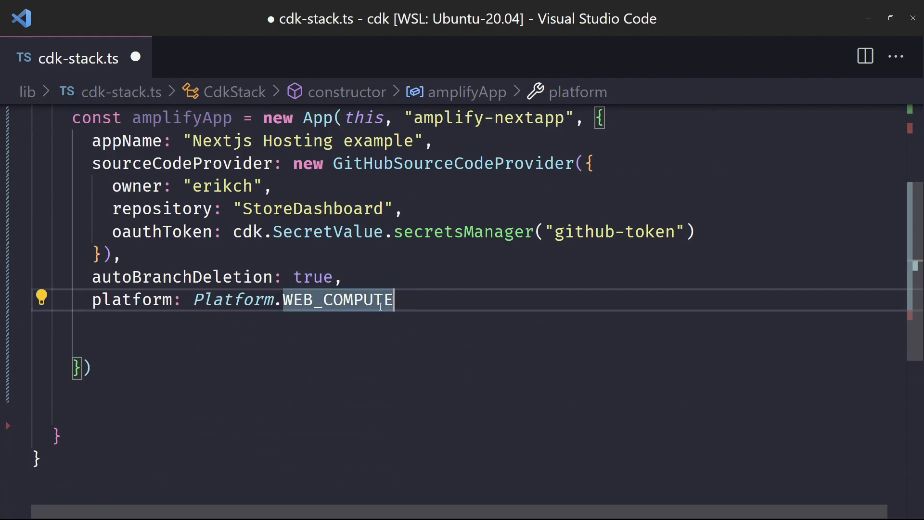
{"action": "key", "text": "Enter"}
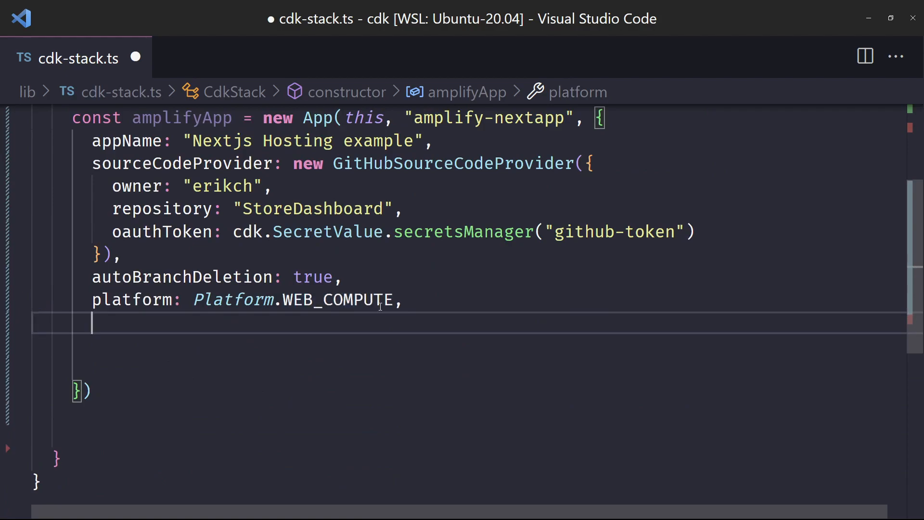
Step: Add a customRules array with a NOT_FOUND_REWRITE rule from "/<*>" to "/index.html"
{"action": "type", "text": "customRules"}
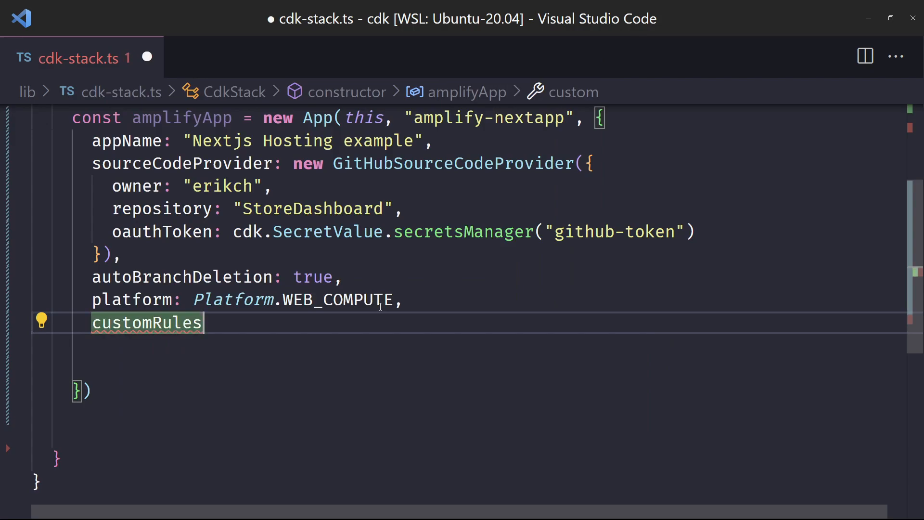
{"action": "type", "text": ": ["}
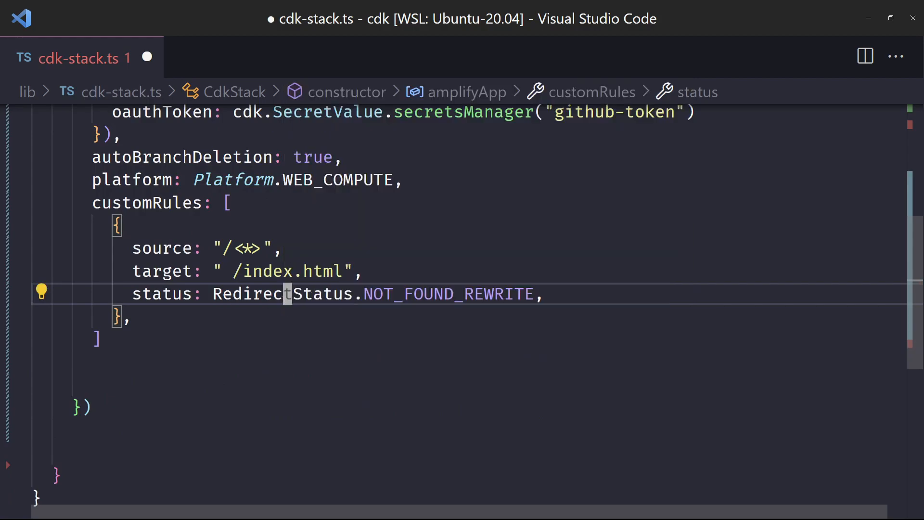
{"action": "scroll", "scroll_direction": "up", "scroll_amount": 3}
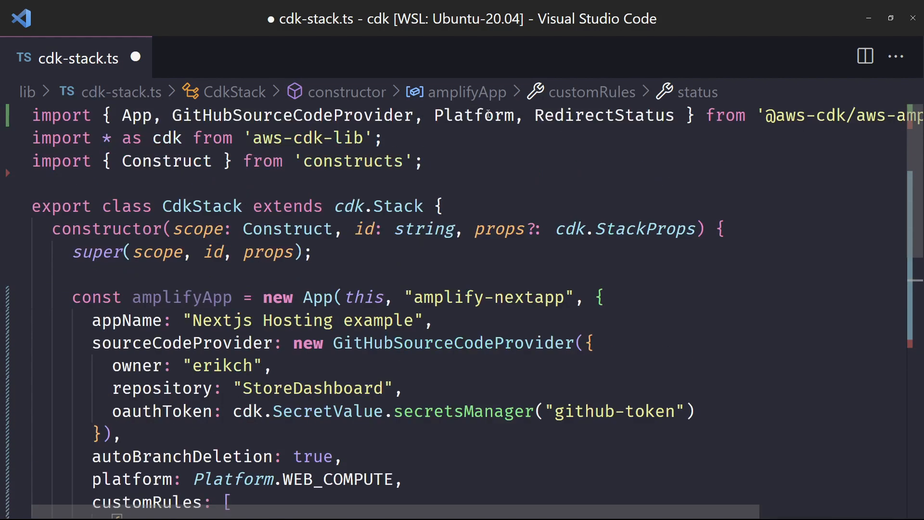
{"action": "scroll", "scroll_direction": "down", "scroll_amount": 3}
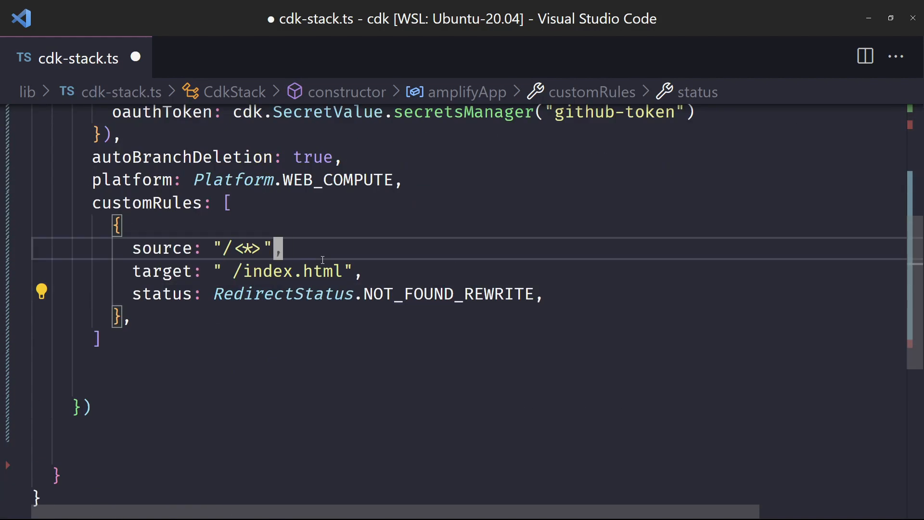
{"action": "left_click", "coordinate": [239, 317]}
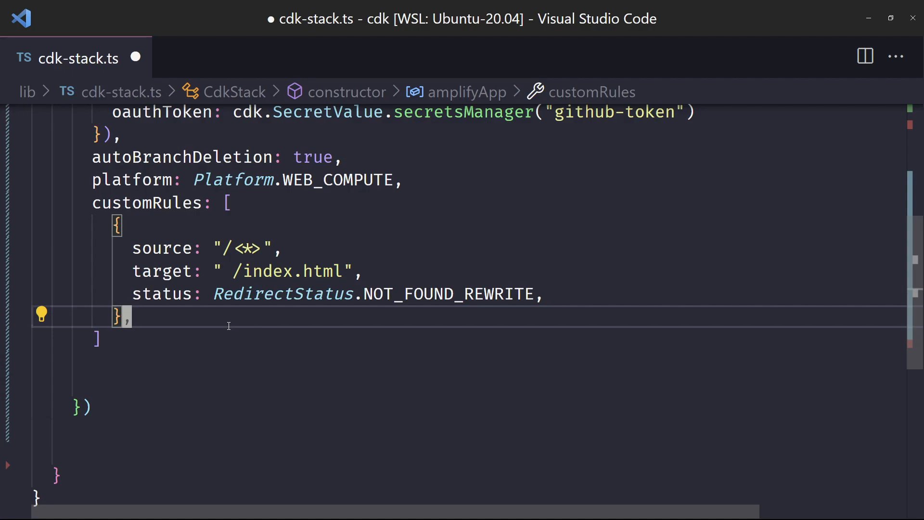
{"action": "key", "text": "enter"}
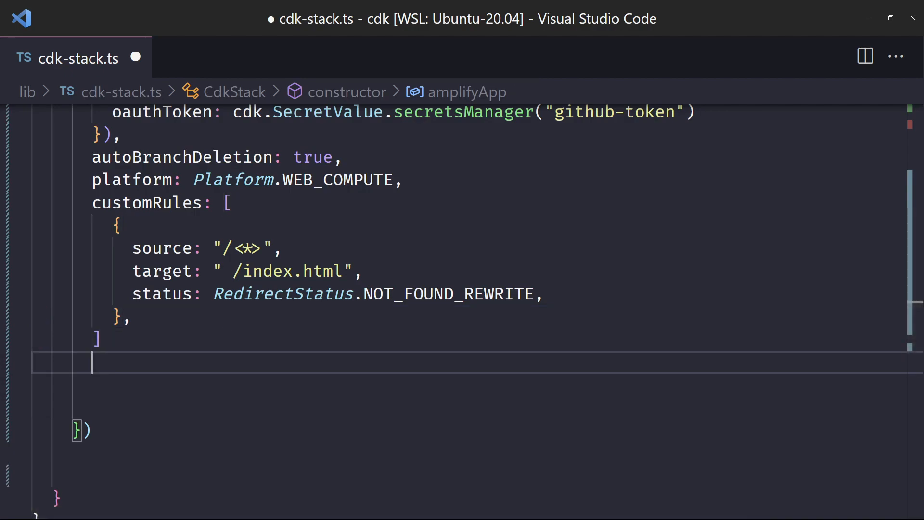
Step: Paste the buildSpec via codebuild.BuildSpec.fromObjectToYaml and add the aws-codebuild import
{"action": "type", "text": ","}
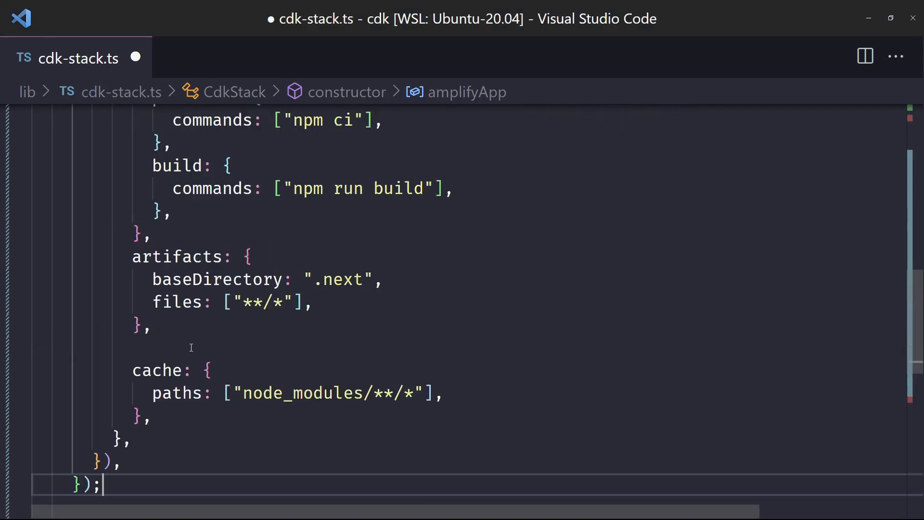
{"action": "scroll", "scroll_direction": "up", "scroll_amount": 3}
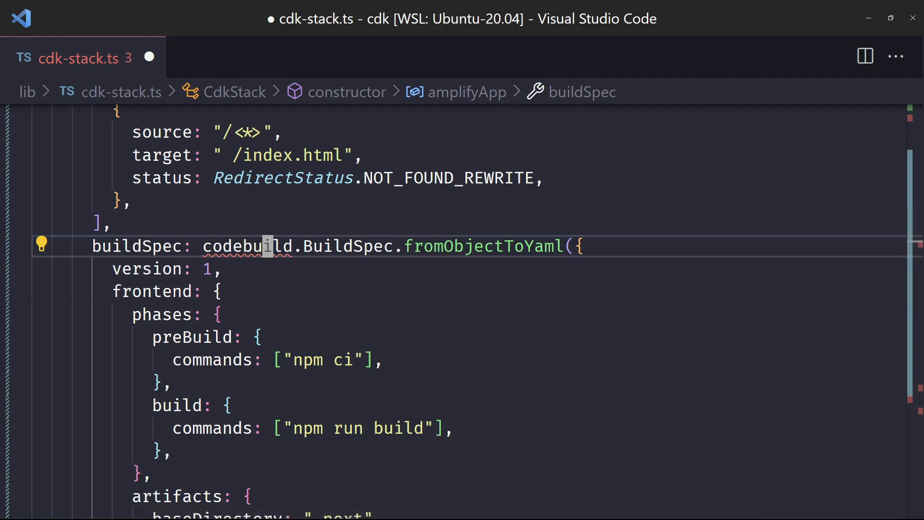
{"action": "scroll", "scroll_direction": "up", "scroll_amount": 3}
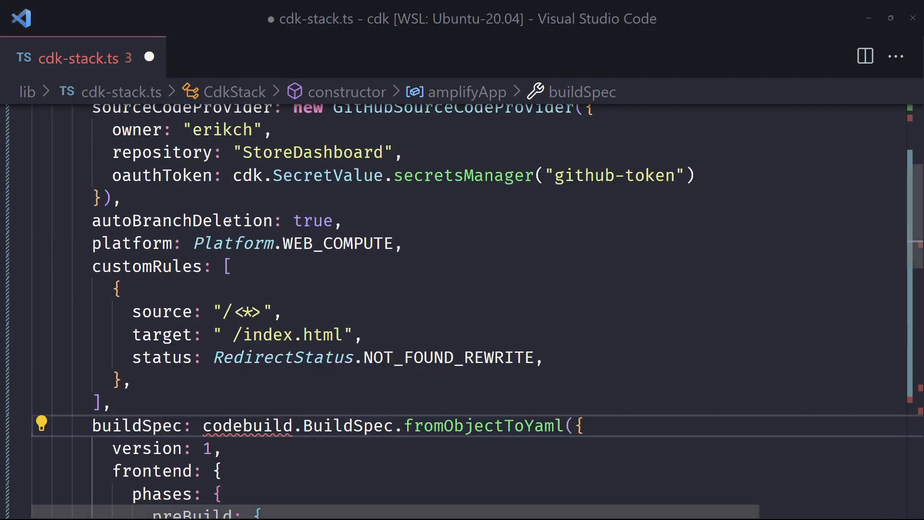
{"action": "scroll", "scroll_direction": "up", "scroll_amount": 3}
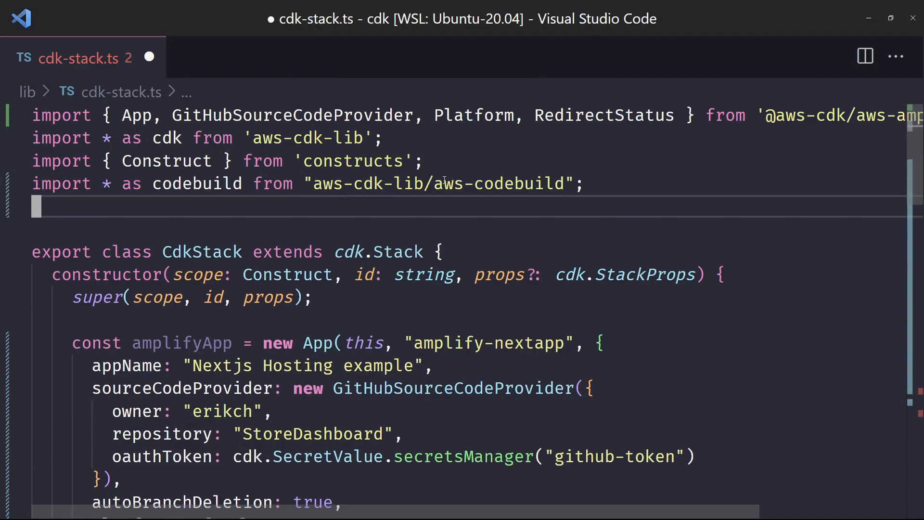
{"action": "mouse_move", "coordinate": [399, 203]}
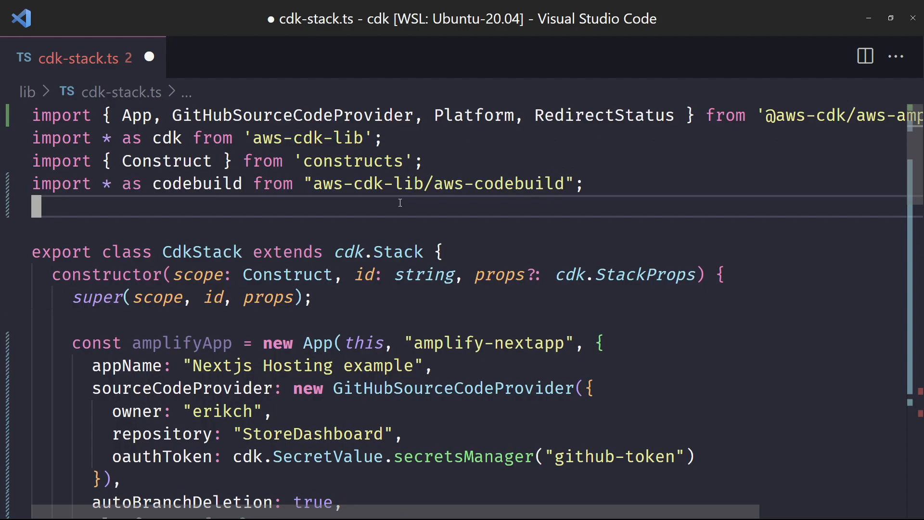
{"action": "scroll", "scroll_direction": "down", "scroll_amount": 3}
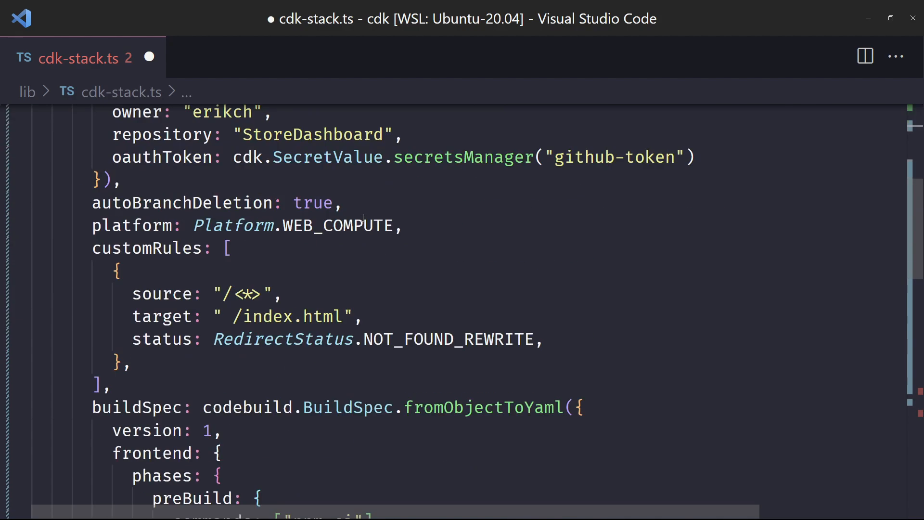
{"action": "scroll", "scroll_direction": "down", "scroll_amount": 3}
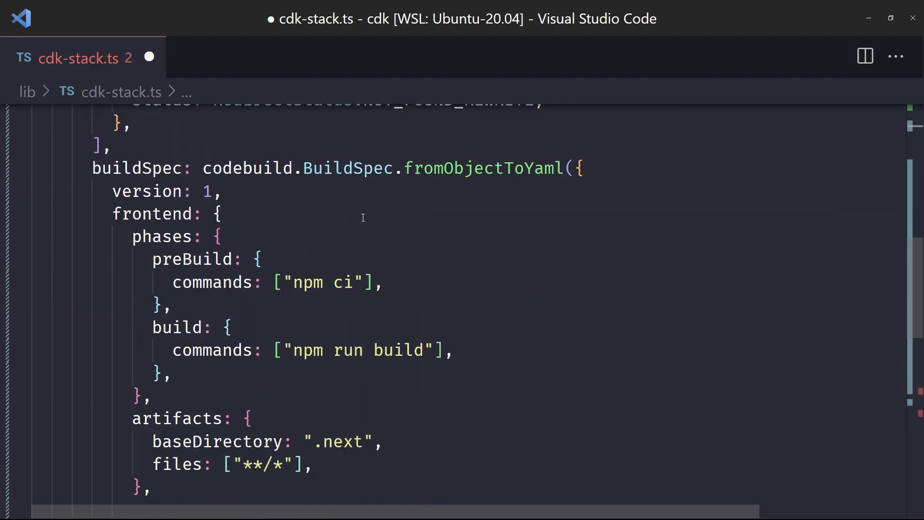
{"action": "left_click", "coordinate": [214, 213]}
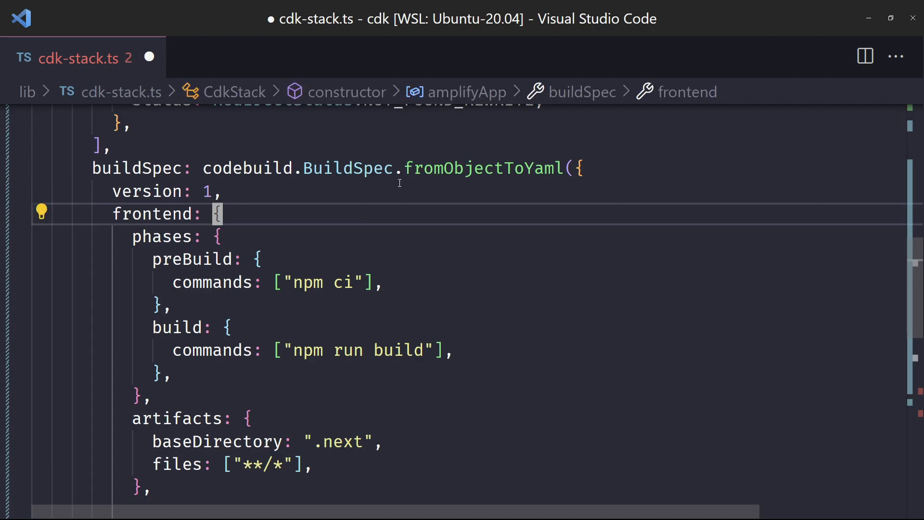
{"action": "mouse_move", "coordinate": [414, 183]}
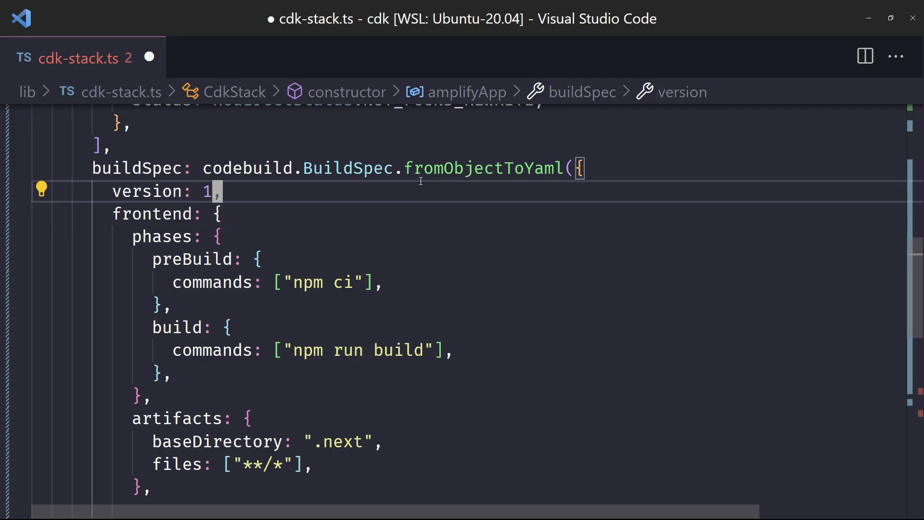
Step: Review the build spec's commands, artifacts and cache, remove the stray bracket and save
{"action": "scroll", "scroll_direction": "down", "scroll_amount": 3}
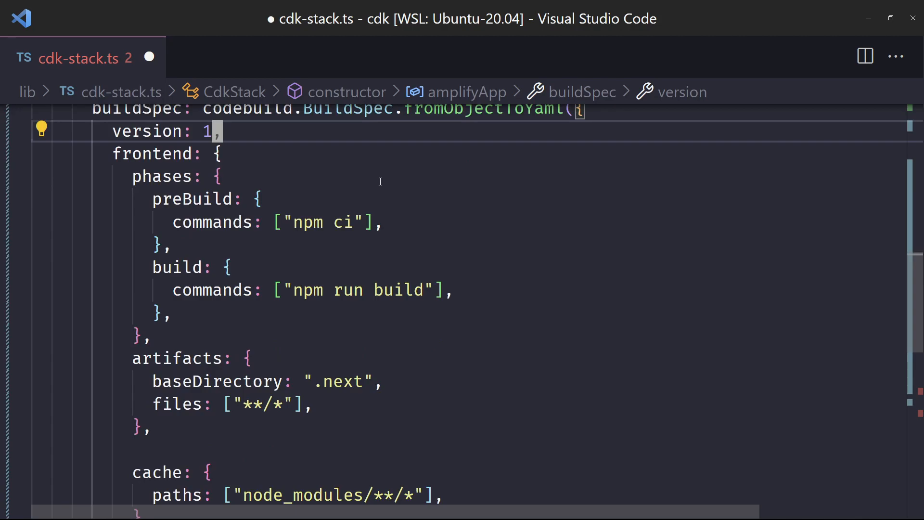
{"action": "scroll", "scroll_direction": "down", "scroll_amount": 3}
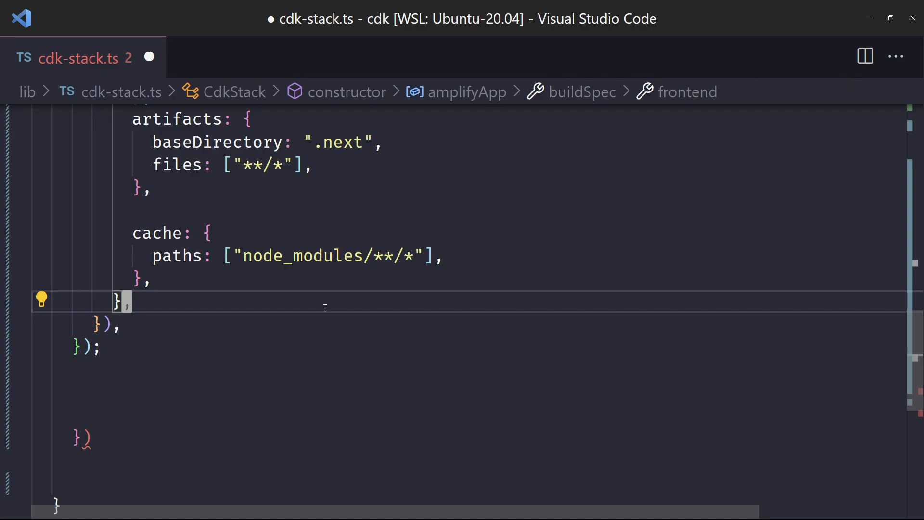
{"action": "key", "text": "ctrl+s"}
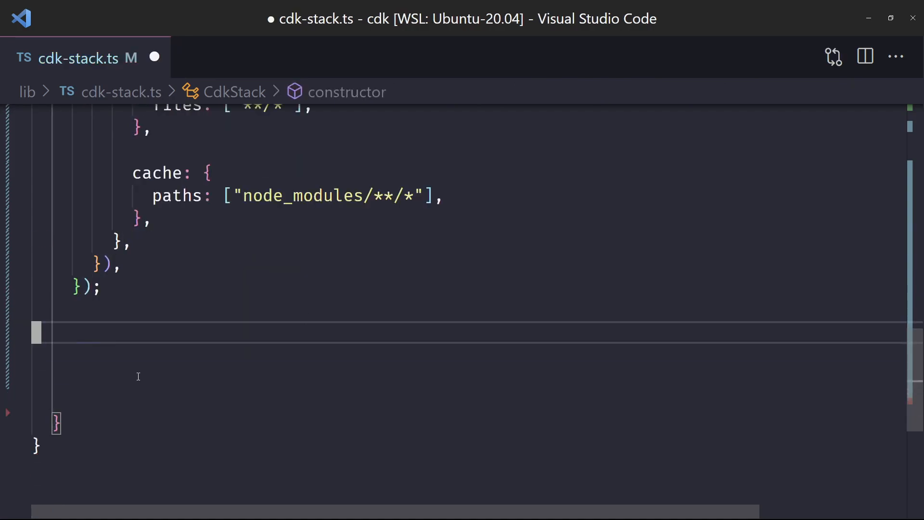
{"action": "scroll", "scroll_direction": "up", "scroll_amount": 3}
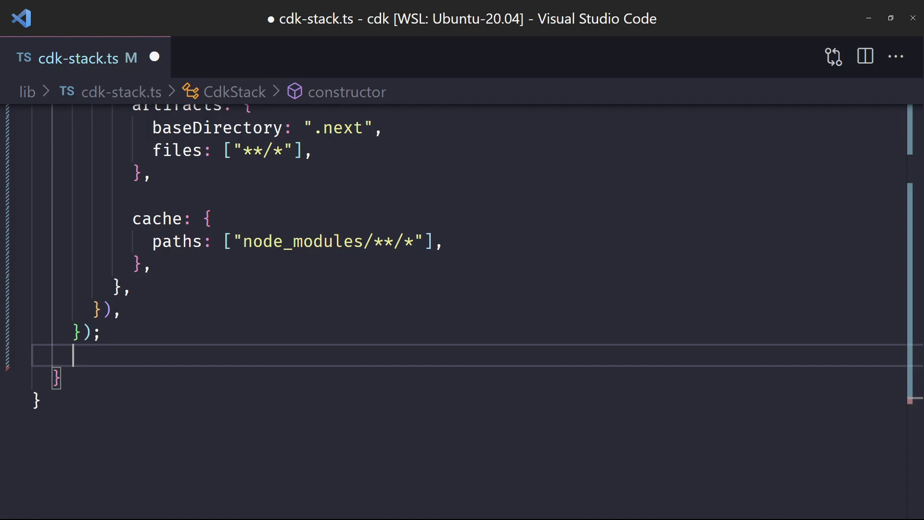
Step: Add amplifyApp.addBranch("main", { stage: "PRODUCTION" }) and save the stack file
{"action": "type", "text": "amplifyApp."}
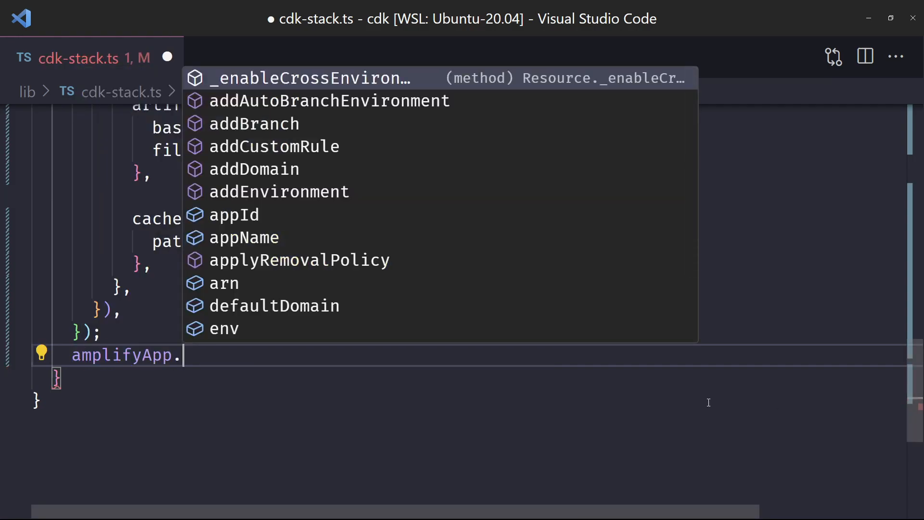
{"action": "left_click", "coordinate": [254, 124]}
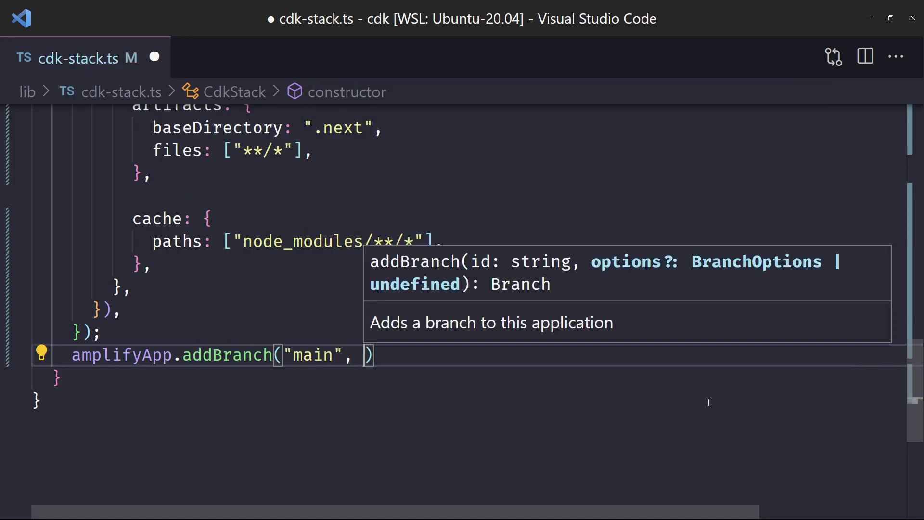
{"action": "type", "text": "{stage: \"PRO"}
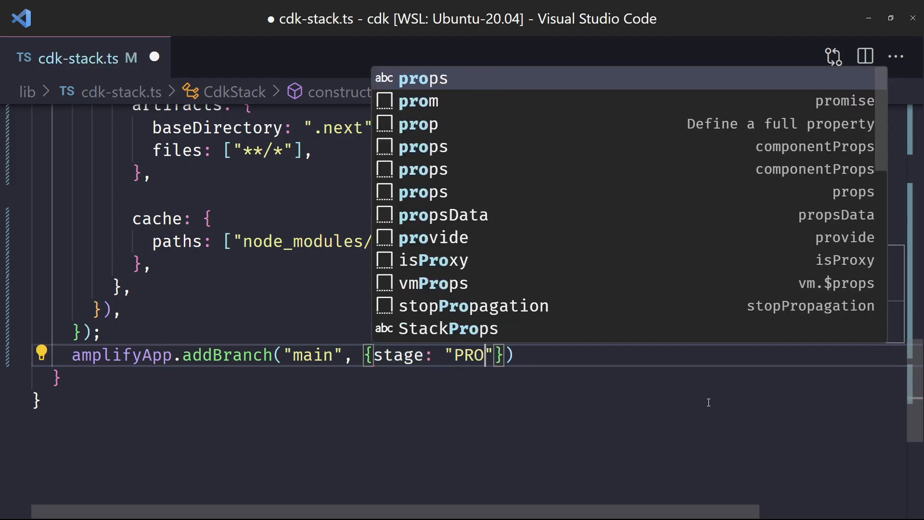
{"action": "type", "text": "DUCTION"}
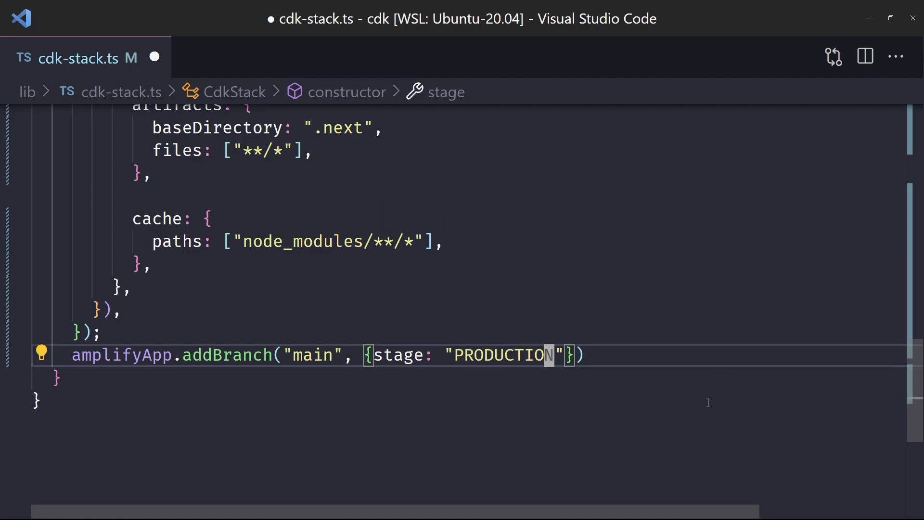
{"action": "key", "text": "ctrl+s"}
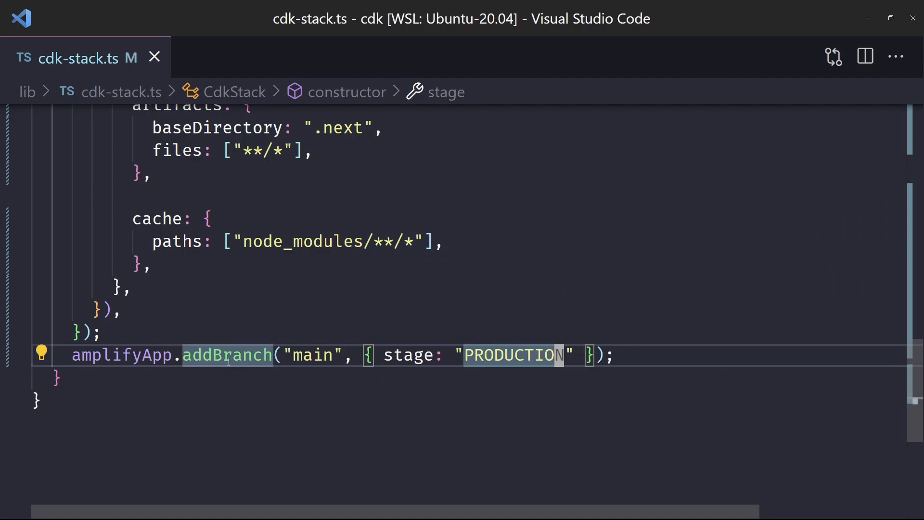
{"action": "mouse_move", "coordinate": [227, 355]}
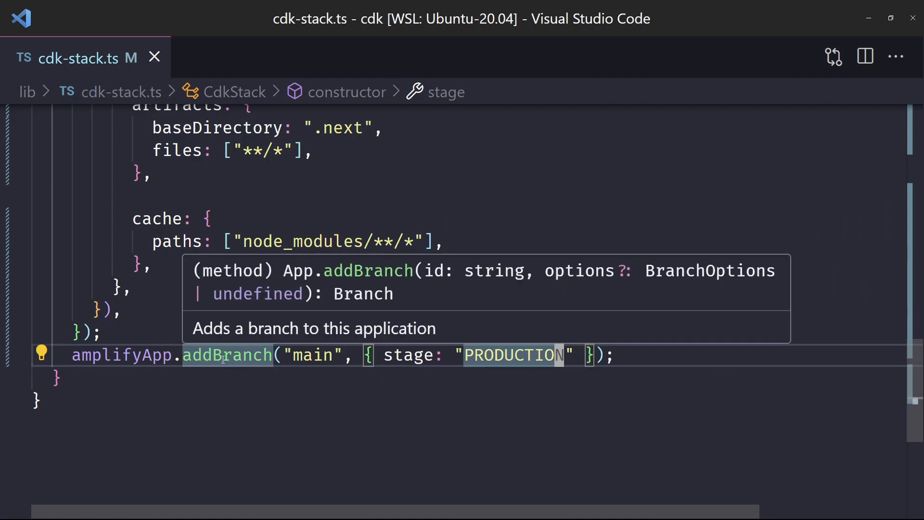
{"action": "mouse_move", "coordinate": [246, 348]}
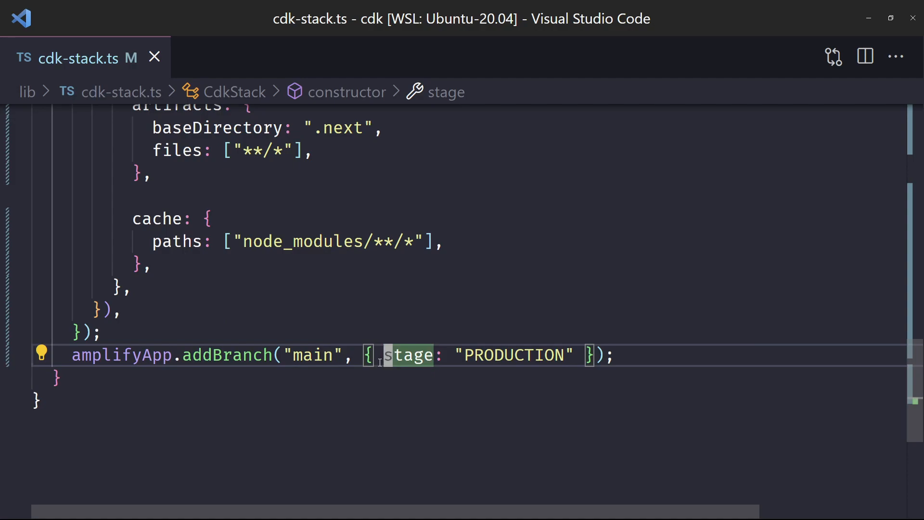
Step: Scroll through cdk-stack.ts to review the GitHub source settings and the whole stack
{"action": "scroll", "scroll_direction": "up", "scroll_amount": 3}
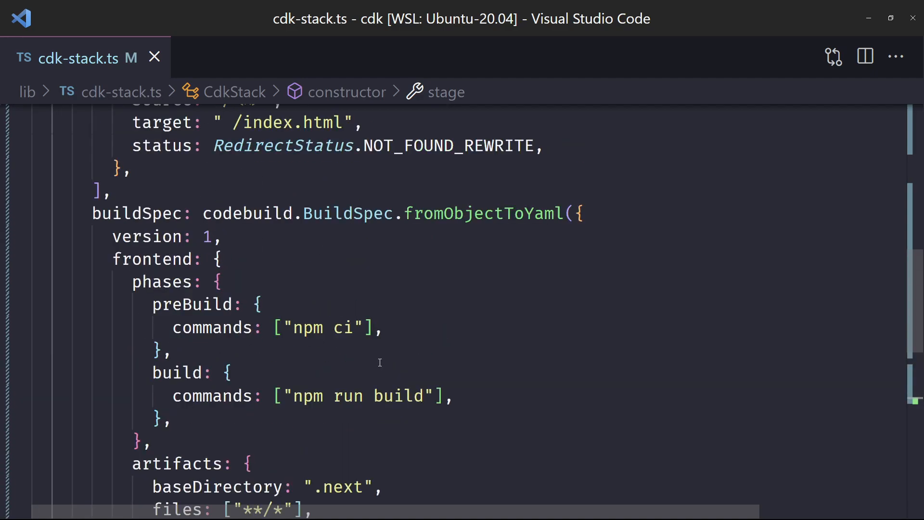
{"action": "scroll", "scroll_direction": "up", "scroll_amount": 3}
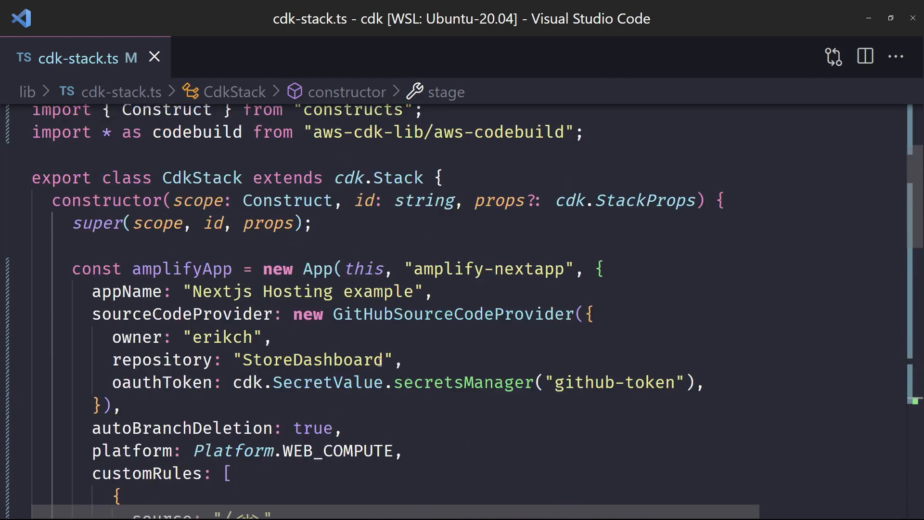
{"action": "scroll", "scroll_direction": "down", "scroll_amount": 3}
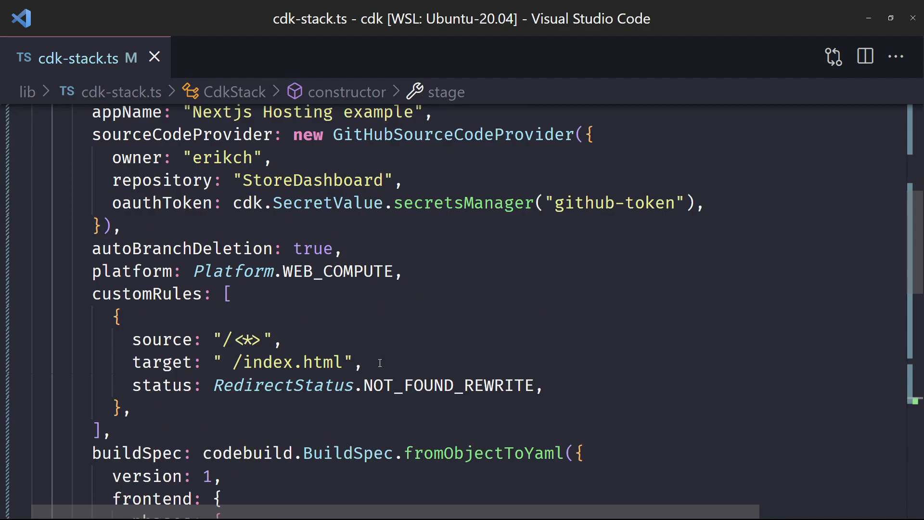
{"action": "scroll", "scroll_direction": "down", "scroll_amount": 3}
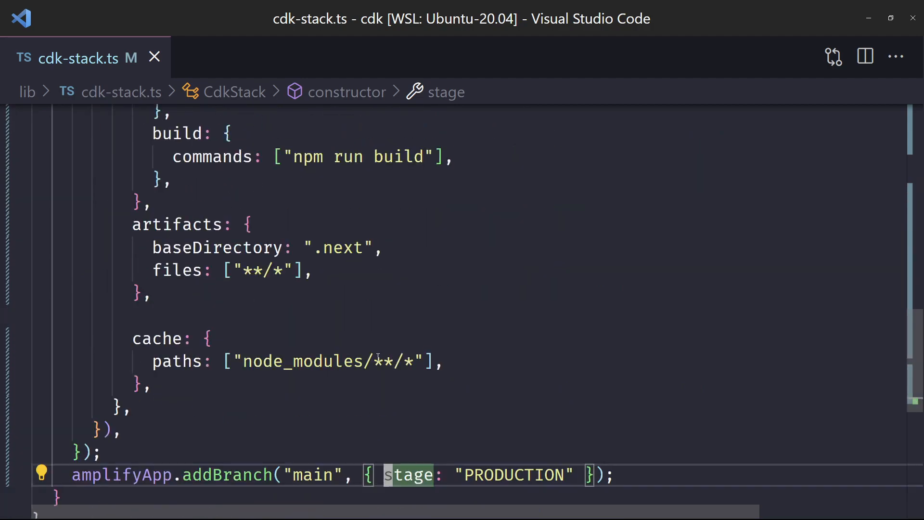
{"action": "scroll", "scroll_direction": "up", "scroll_amount": 3}
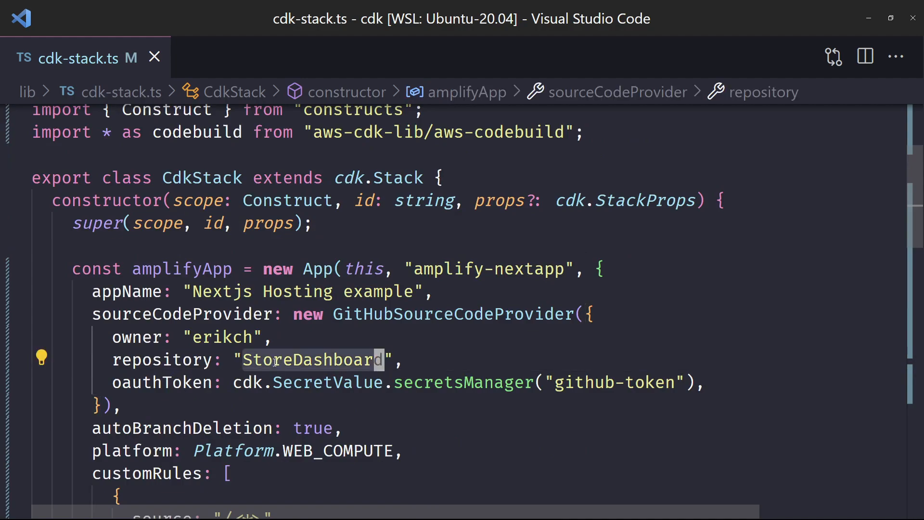
{"action": "left_click", "coordinate": [384, 382]}
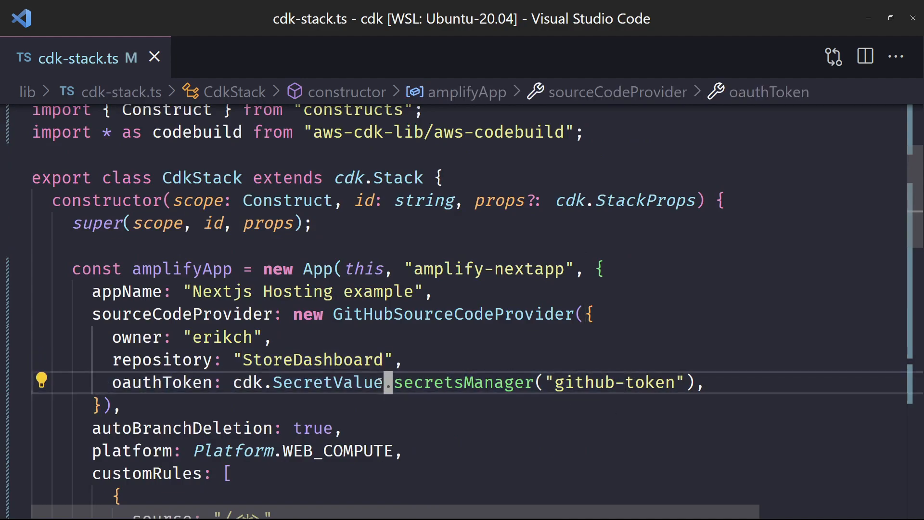
{"action": "scroll", "scroll_direction": "down", "scroll_amount": 3}
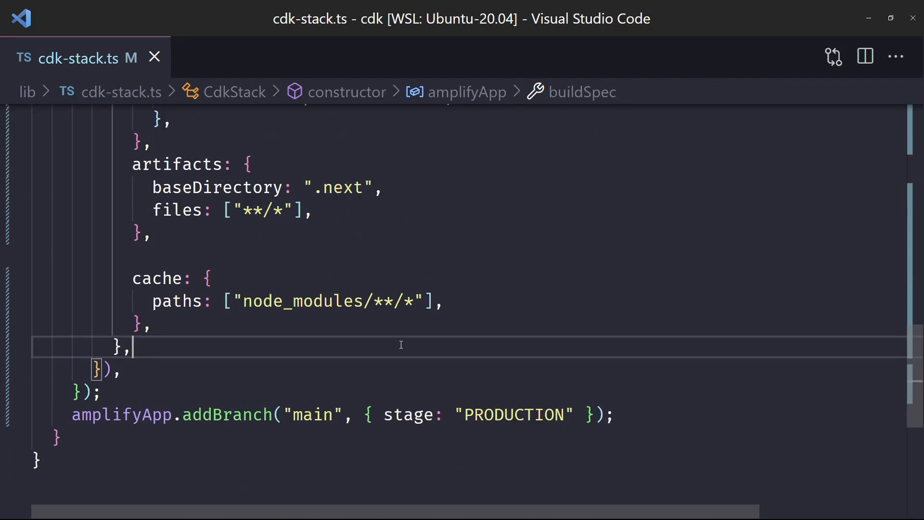
{"action": "key", "text": "ctrl+`"}
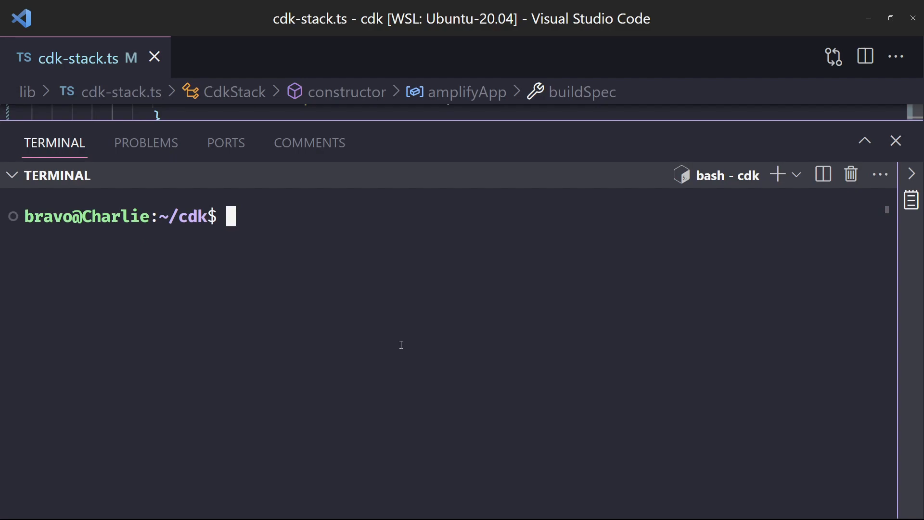
Step: Check that ~/.aws/credentials exists with ls and clear the terminal
{"action": "type", "text": "c"}
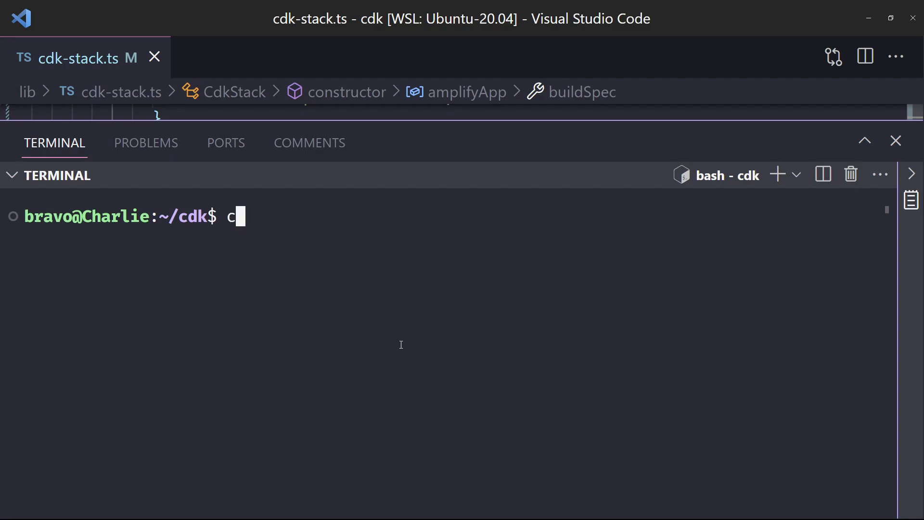
{"action": "type", "text": "dk"}
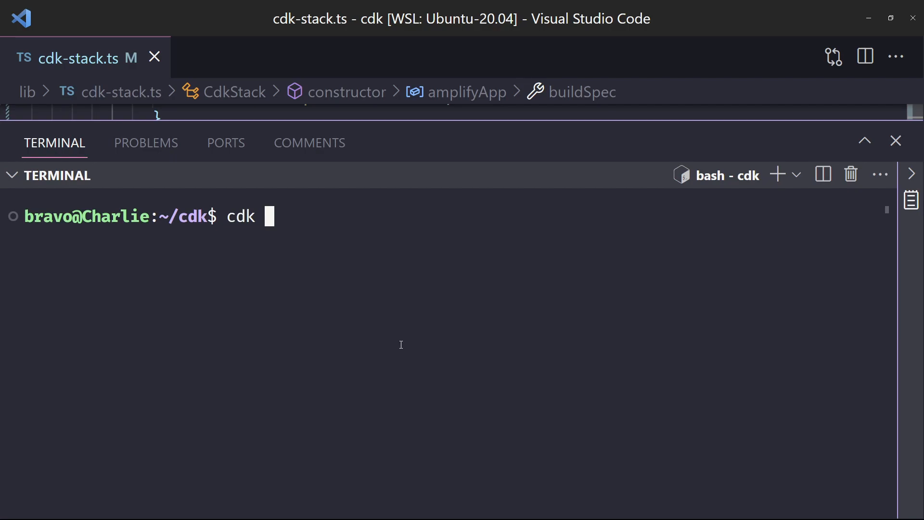
{"action": "type", "text": "bootstrap"}
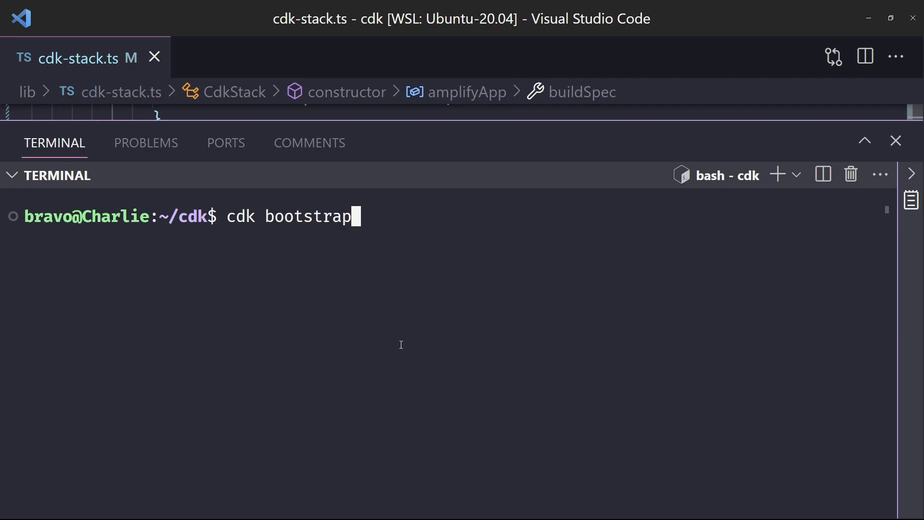
{"action": "type", "text": "ls"}
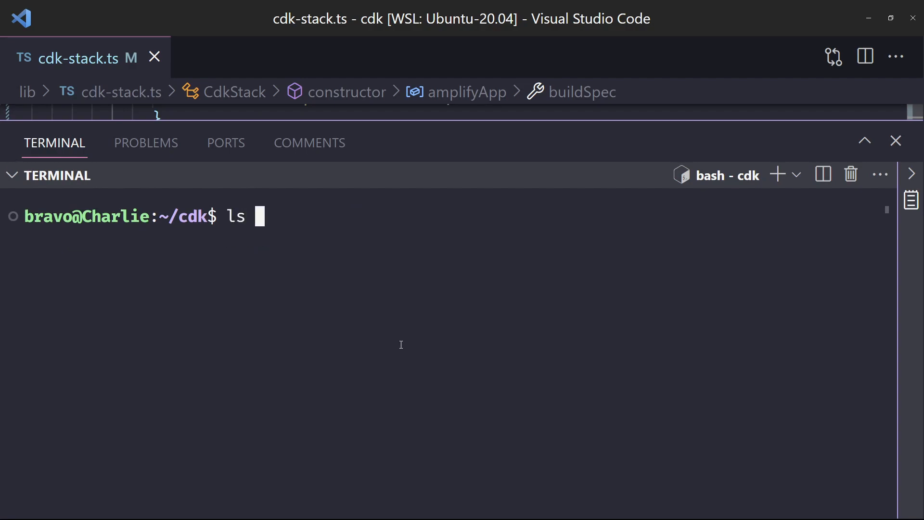
{"action": "type", "text": "~/.aws/credentials"}
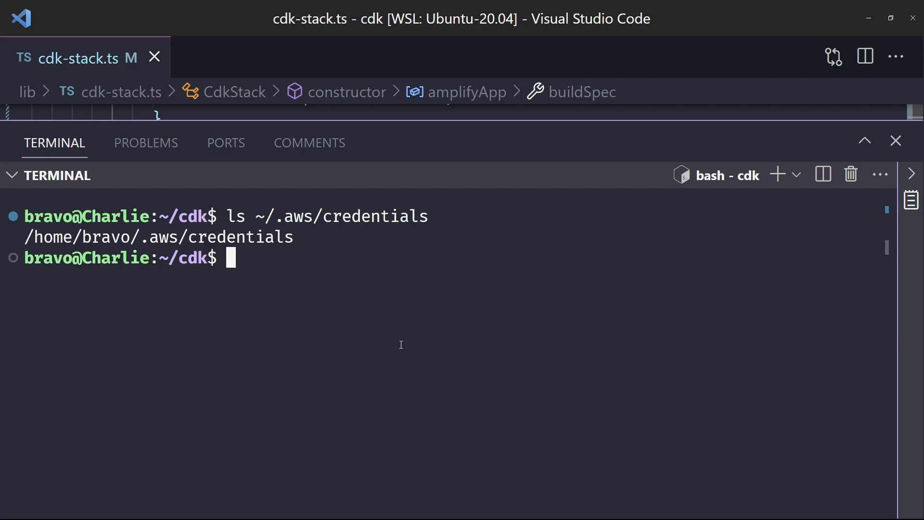
{"action": "type", "text": "cle"}
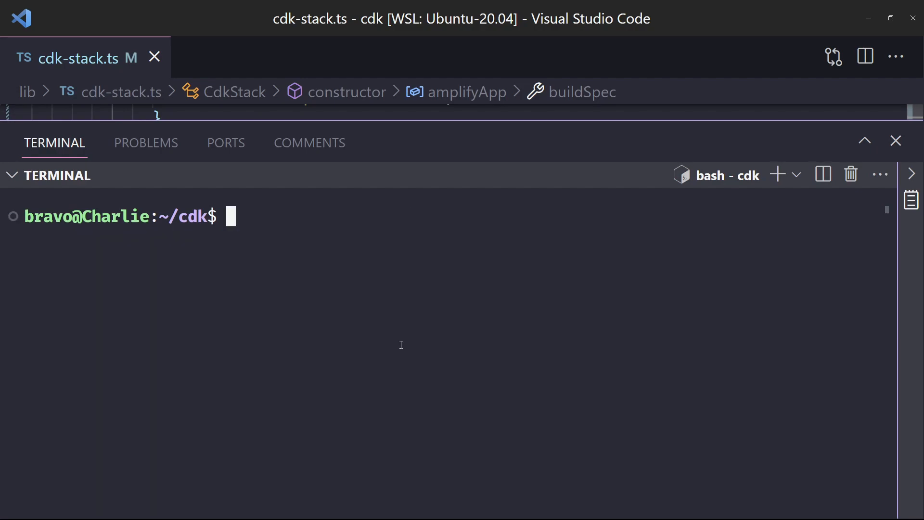
Step: Run cdk bootstrap, which reports the us-west-2 environment already bootstrapped
{"action": "type", "text": "cdk boostra"}
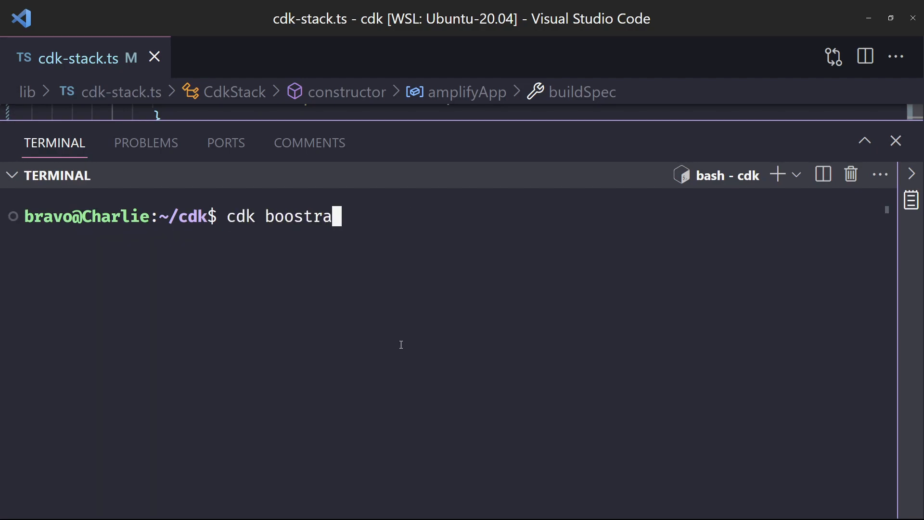
{"action": "key", "text": "Return"}
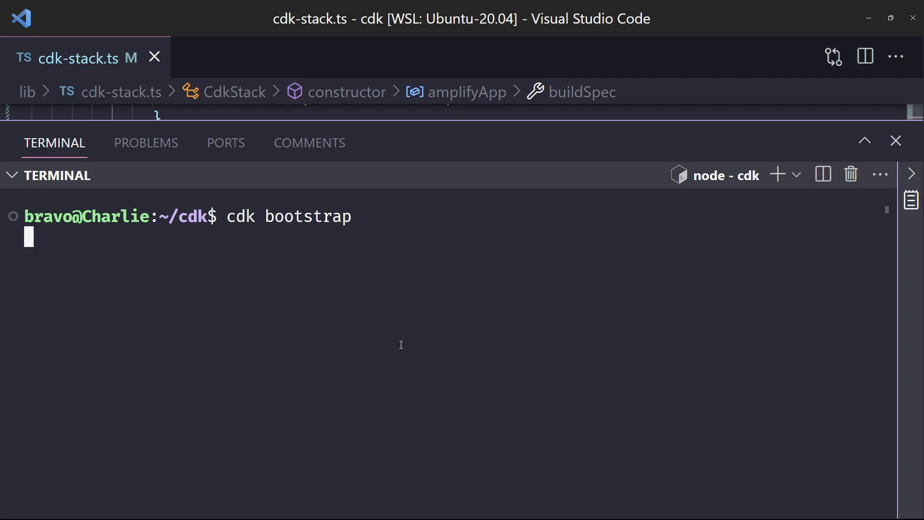
{"action": "key", "text": "Return"}
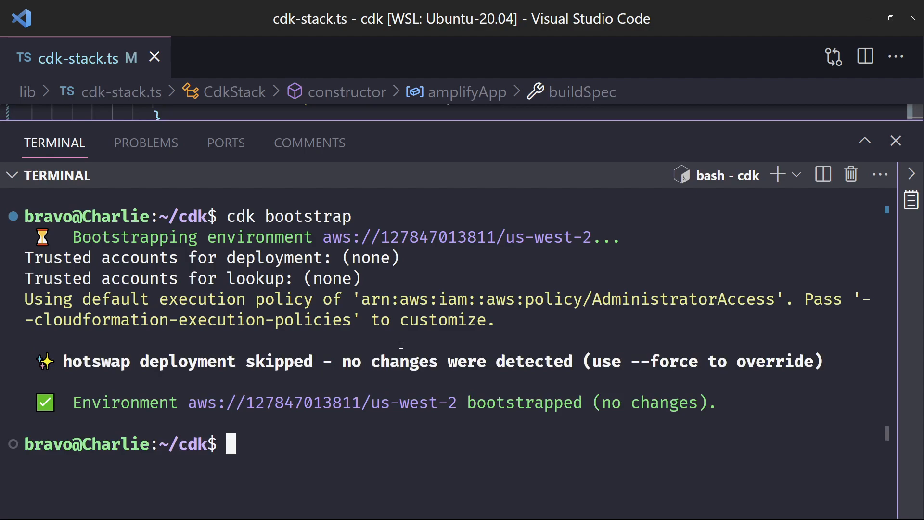
{"action": "type", "text": "c"}
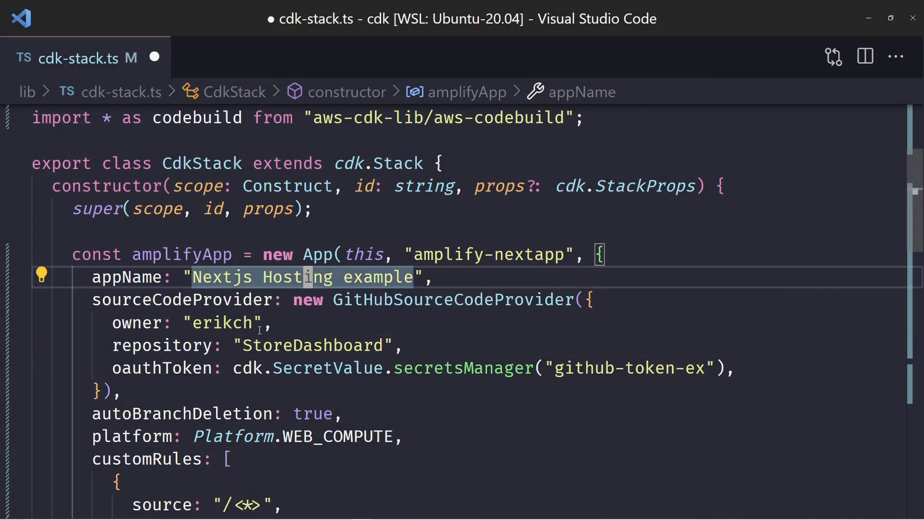
Step: Change the repository name to the Next.js repo and cd into next-example-hosting
{"action": "left_click", "coordinate": [245, 346]}
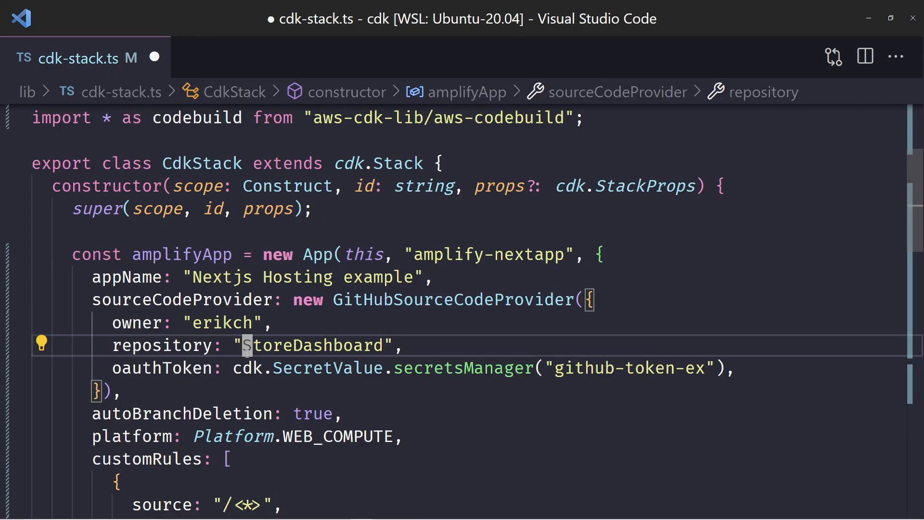
{"action": "type", "text": "nex"}
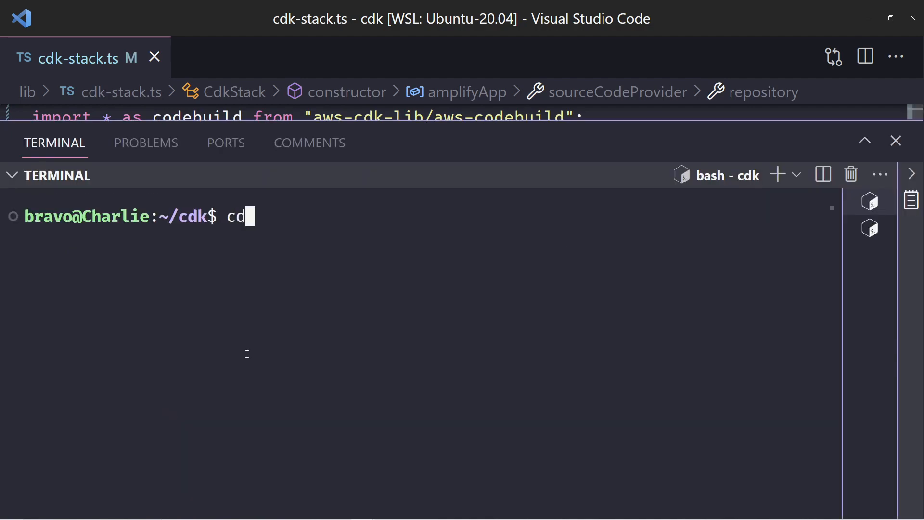
{"action": "key", "text": "Return"}
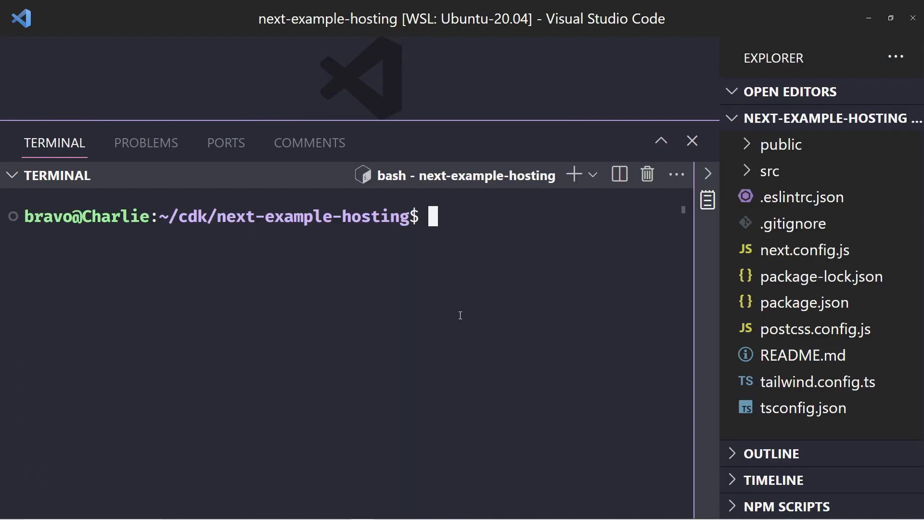
{"action": "mouse_move", "coordinate": [767, 172]}
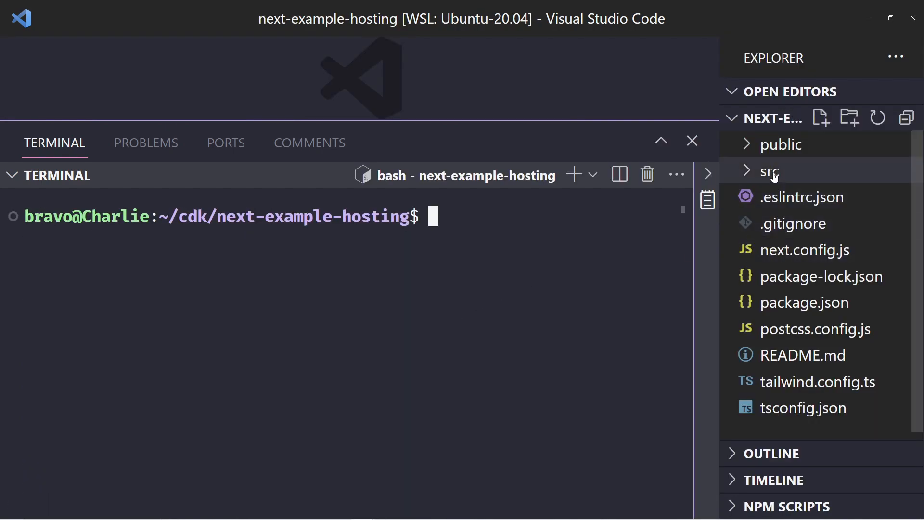
Step: Write hello world in src/app/page.tsx, then git commit -m "updated" and git push
{"action": "left_click", "coordinate": [768, 171]}
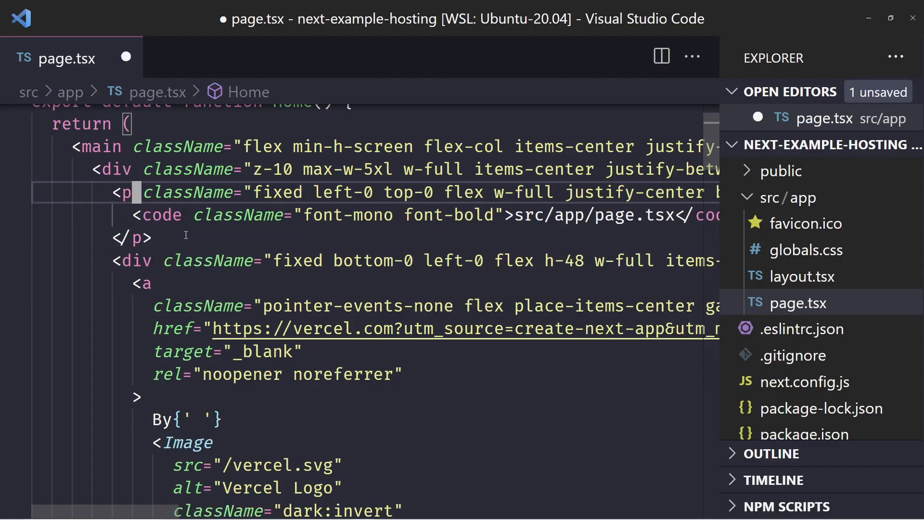
{"action": "type", "text": "hello world"}
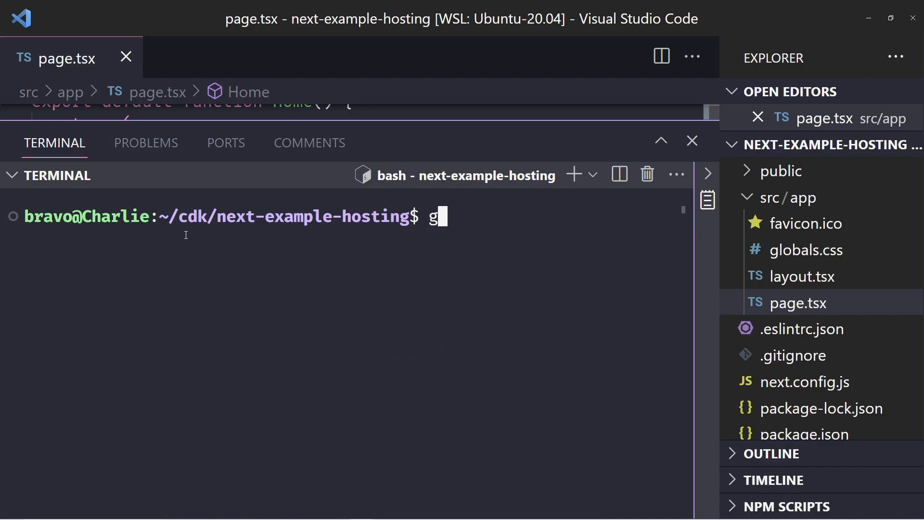
{"action": "type", "text": "it status"}
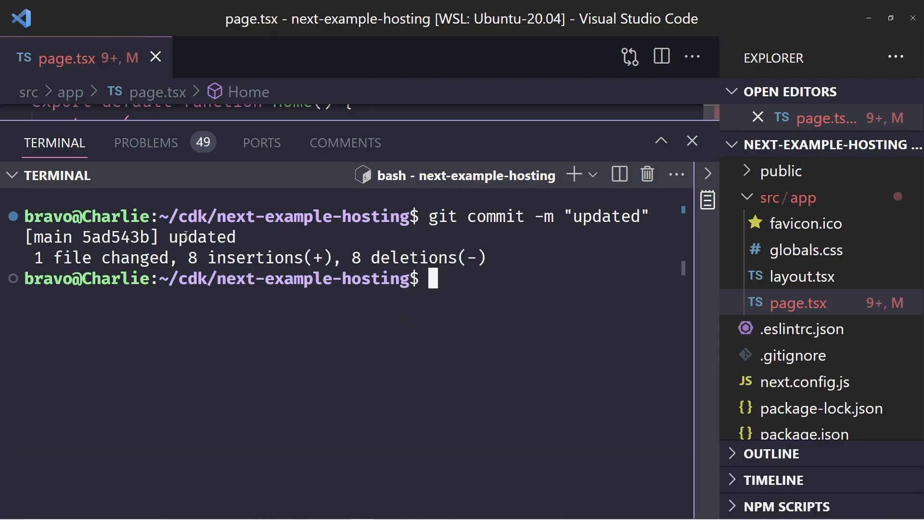
{"action": "type", "text": "git push"}
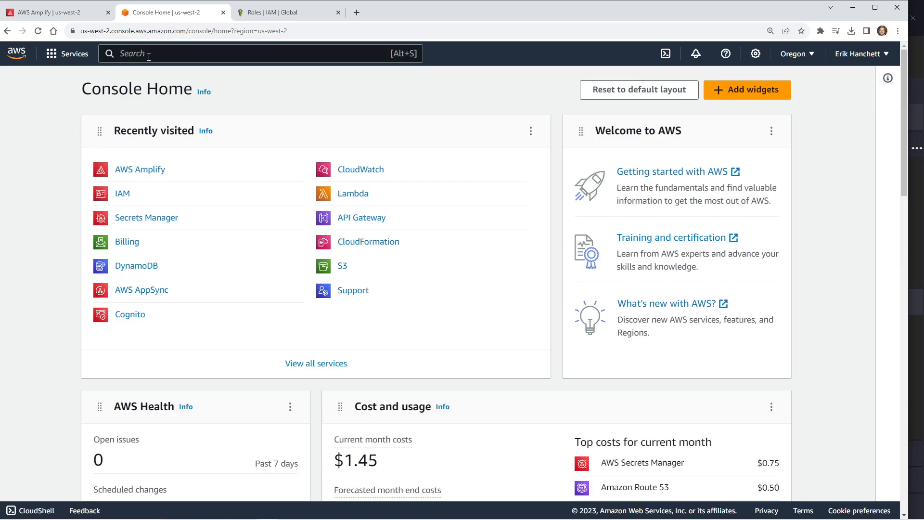
Step: Find Amplify in the console and go to the Nextjs Hosting example app's main branch build
{"action": "type", "text": "aws ampl"}
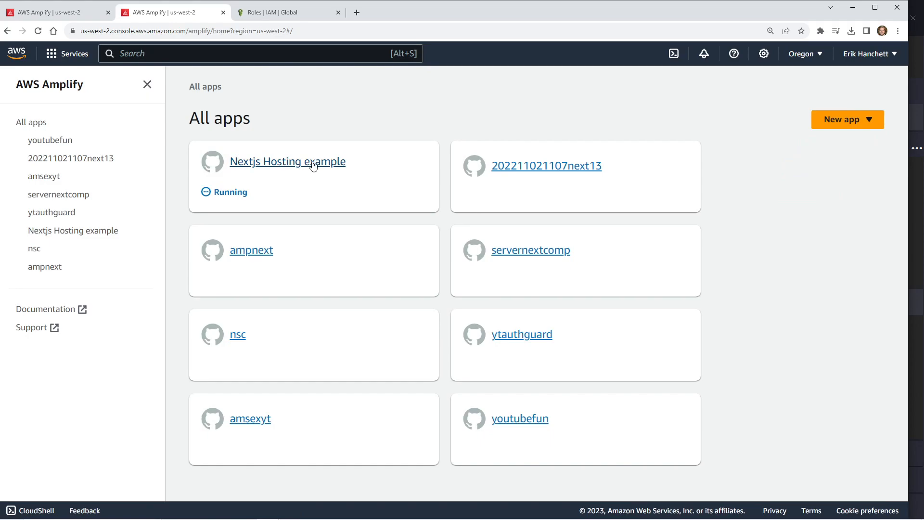
{"action": "left_click", "coordinate": [288, 161]}
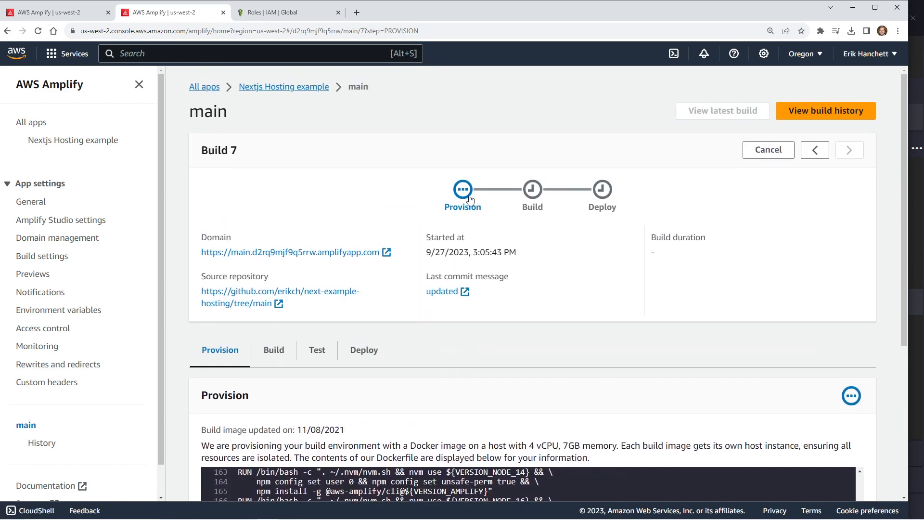
{"action": "mouse_move", "coordinate": [601, 275]}
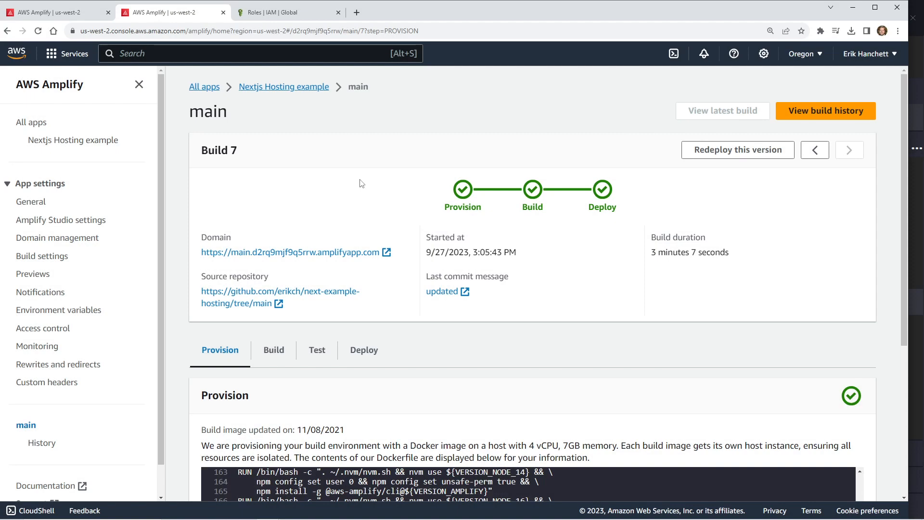
{"action": "scroll", "scroll_direction": "down", "scroll_amount": 3}
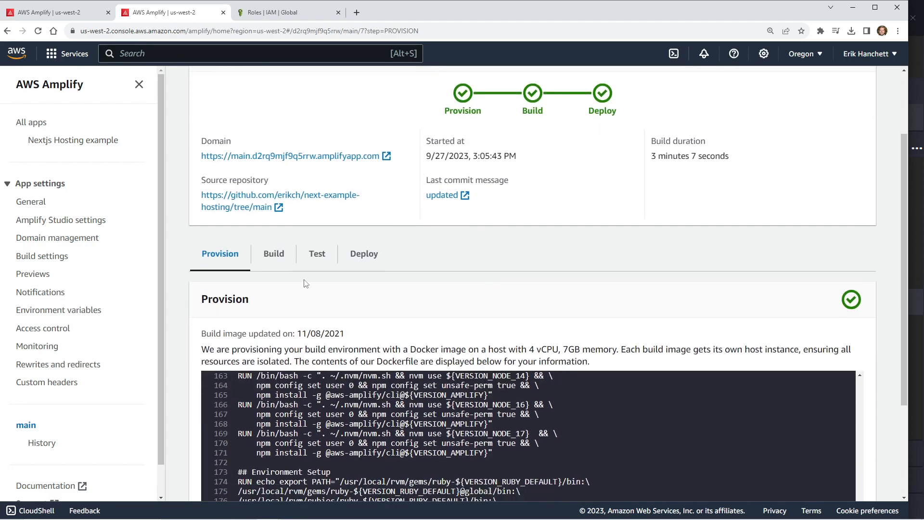
Step: Review the Build step and Backend logs of Build 7, then launch the deployed main-branch domain
{"action": "left_click", "coordinate": [273, 253]}
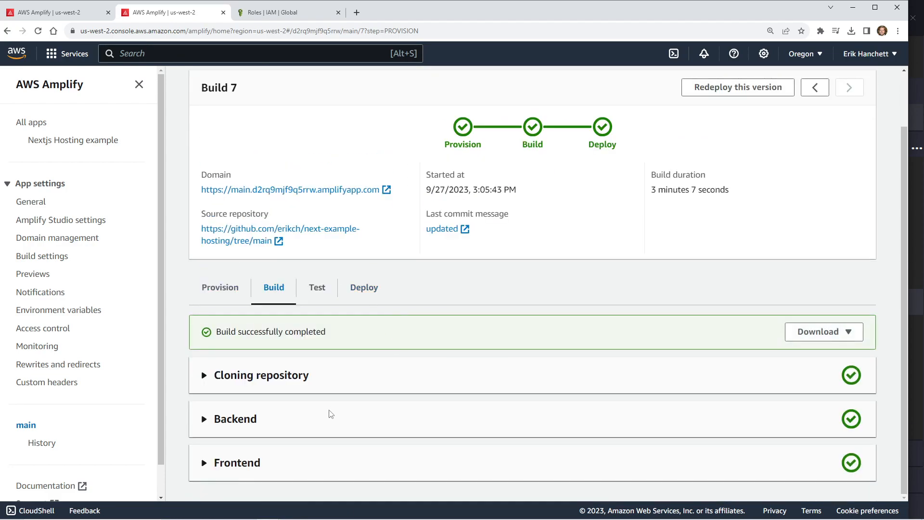
{"action": "left_click", "coordinate": [235, 419]}
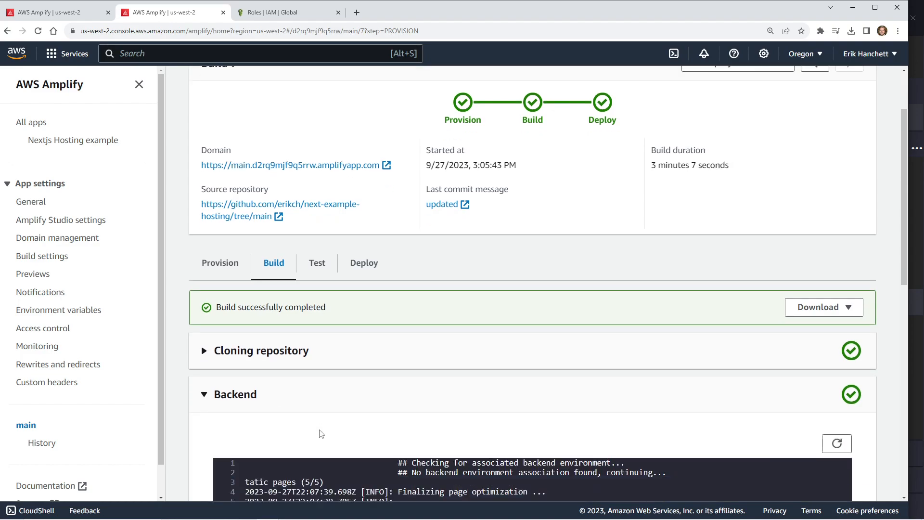
{"action": "scroll", "scroll_direction": "down", "scroll_amount": 3}
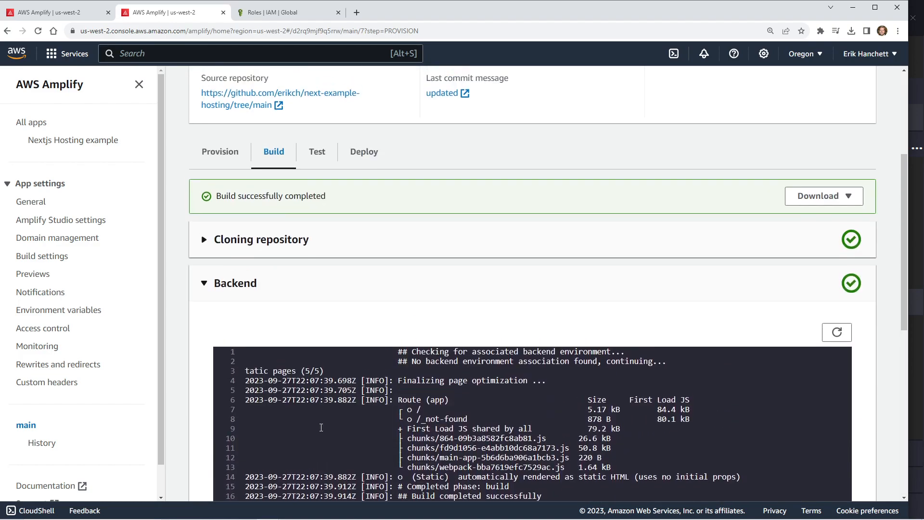
{"action": "scroll", "scroll_direction": "up", "scroll_amount": 3}
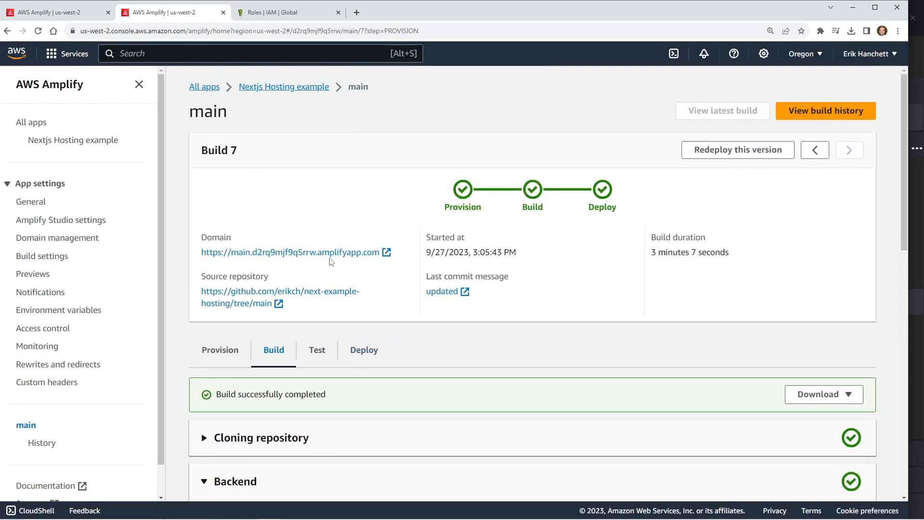
{"action": "left_click", "coordinate": [287, 252]}
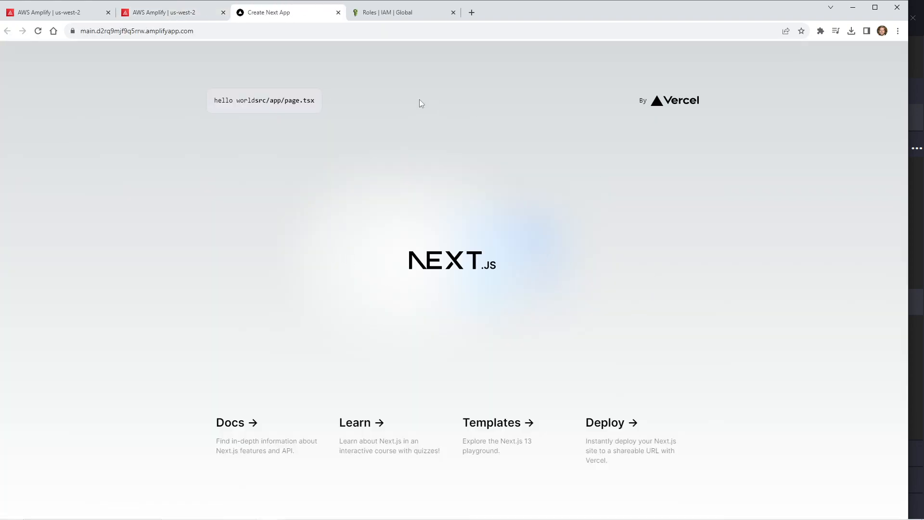
{"action": "mouse_move", "coordinate": [448, 205]}
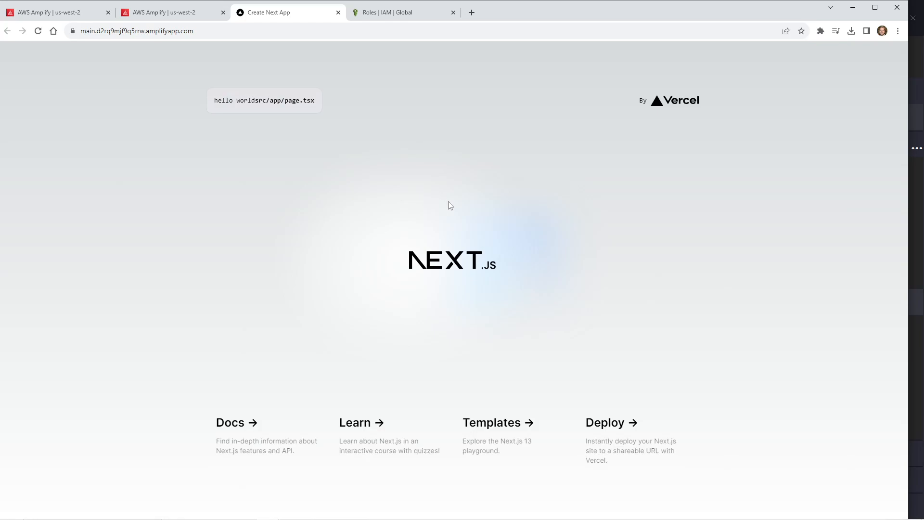
{"action": "mouse_move", "coordinate": [339, 152]}
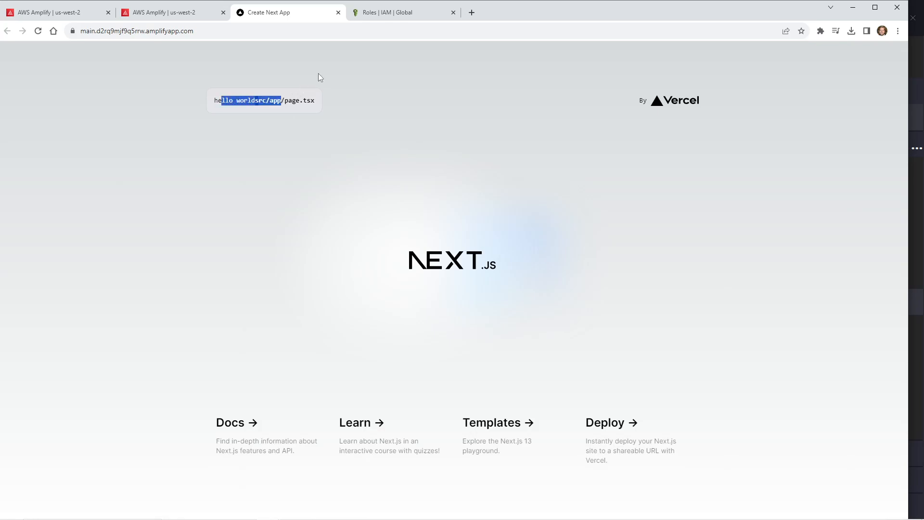
Step: Confirm the amplifyapp.com site shows "hello world" and return to the Amplify build page
{"action": "left_click", "coordinate": [171, 11]}
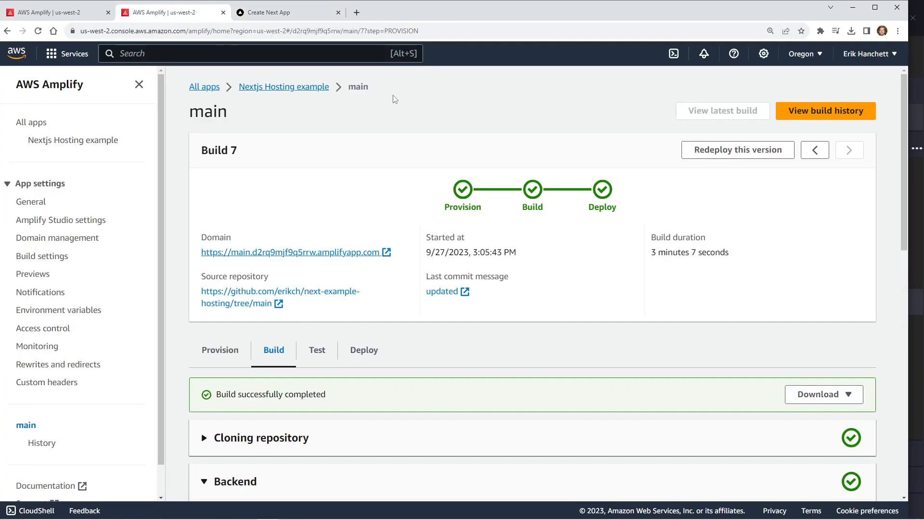